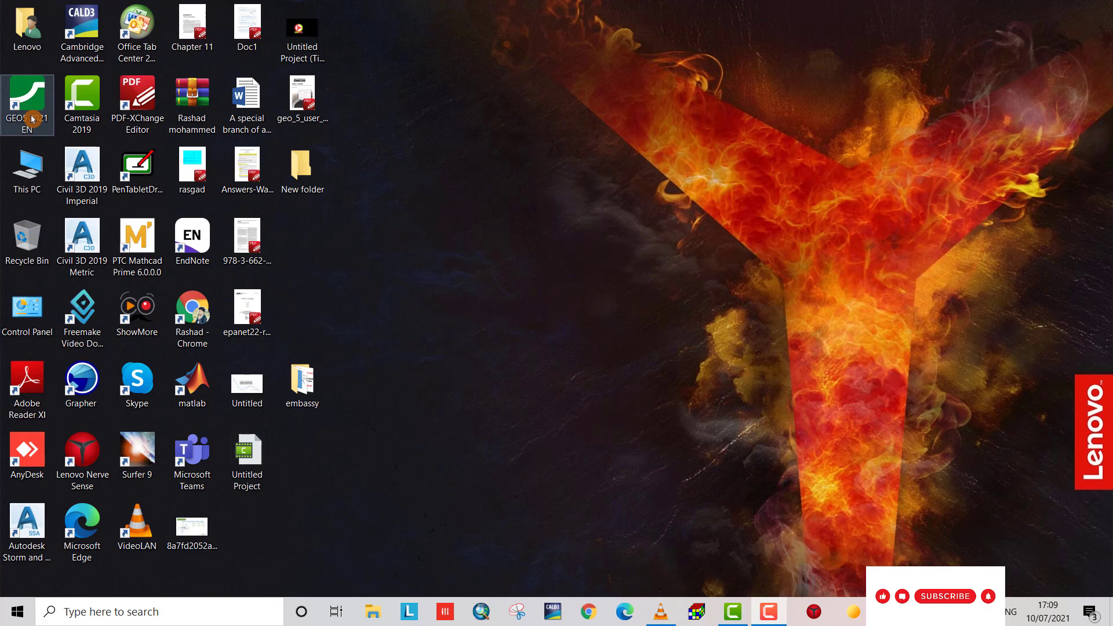
Launch the Gravity Wall program from the GEOS 2021 folder into a new untitled model.
{"action": "double_click", "coordinate": [26, 104]}
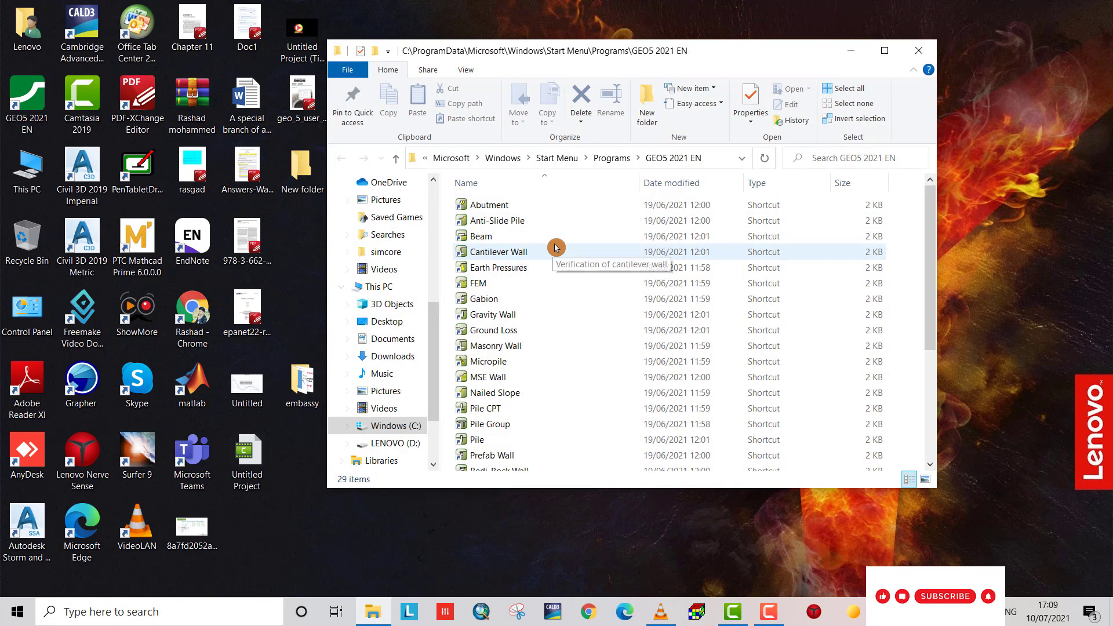
{"action": "mouse_move", "coordinate": [504, 315]}
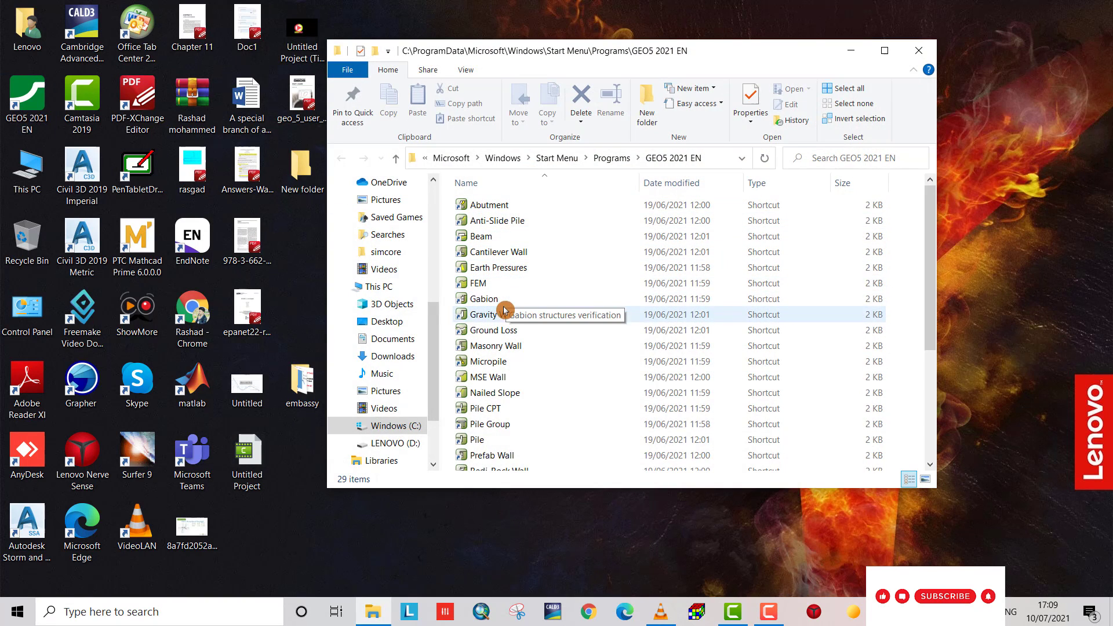
{"action": "left_click", "coordinate": [491, 314]}
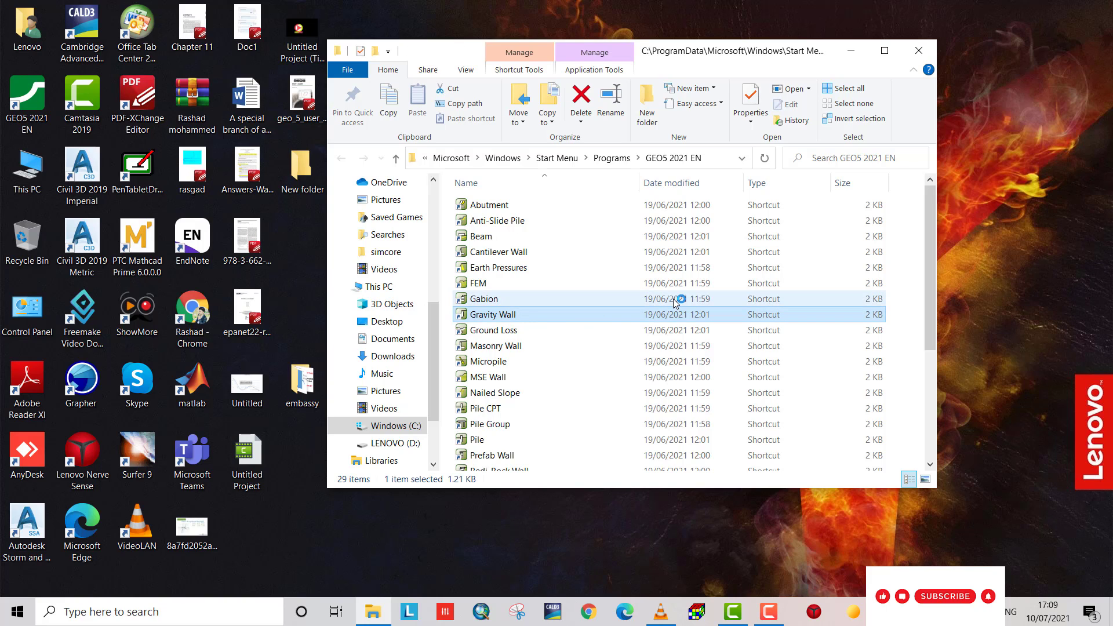
{"action": "double_click", "coordinate": [491, 315]}
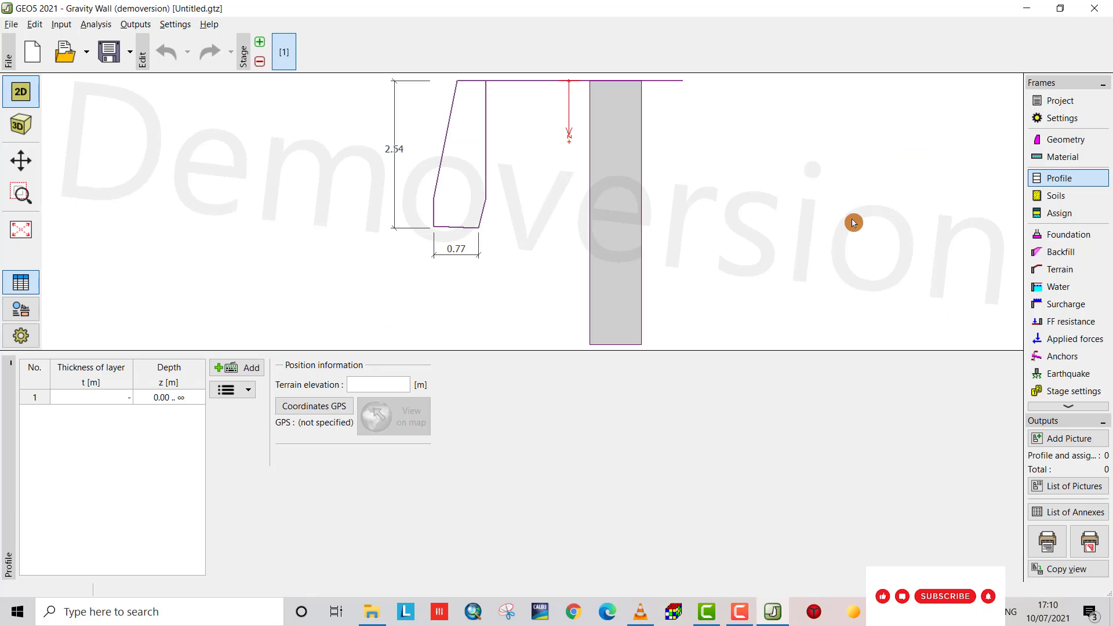
Show the Project frame and confirm the metric system of units.
{"action": "left_click", "coordinate": [1059, 100]}
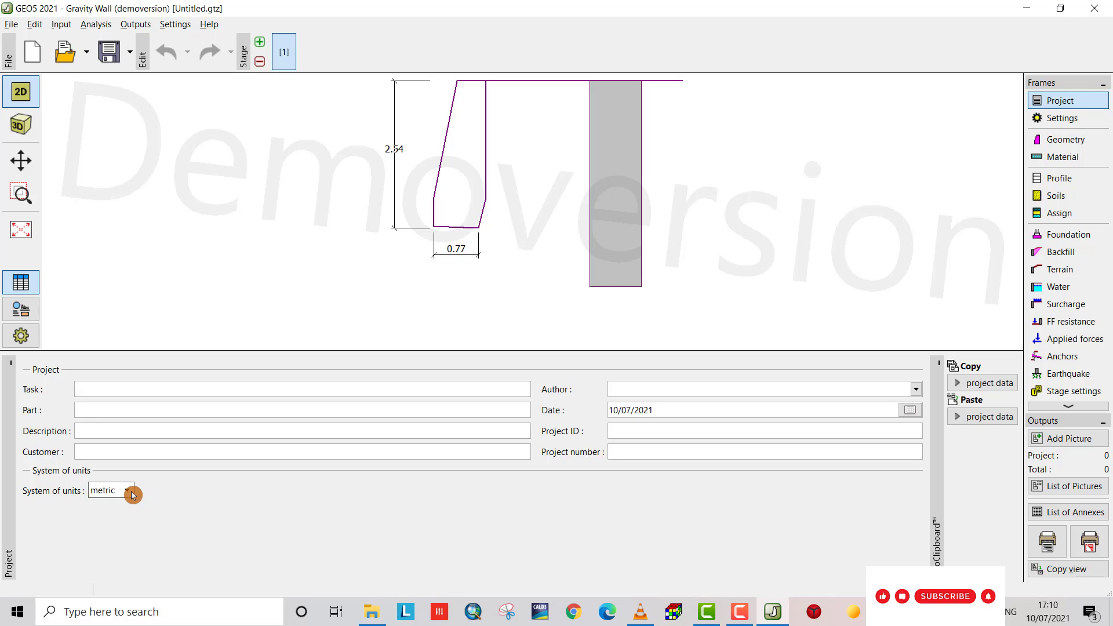
{"action": "left_click", "coordinate": [127, 489]}
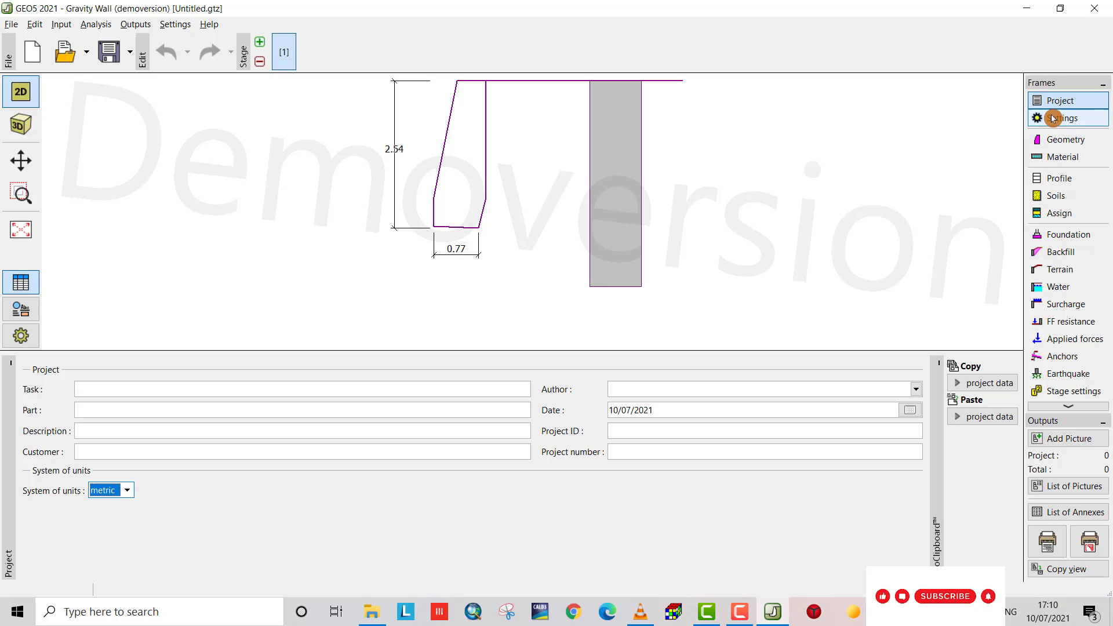
{"action": "mouse_move", "coordinate": [1057, 122]}
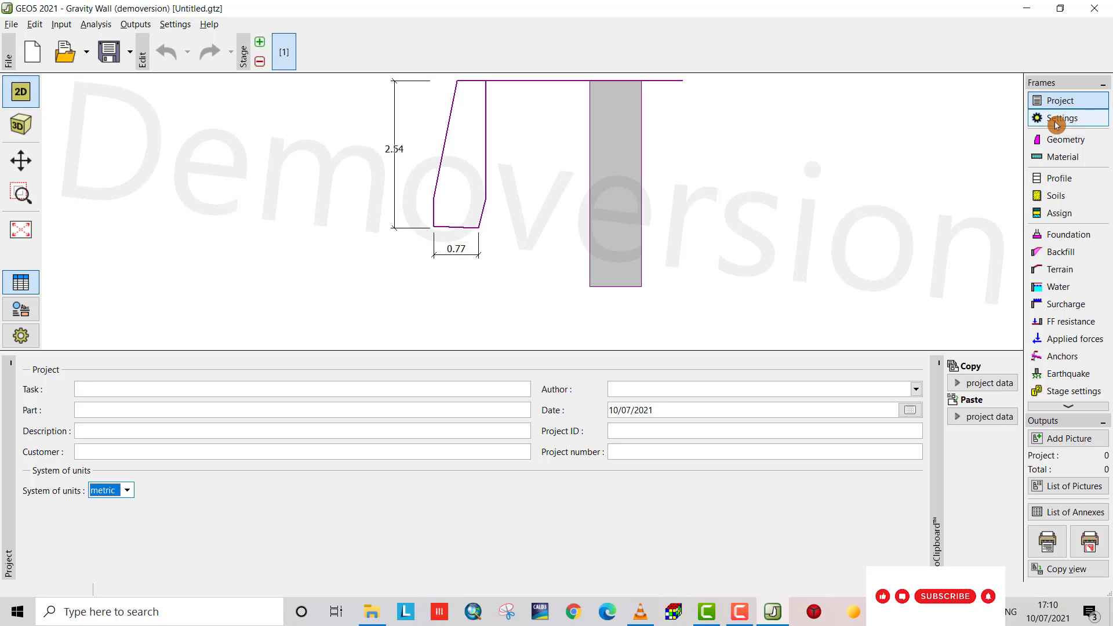
Review Standard safety-factor settings with Coulomb active and Caquot-Kerisel passive pressure, cancelling Add to administrator.
{"action": "left_click", "coordinate": [1063, 118]}
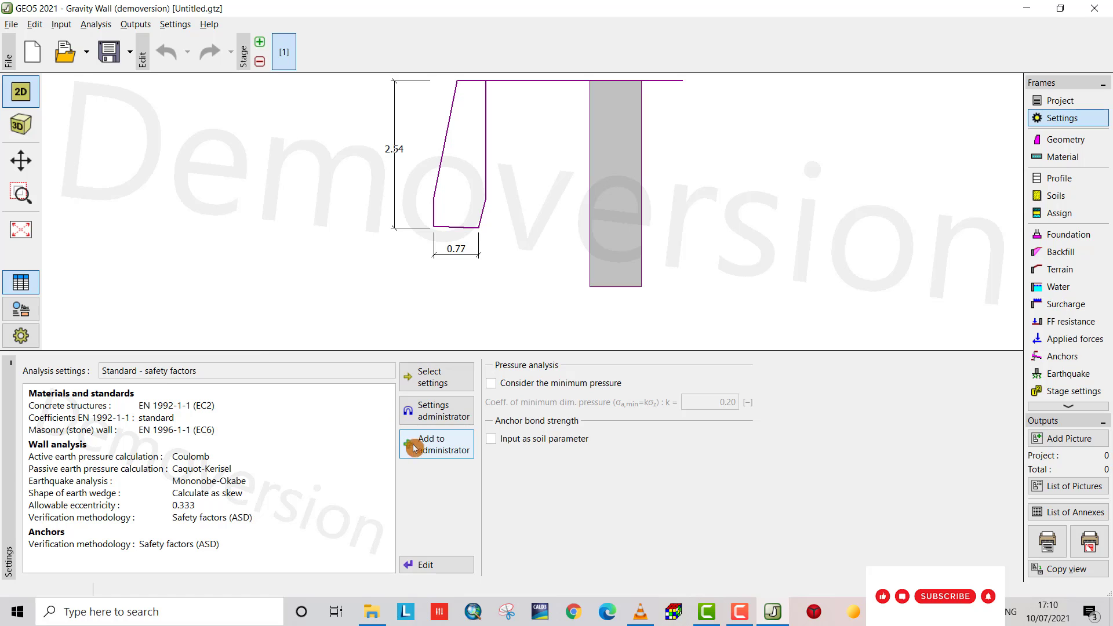
{"action": "left_click", "coordinate": [436, 444]}
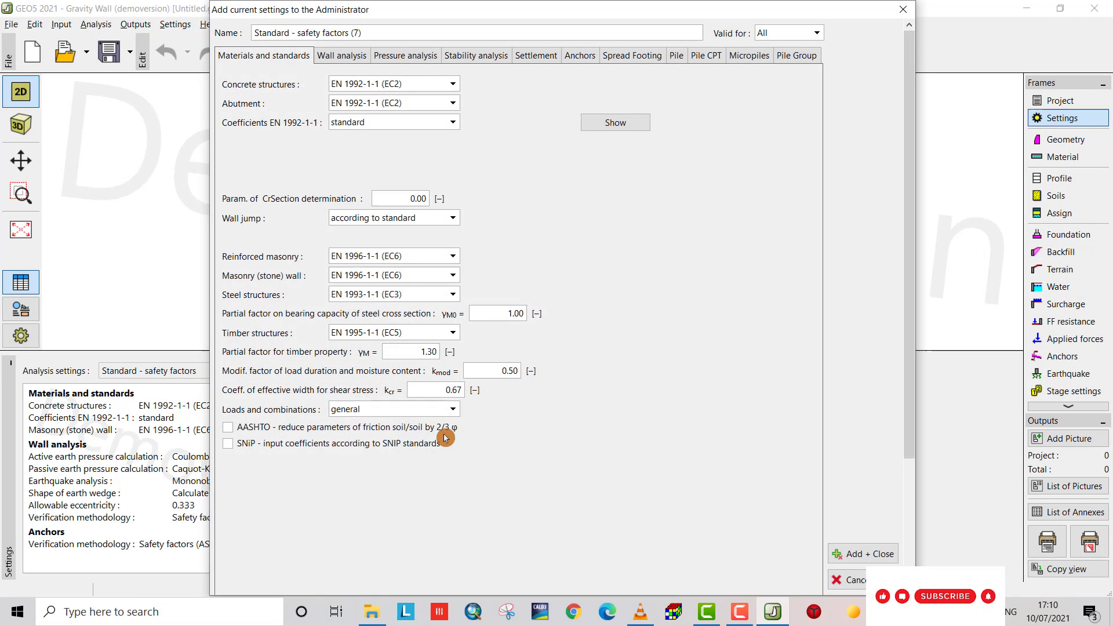
{"action": "left_click", "coordinate": [341, 56]}
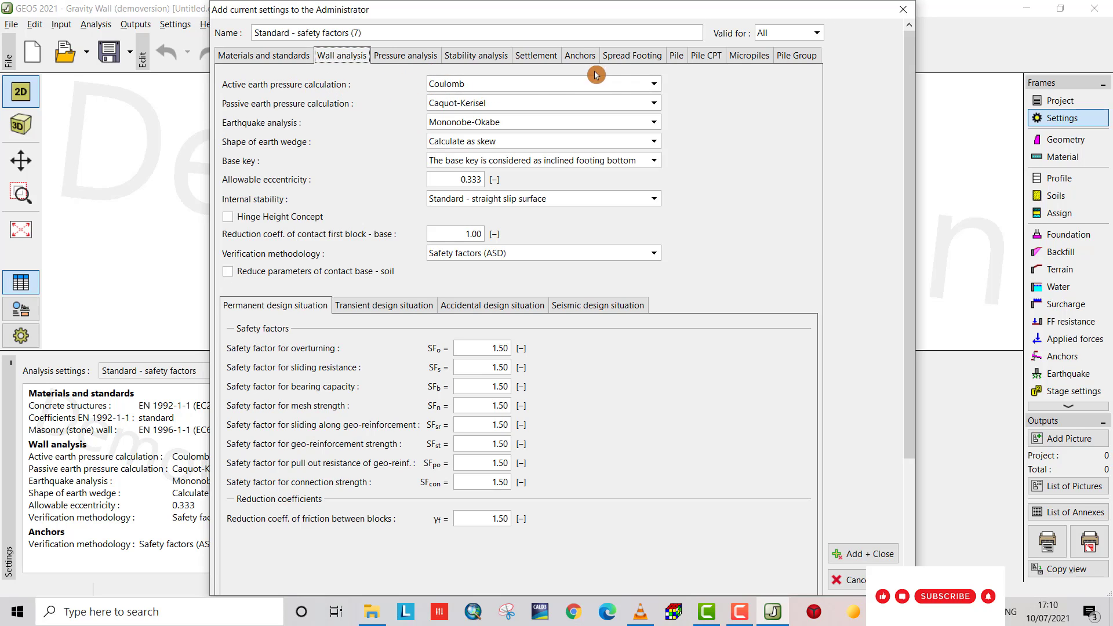
{"action": "left_click", "coordinate": [649, 83]}
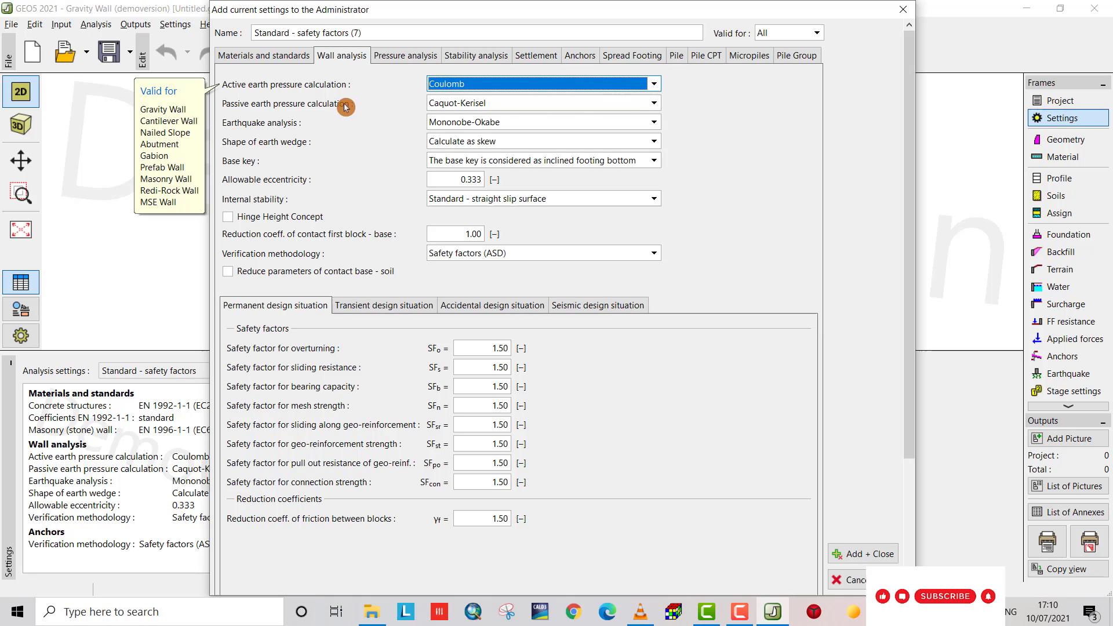
{"action": "mouse_move", "coordinate": [378, 130]}
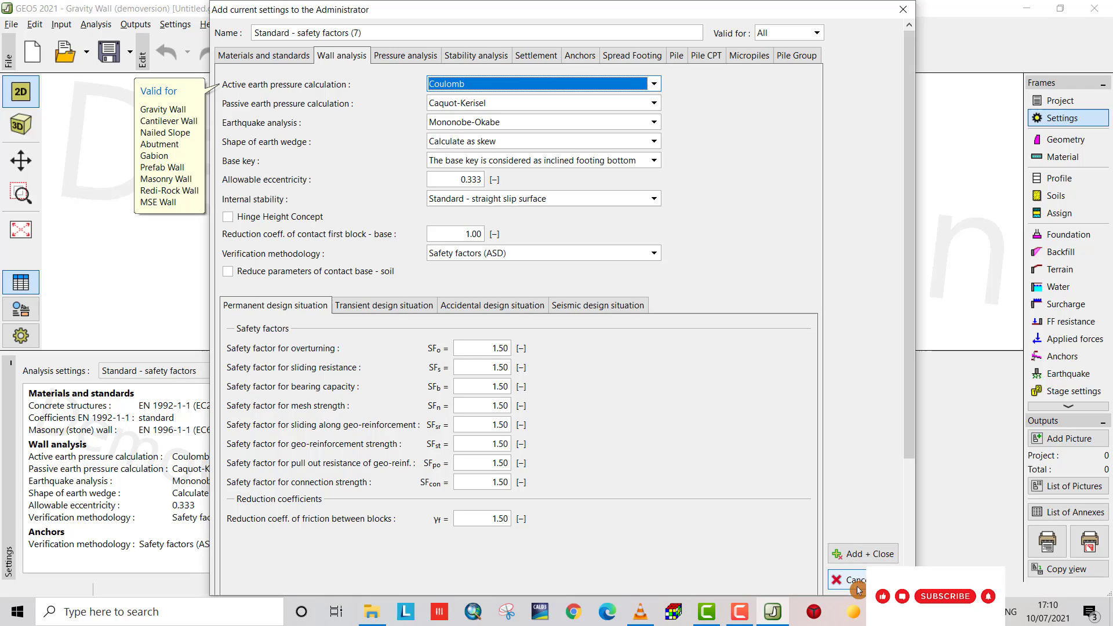
{"action": "left_click", "coordinate": [858, 581]}
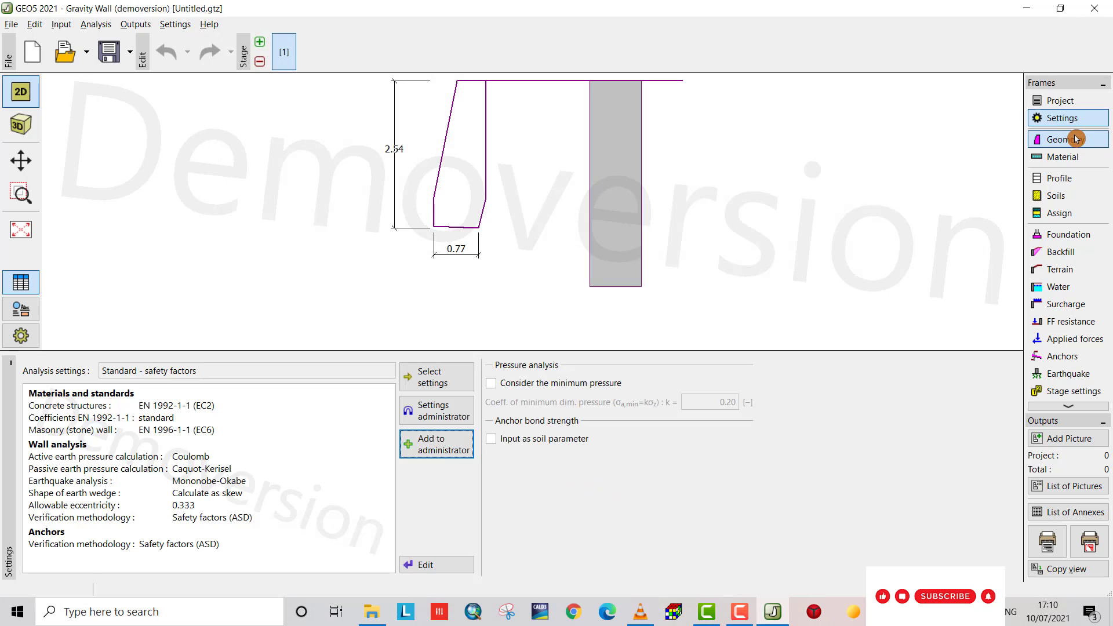
Choose the wall shape with a footing base and inclined stem in Geometry.
{"action": "left_click", "coordinate": [1065, 139]}
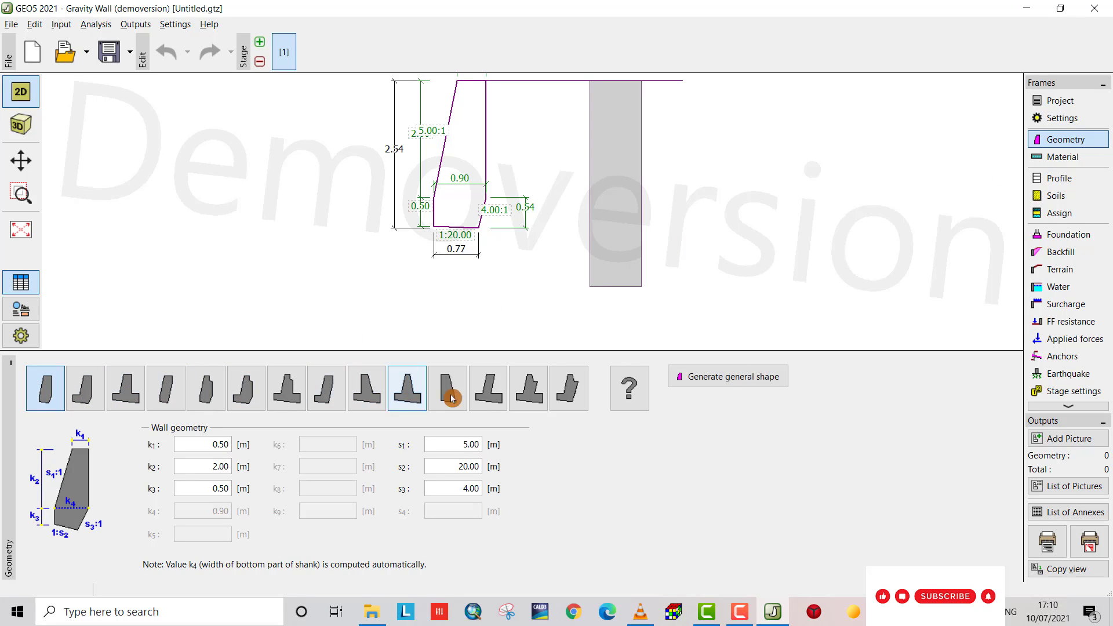
{"action": "left_click", "coordinate": [568, 388]}
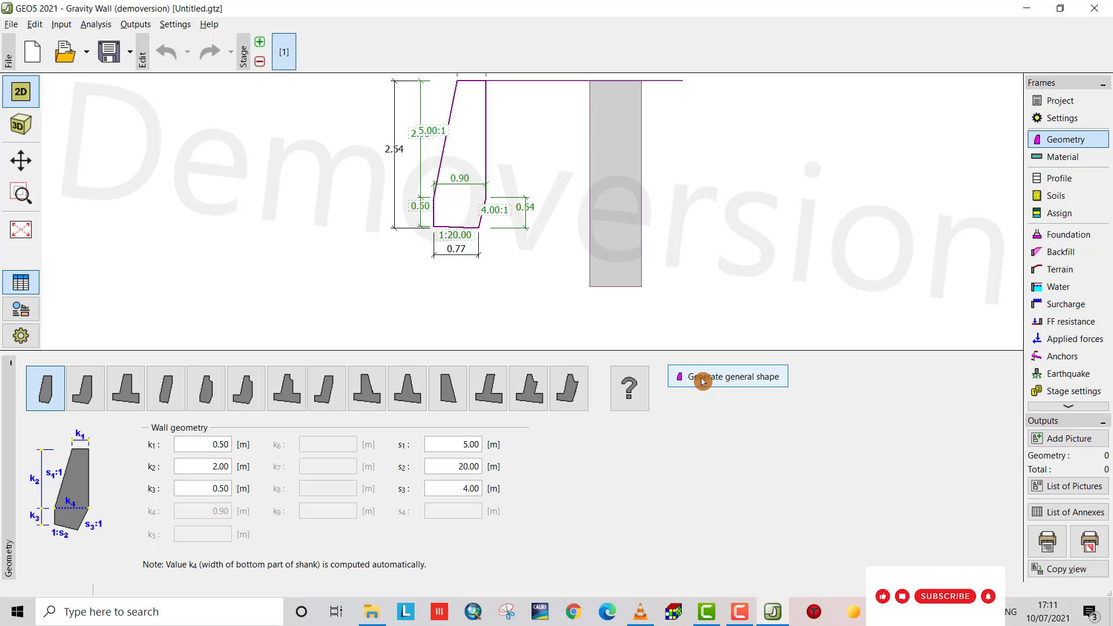
{"action": "left_click", "coordinate": [489, 389]}
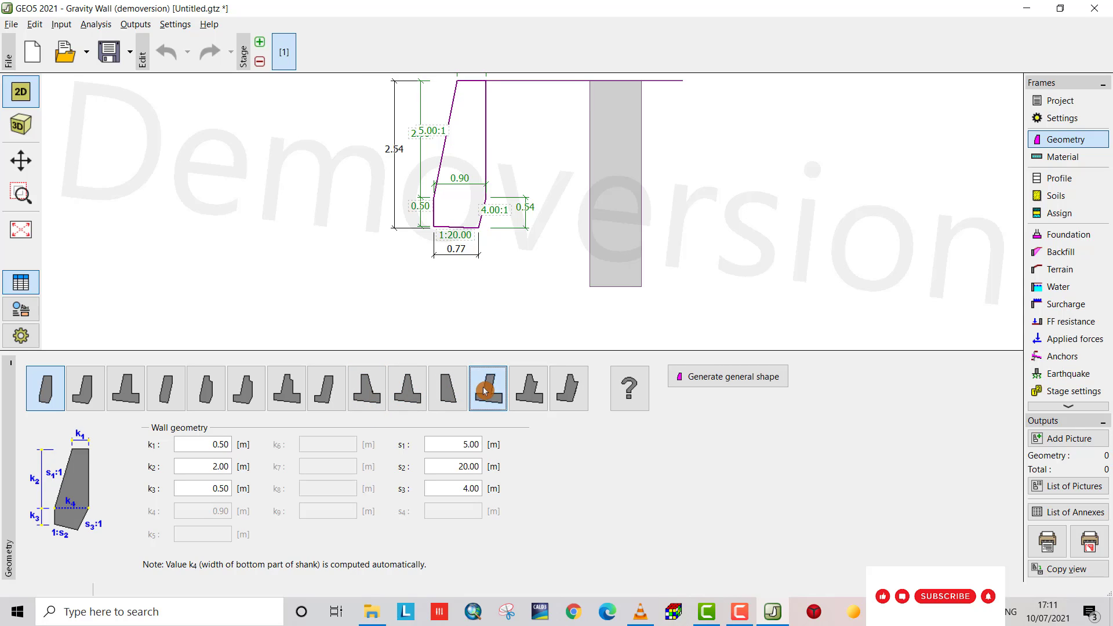
{"action": "left_click", "coordinate": [488, 389]}
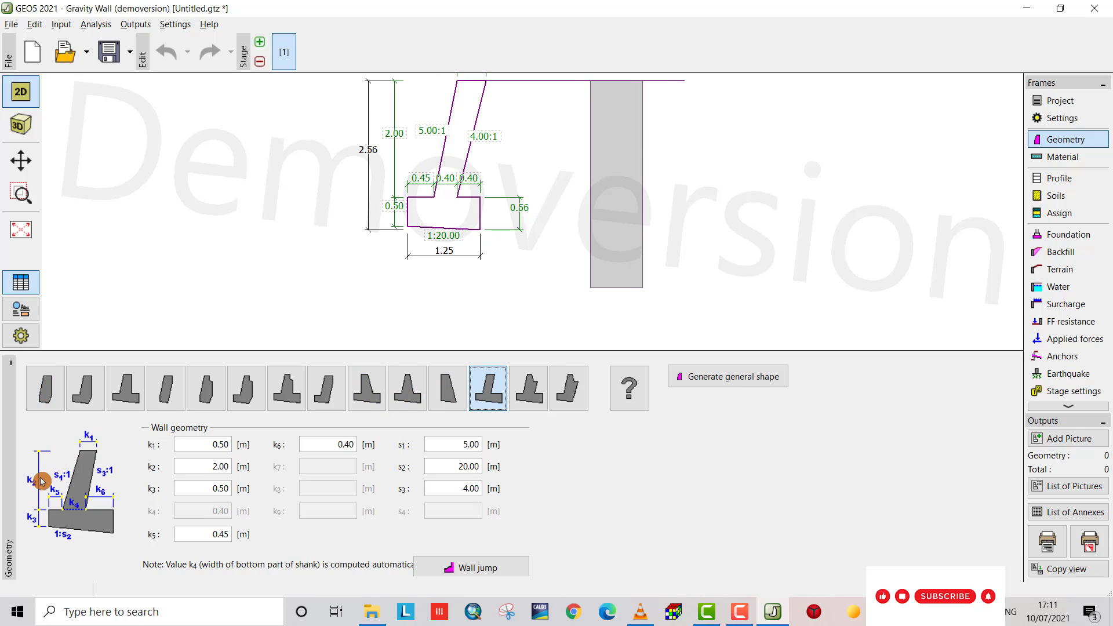
{"action": "mouse_move", "coordinate": [70, 495]}
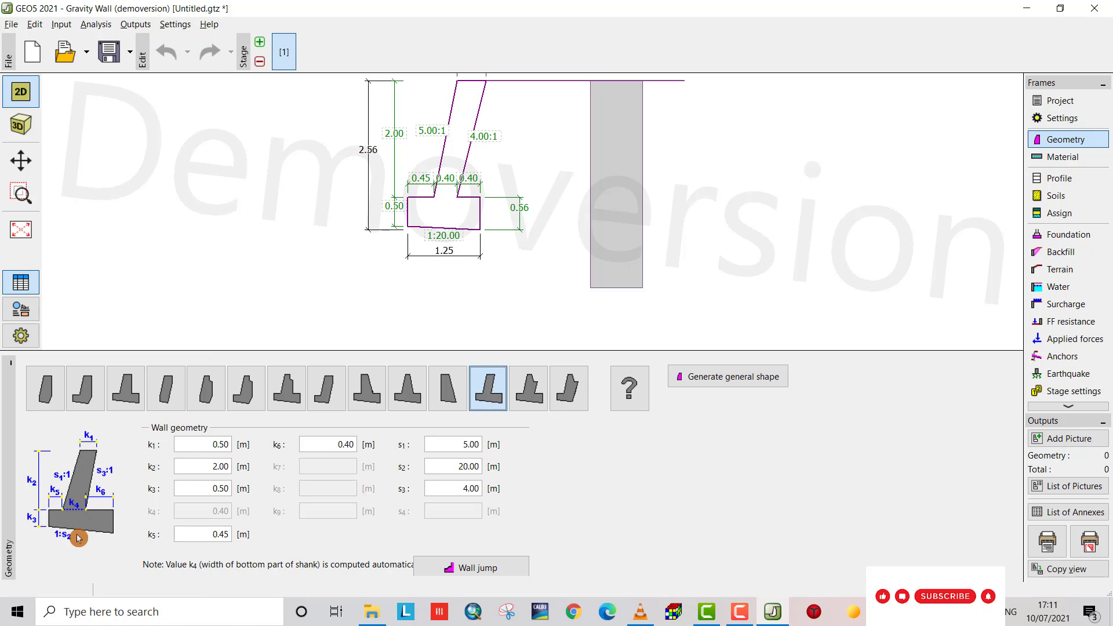
{"action": "mouse_move", "coordinate": [80, 534]}
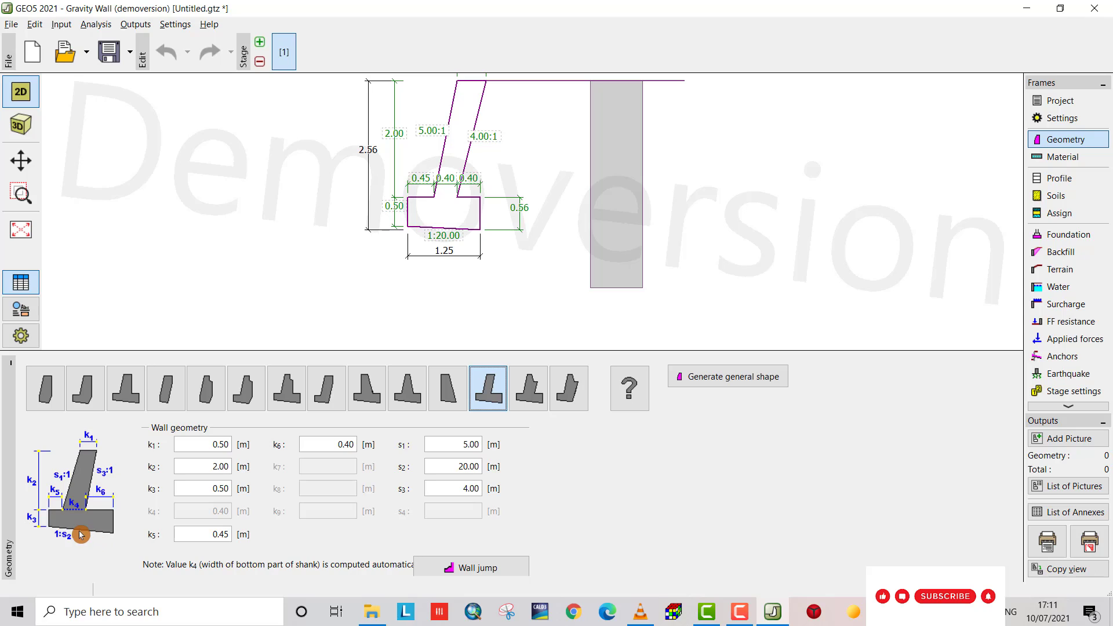
{"action": "mouse_move", "coordinate": [88, 537]}
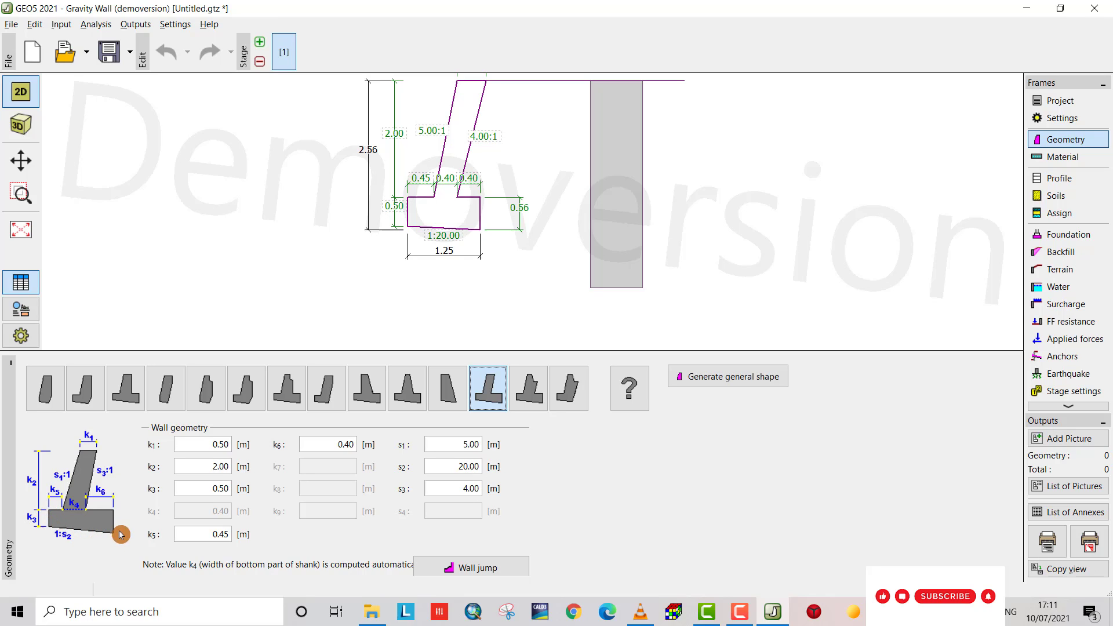
Enter stem dimensions k1 0.30, k2 1.50, k3 0.30 and toe width k5 0.60 m.
{"action": "left_click", "coordinate": [202, 444]}
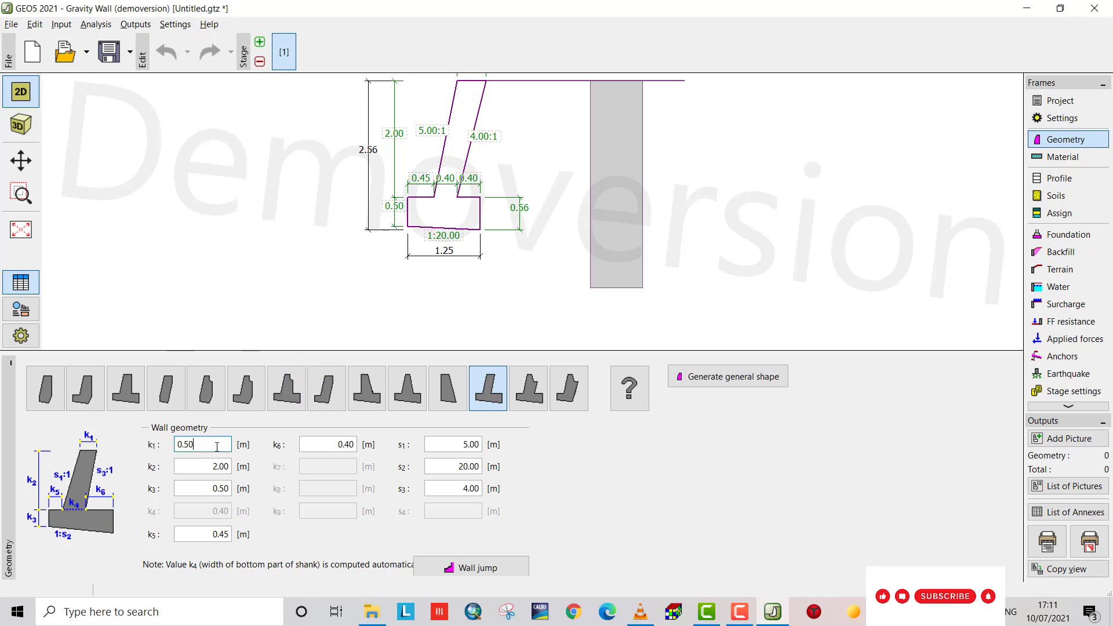
{"action": "type", "text": "0.3"}
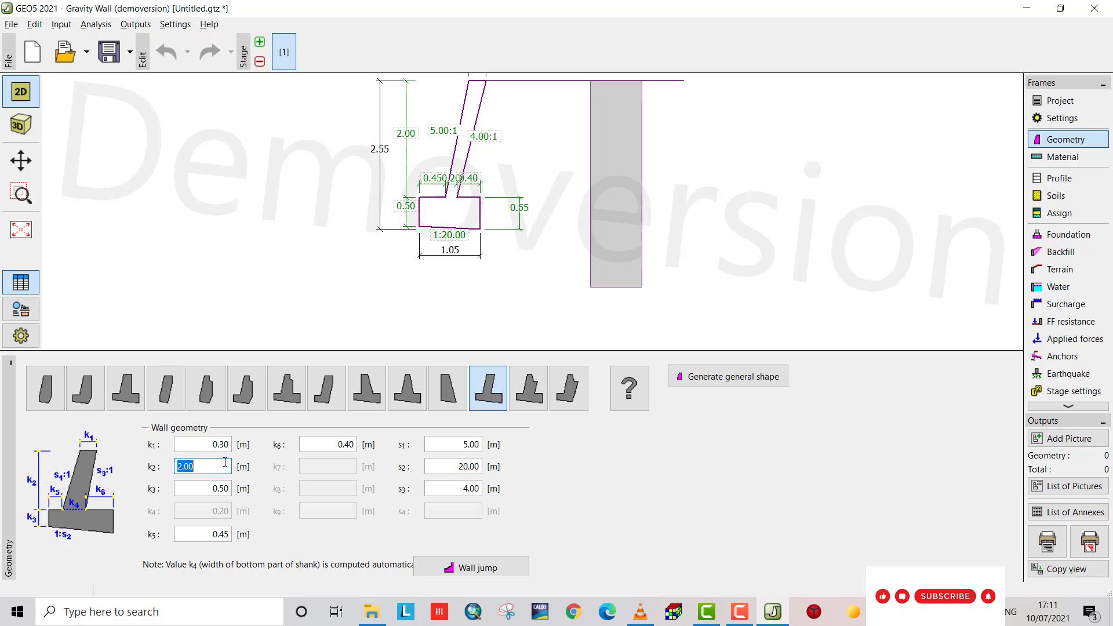
{"action": "type", "text": "1"}
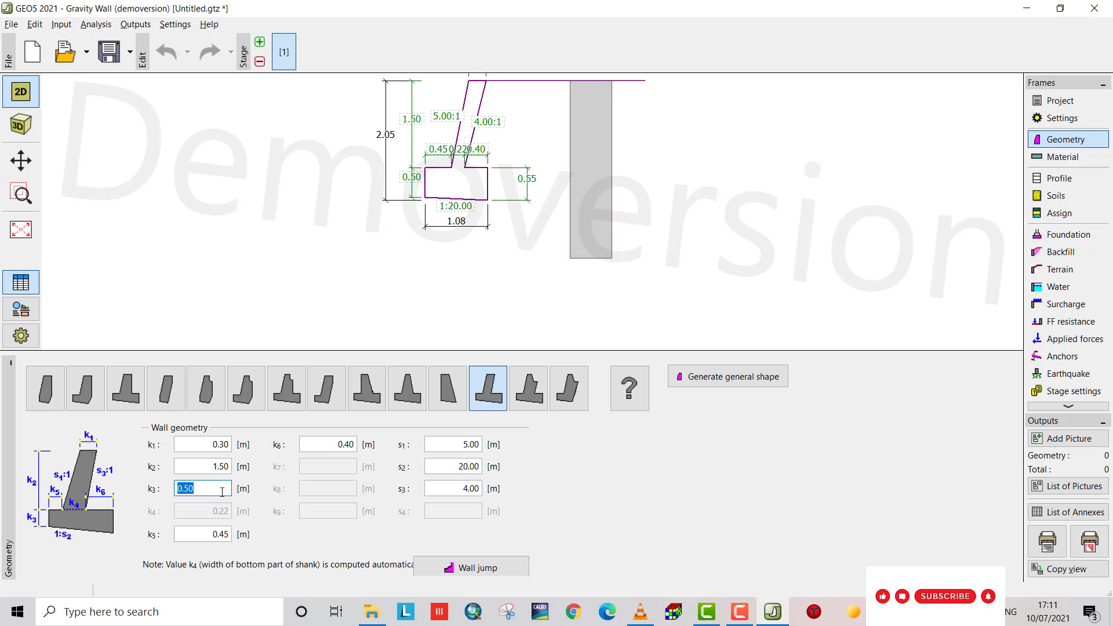
{"action": "type", "text": "0."}
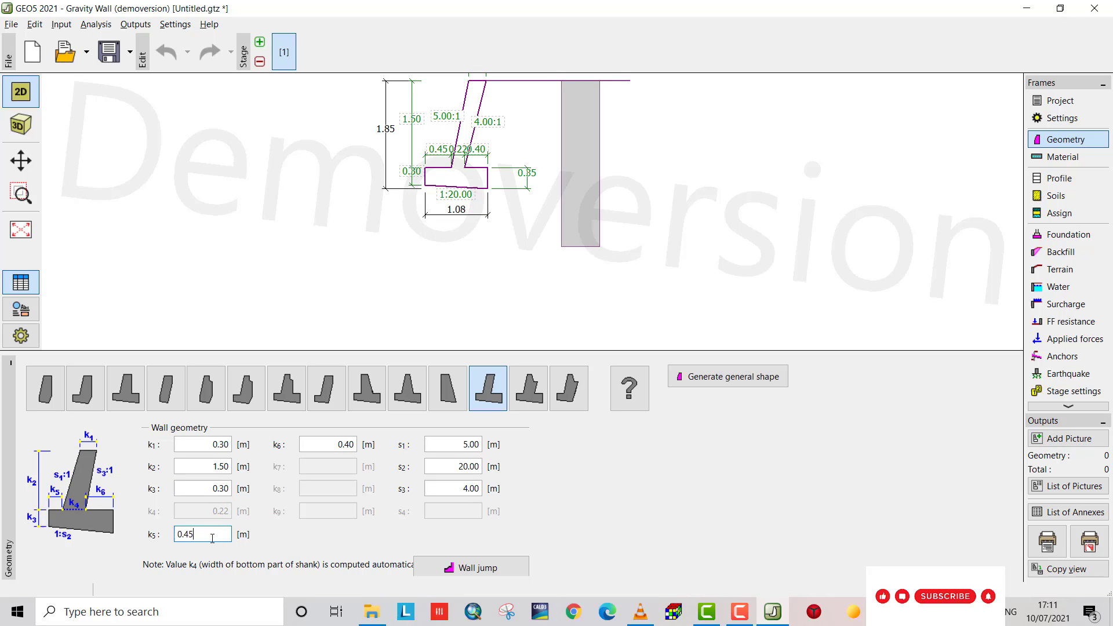
{"action": "type", "text": "0"}
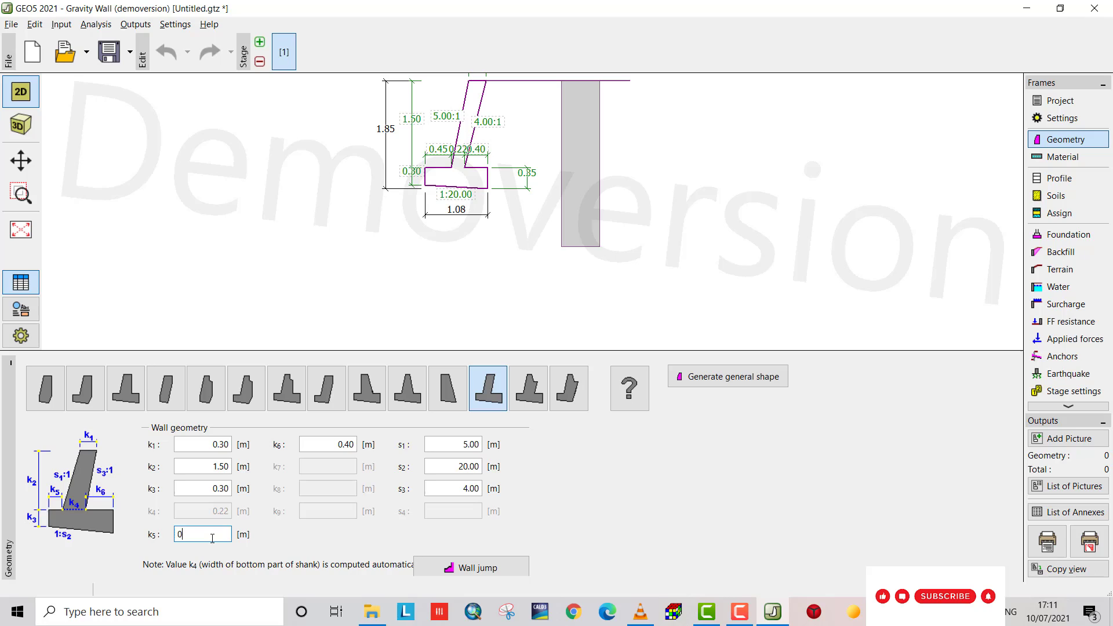
{"action": "type", "text": ".6"}
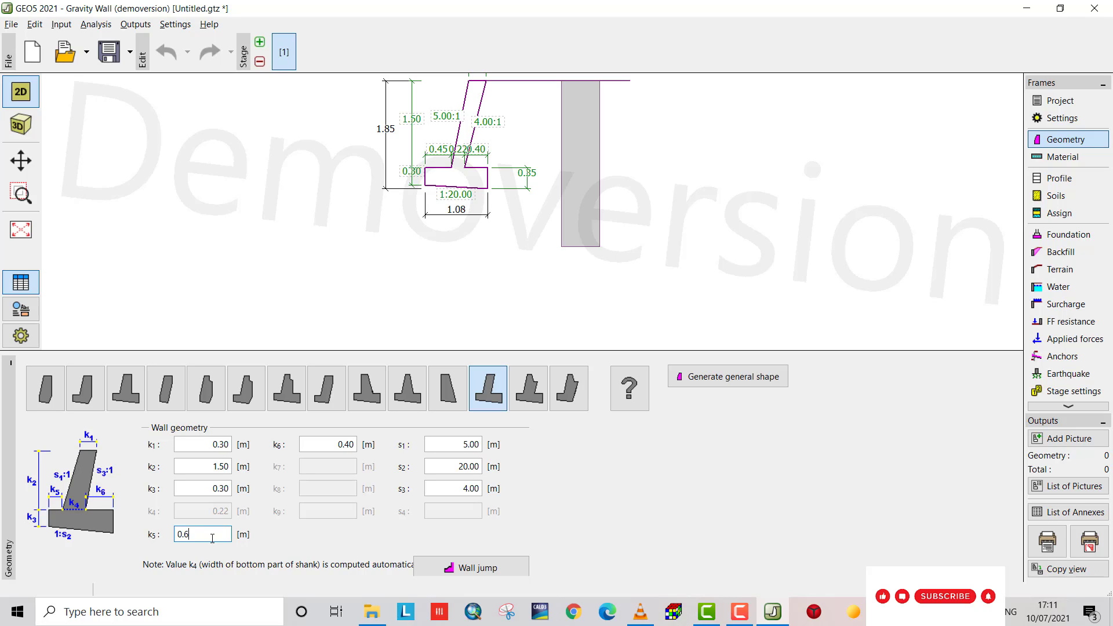
{"action": "key", "text": "Tab"}
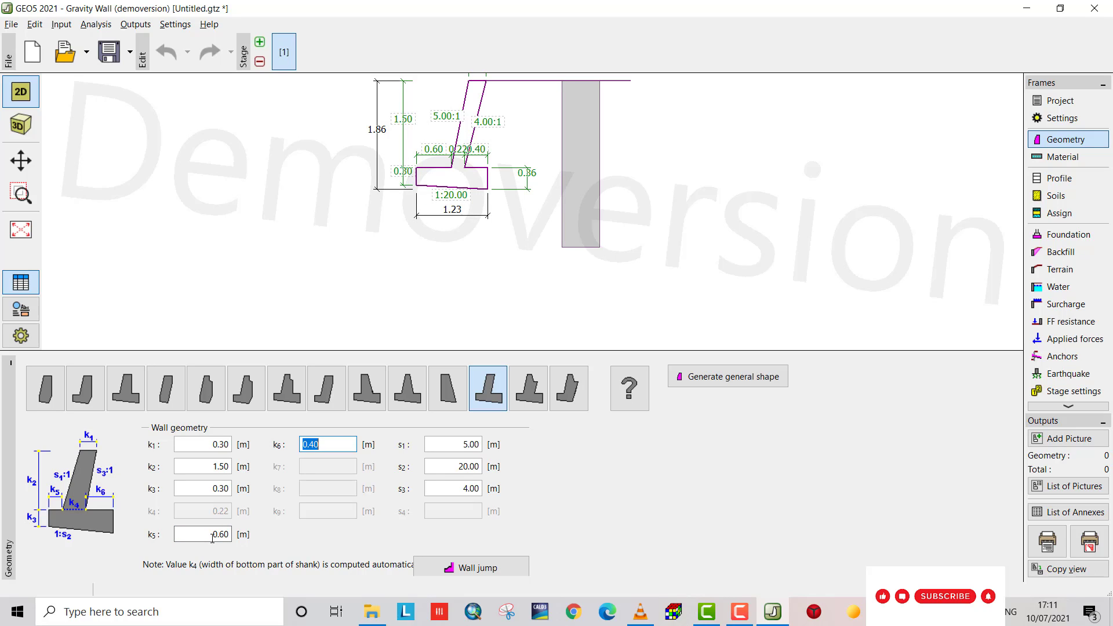
Enter heel projection k6 1.00 m and base slope s2 1:10.
{"action": "type", "text": "1."}
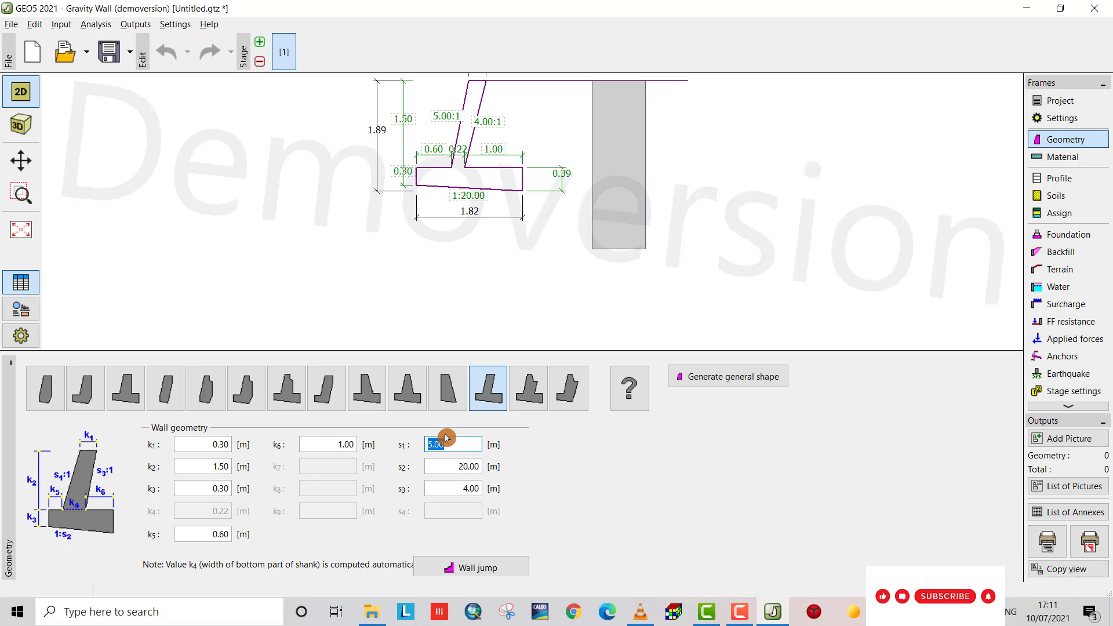
{"action": "type", "text": "0"}
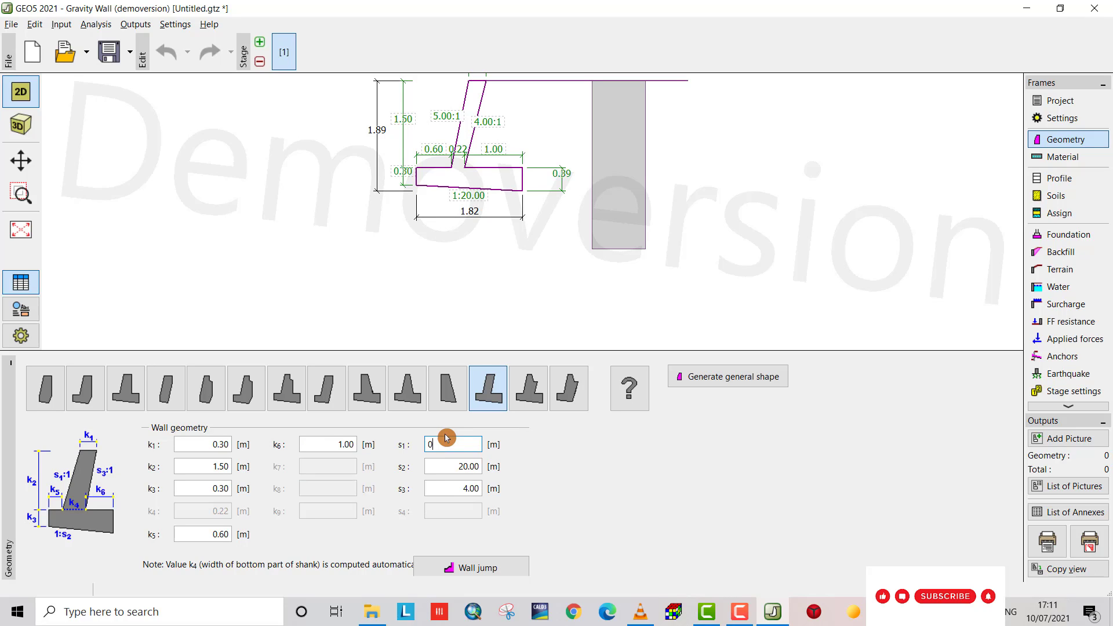
{"action": "mouse_move", "coordinate": [467, 477]}
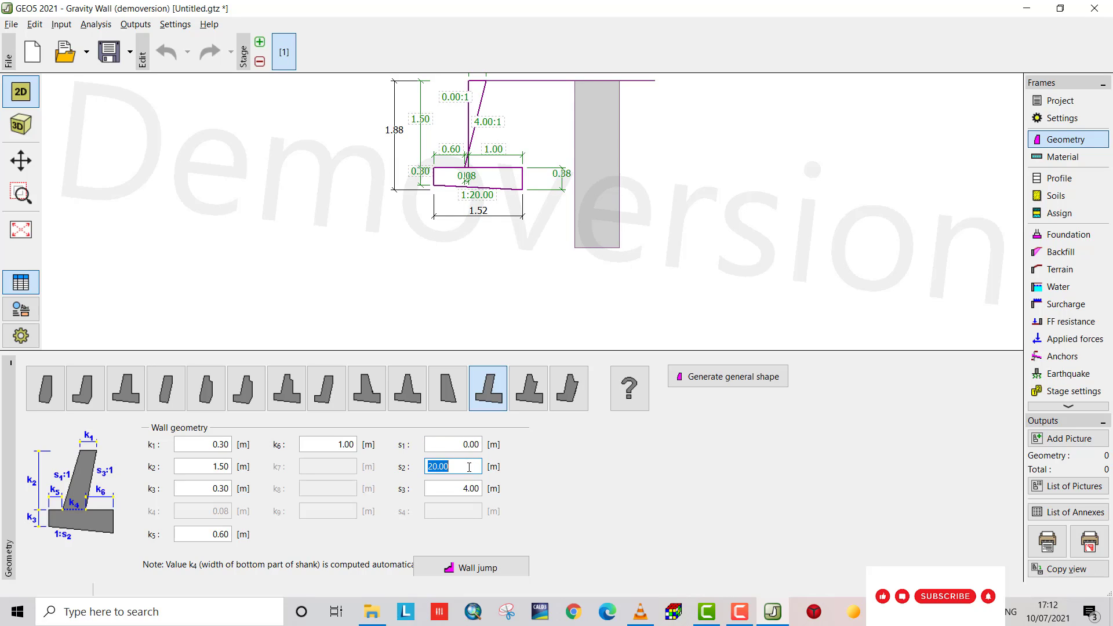
{"action": "type", "text": "10"}
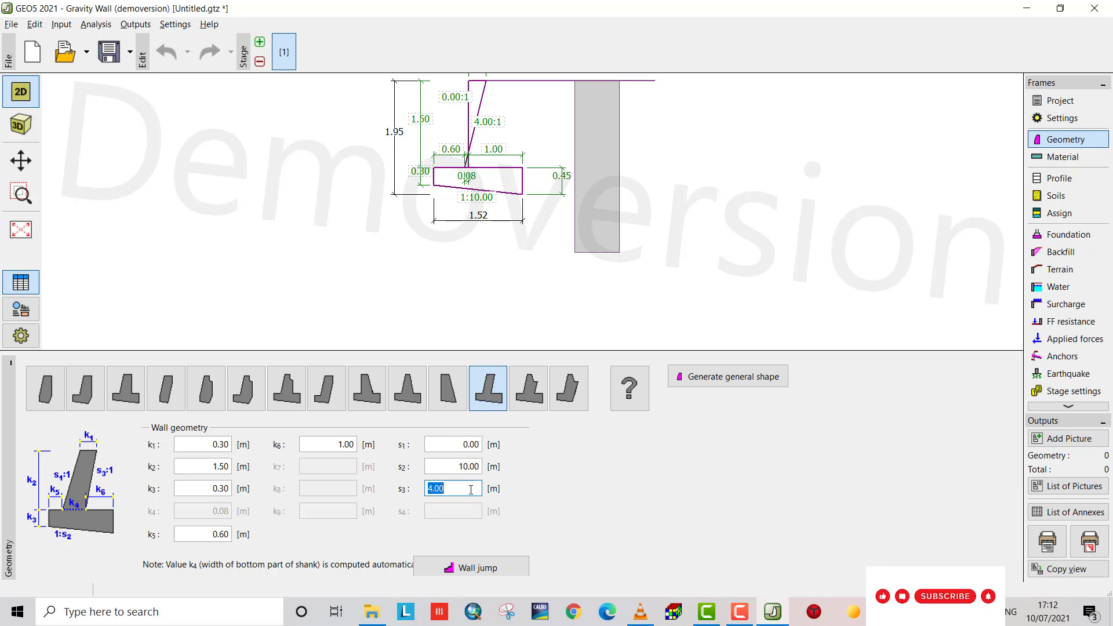
{"action": "type", "text": "0"}
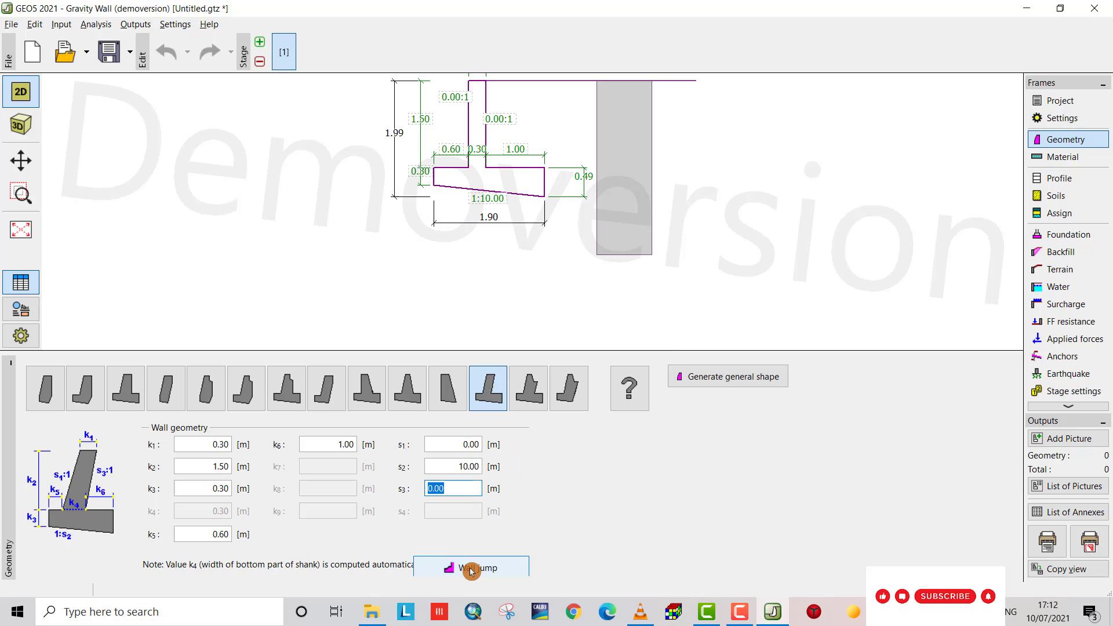
{"action": "left_click", "coordinate": [470, 567]}
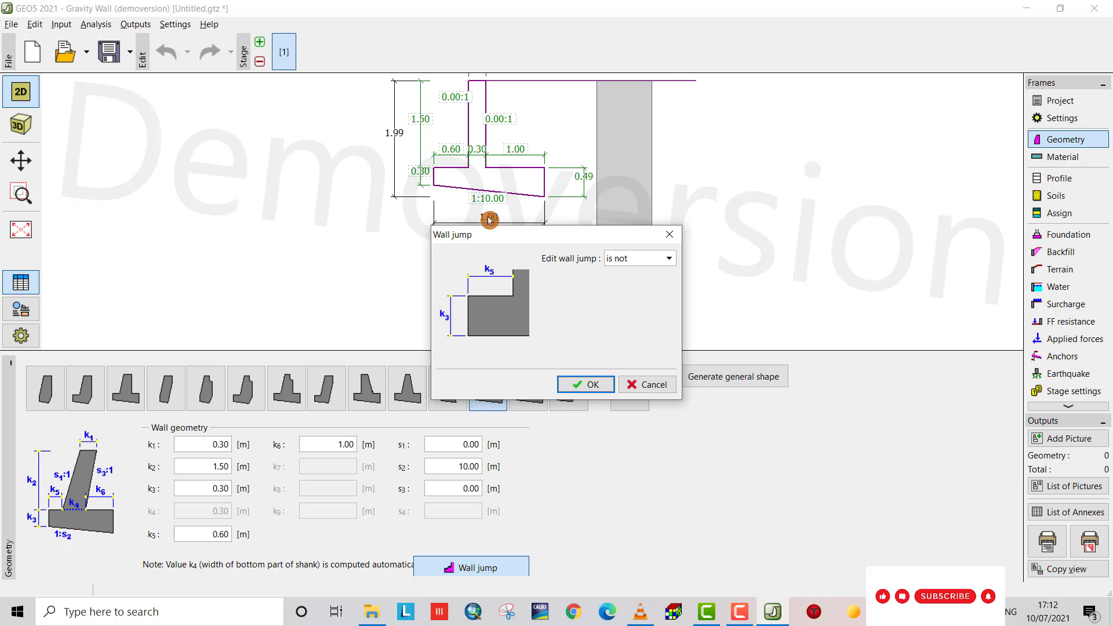
{"action": "left_click", "coordinate": [583, 384]}
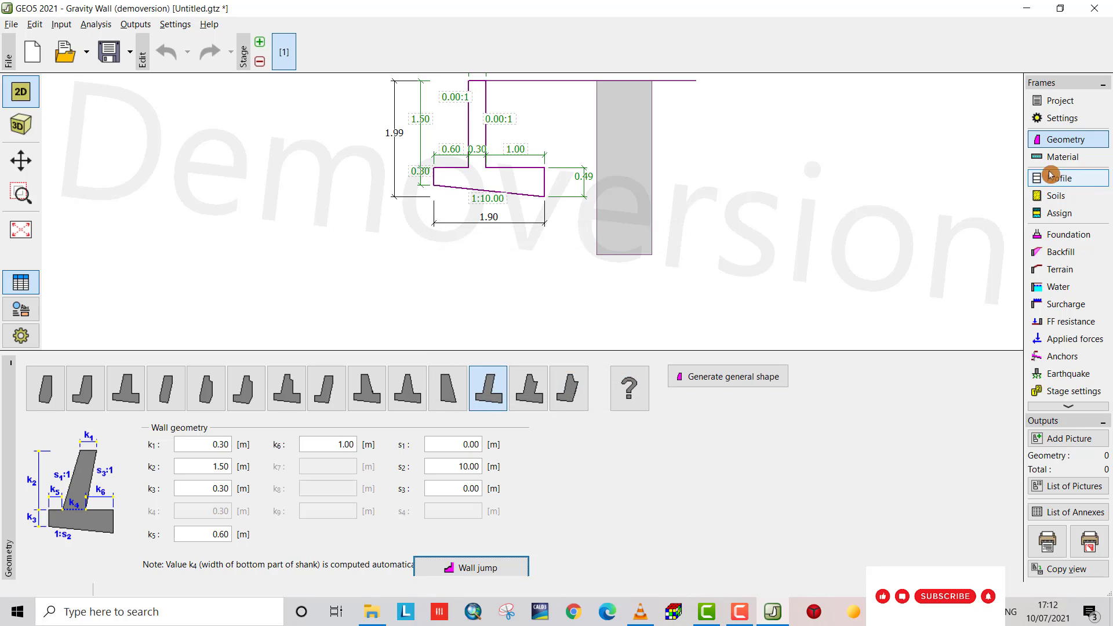
Set wall material to concrete C 20/25 with B420B reinforcement, unit weight 23 kN/m³.
{"action": "left_click", "coordinate": [1063, 156]}
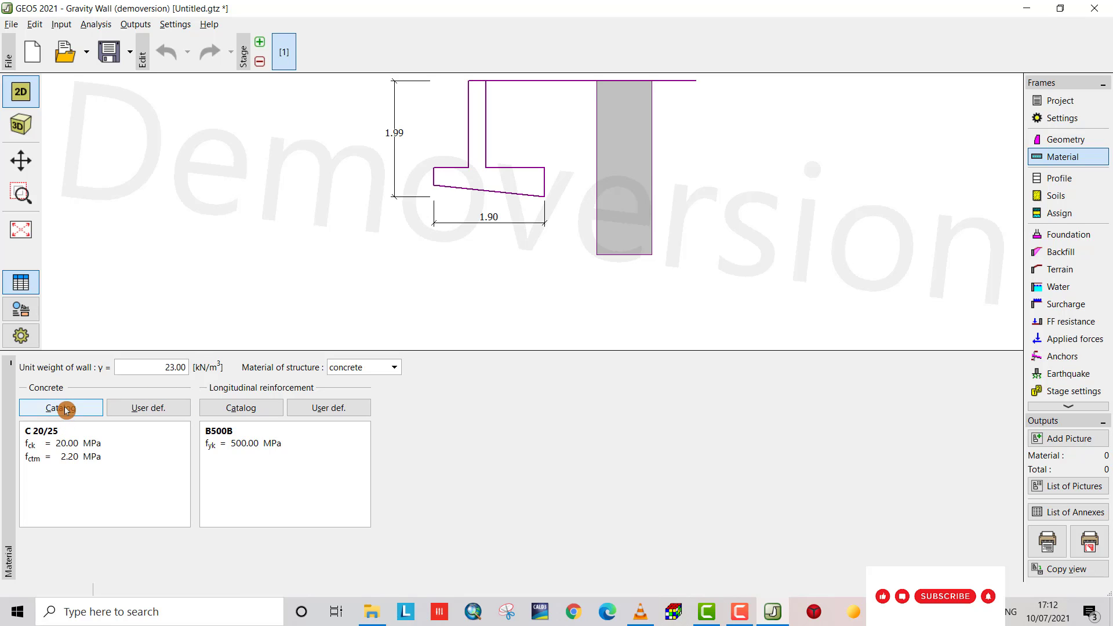
{"action": "left_click", "coordinate": [60, 407]}
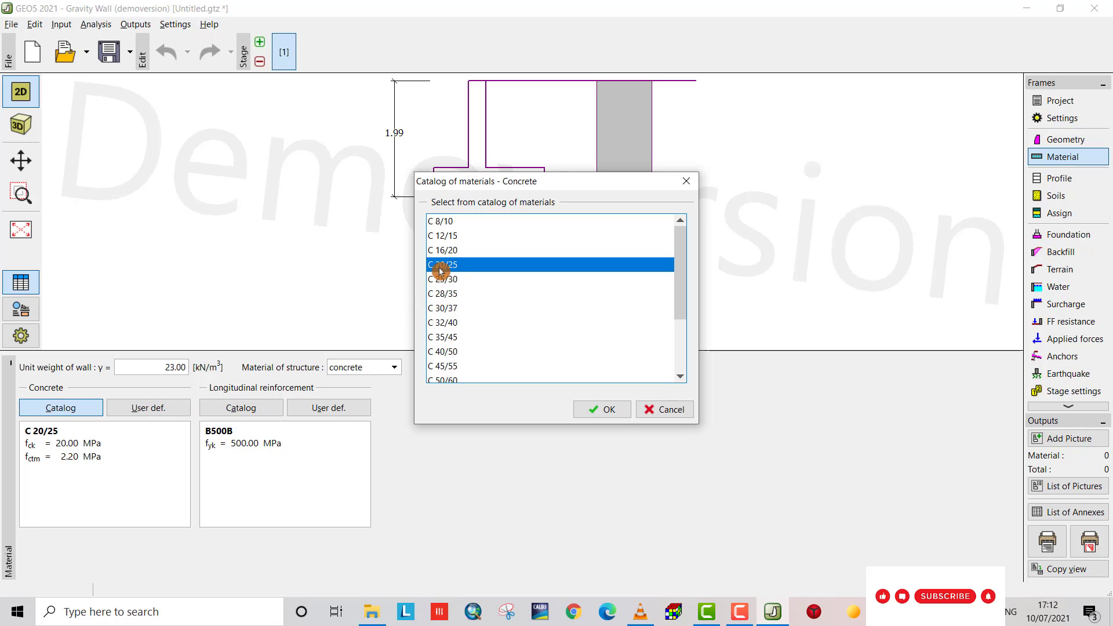
{"action": "mouse_move", "coordinate": [602, 410]}
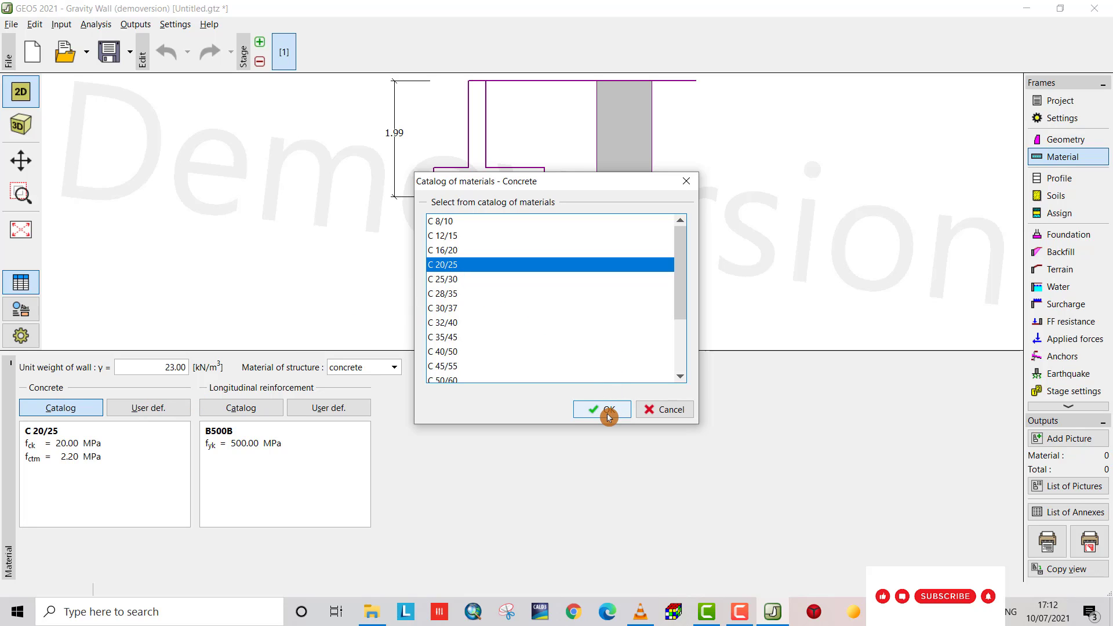
{"action": "left_click", "coordinate": [602, 409]}
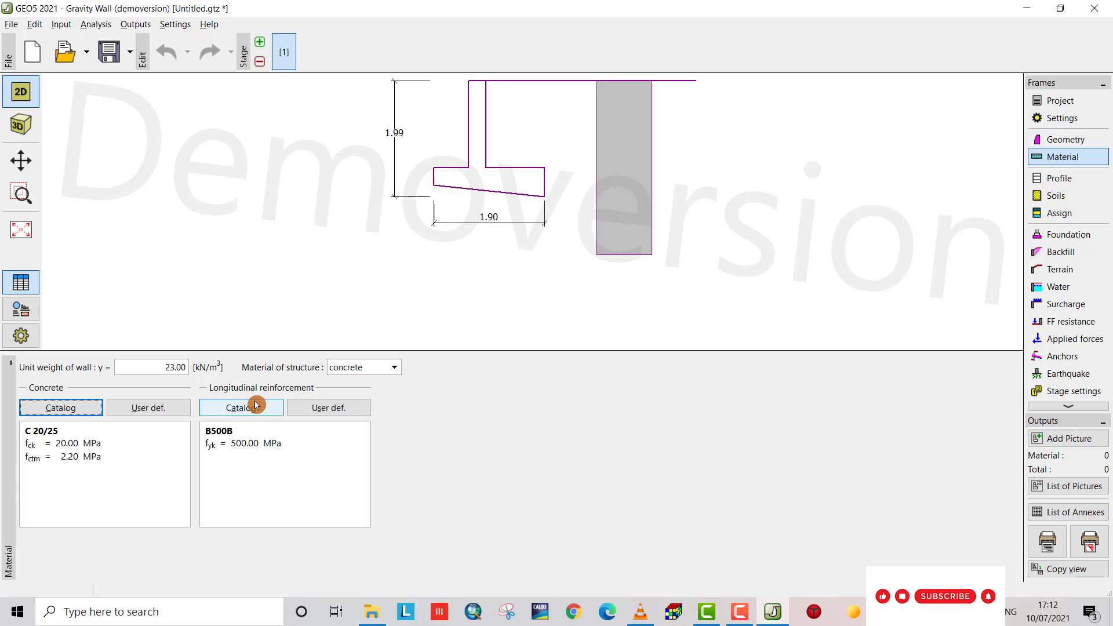
{"action": "left_click", "coordinate": [241, 407]}
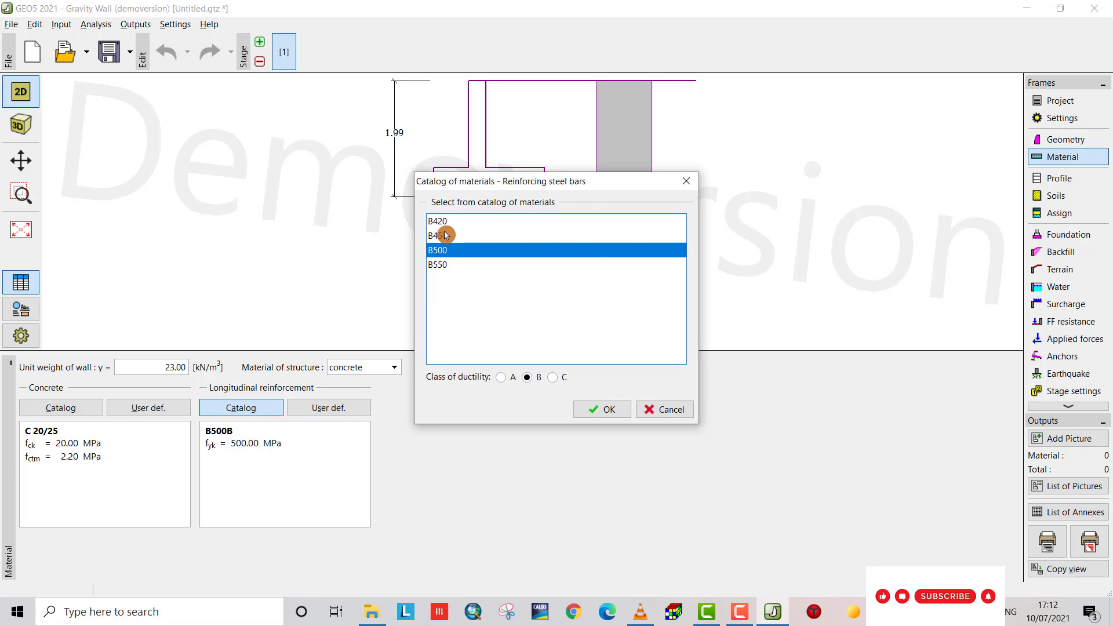
{"action": "left_click", "coordinate": [439, 220]}
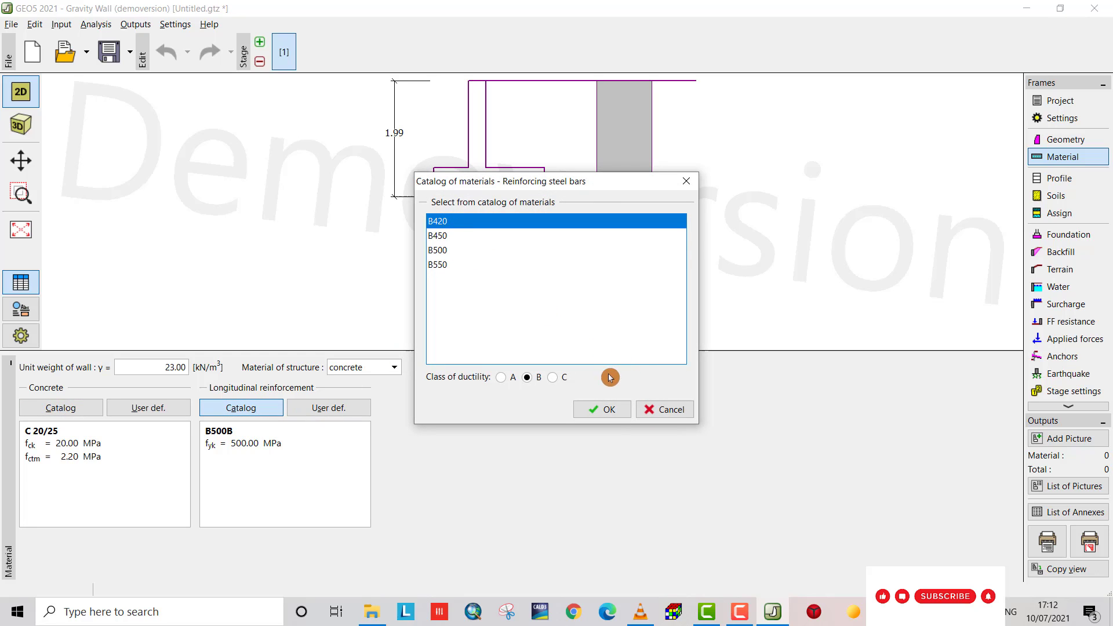
{"action": "left_click", "coordinate": [600, 410]}
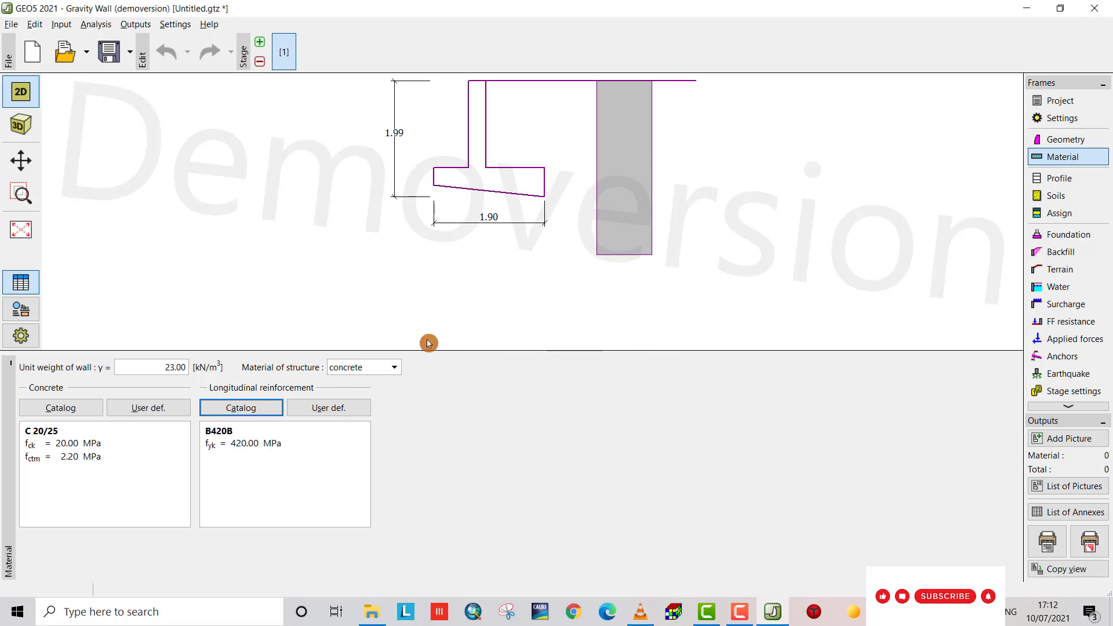
{"action": "left_click", "coordinate": [394, 367]}
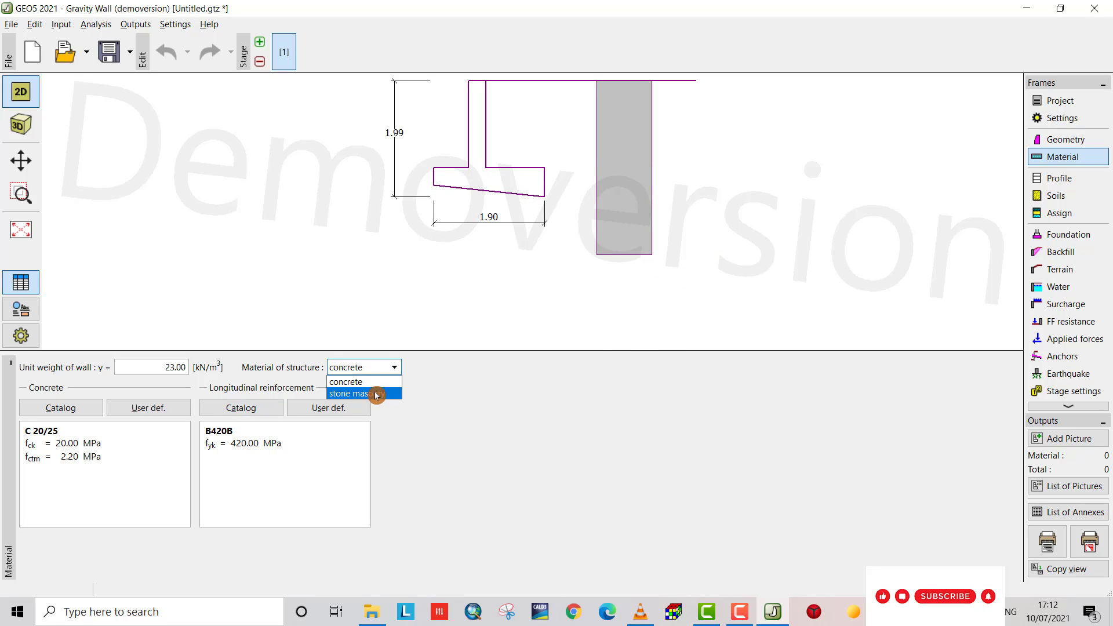
{"action": "left_click", "coordinate": [346, 382]}
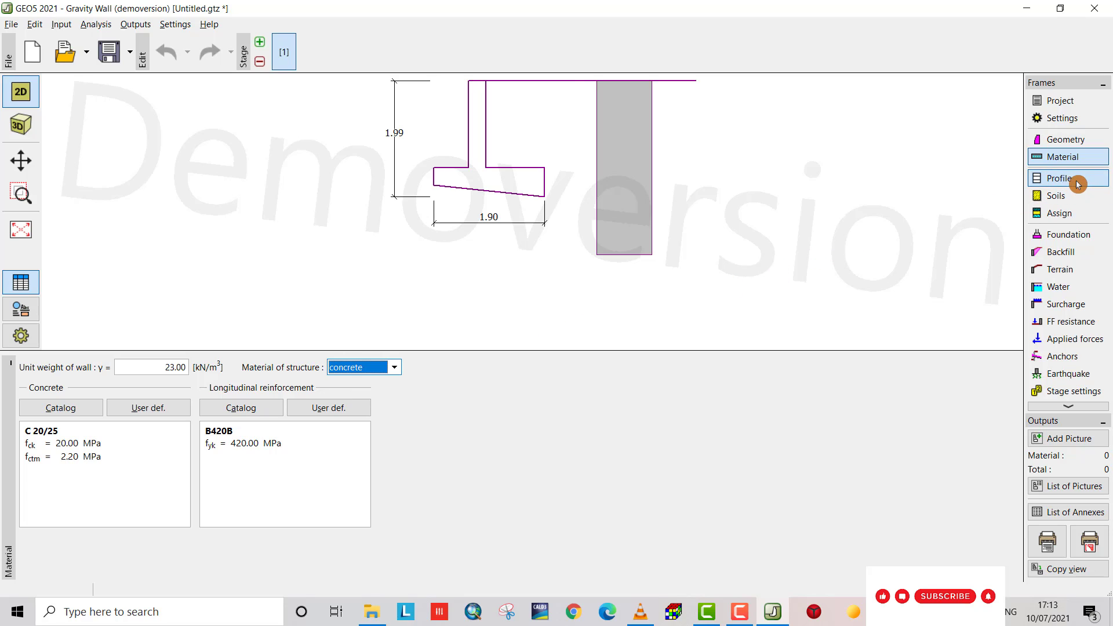
Add a first soil layer interface by thickness 1.80 m.
{"action": "left_click", "coordinate": [1061, 179]}
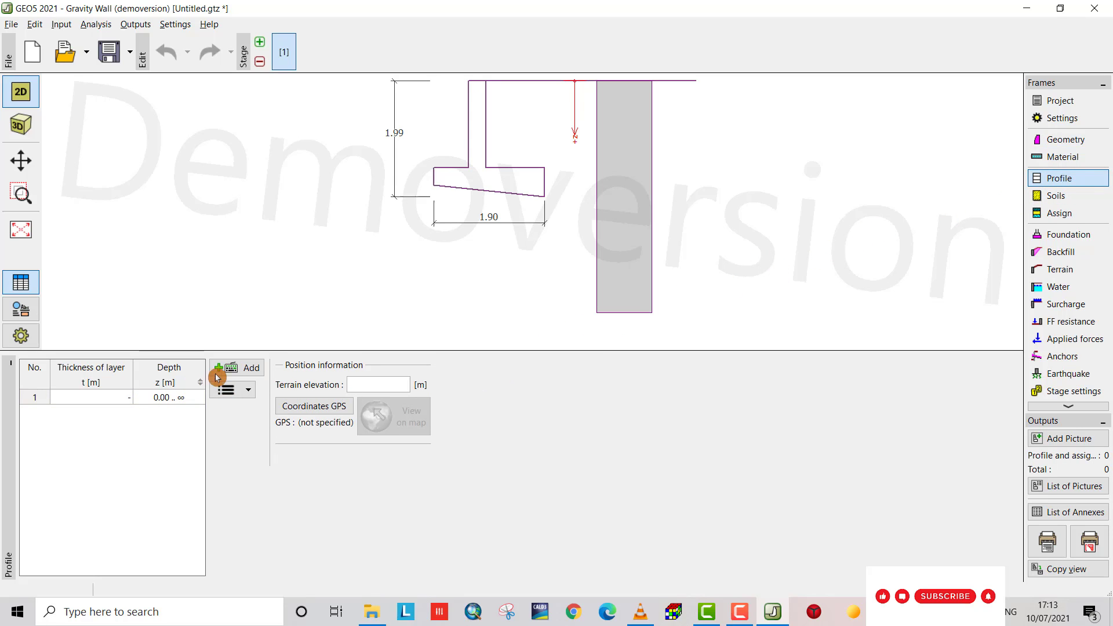
{"action": "left_click", "coordinate": [242, 367]}
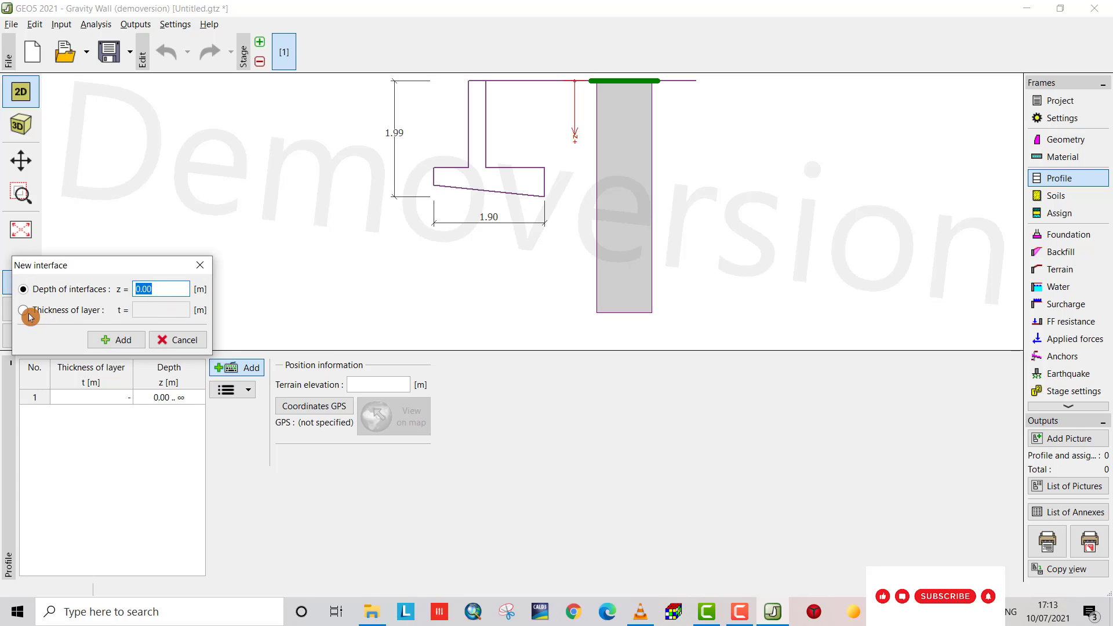
{"action": "left_click", "coordinate": [23, 309]}
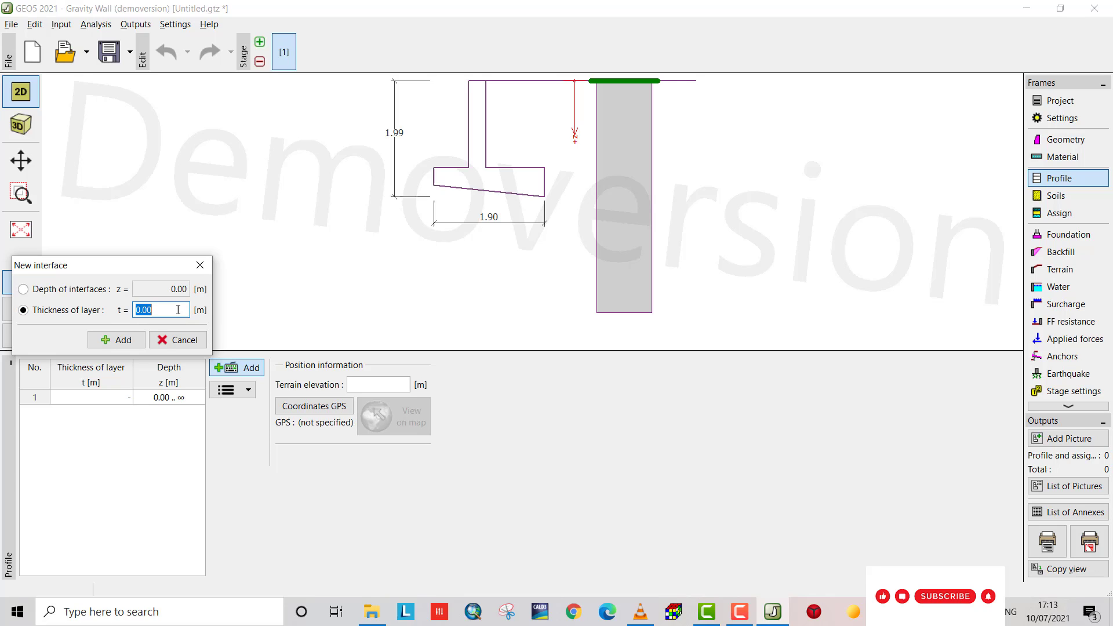
{"action": "type", "text": "2"}
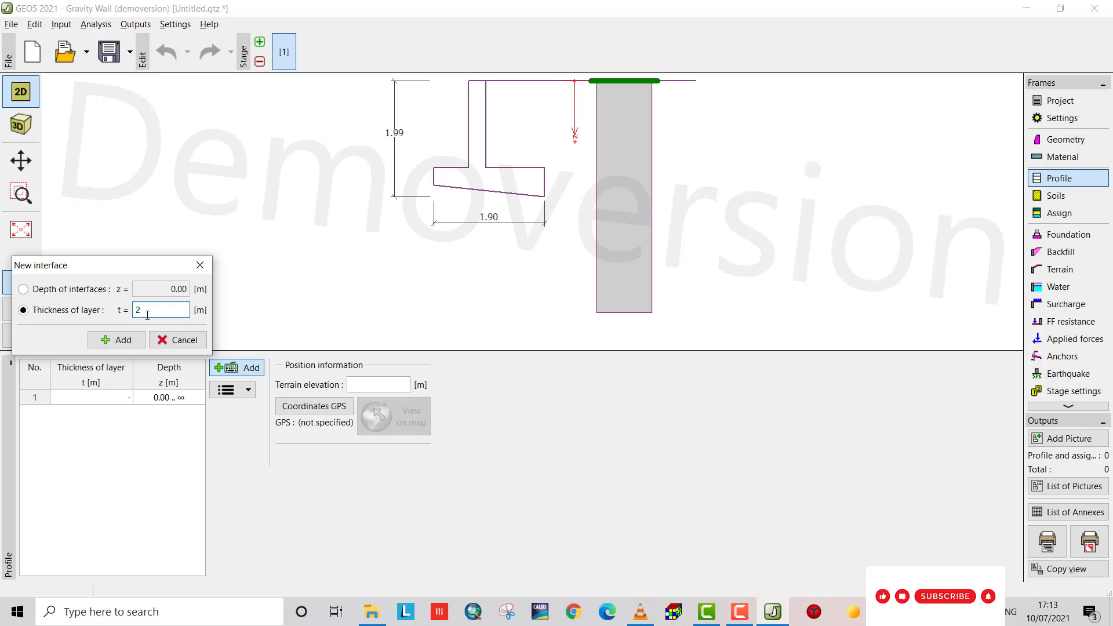
{"action": "type", "text": "1.8"}
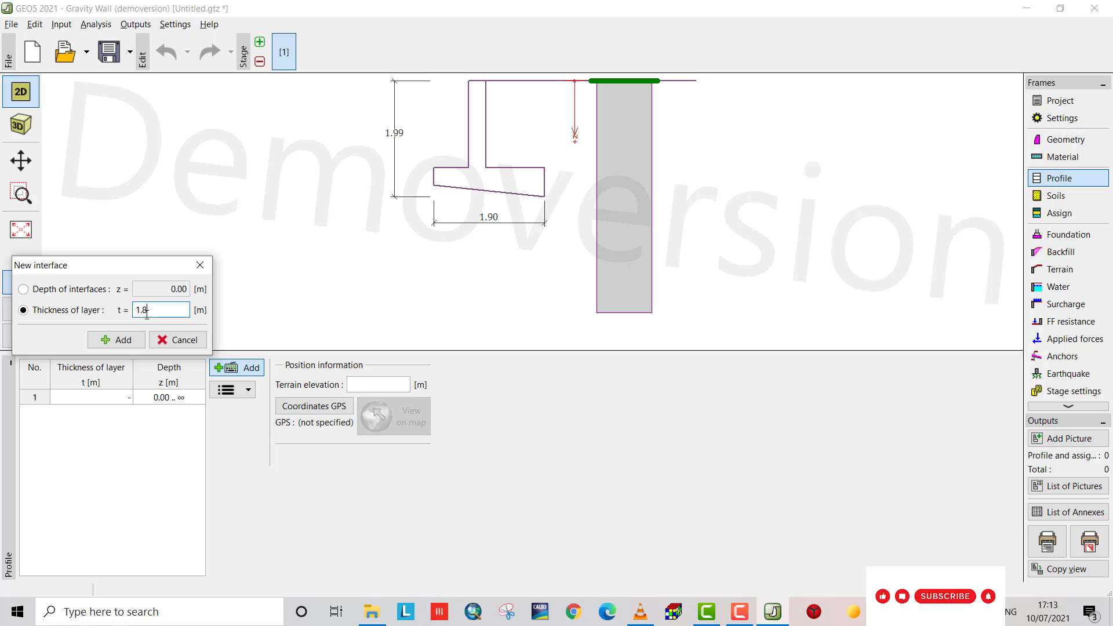
{"action": "left_click", "coordinate": [116, 340]}
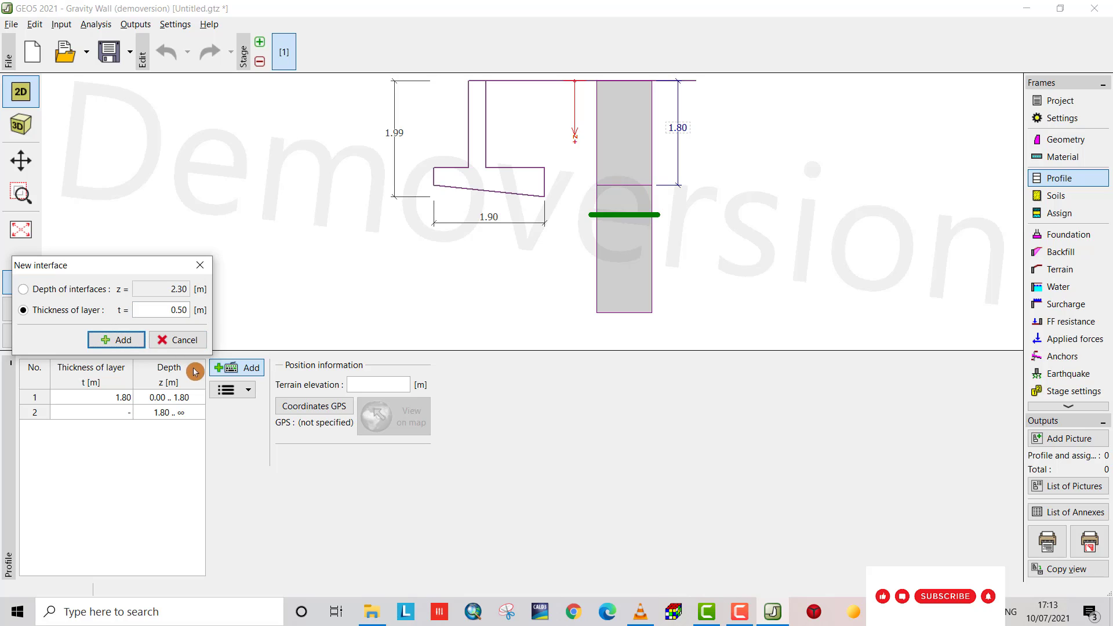
{"action": "left_click", "coordinate": [178, 340]}
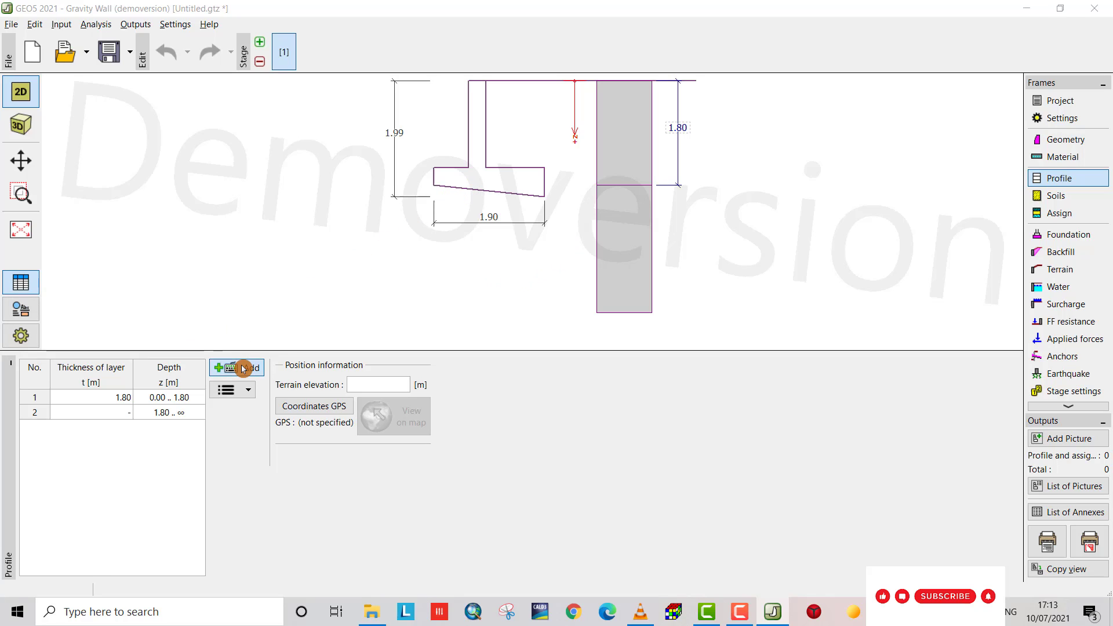
Add a second layer of 0.50 m thickness, leaving a third layer below 2.30 m.
{"action": "left_click", "coordinate": [243, 367]}
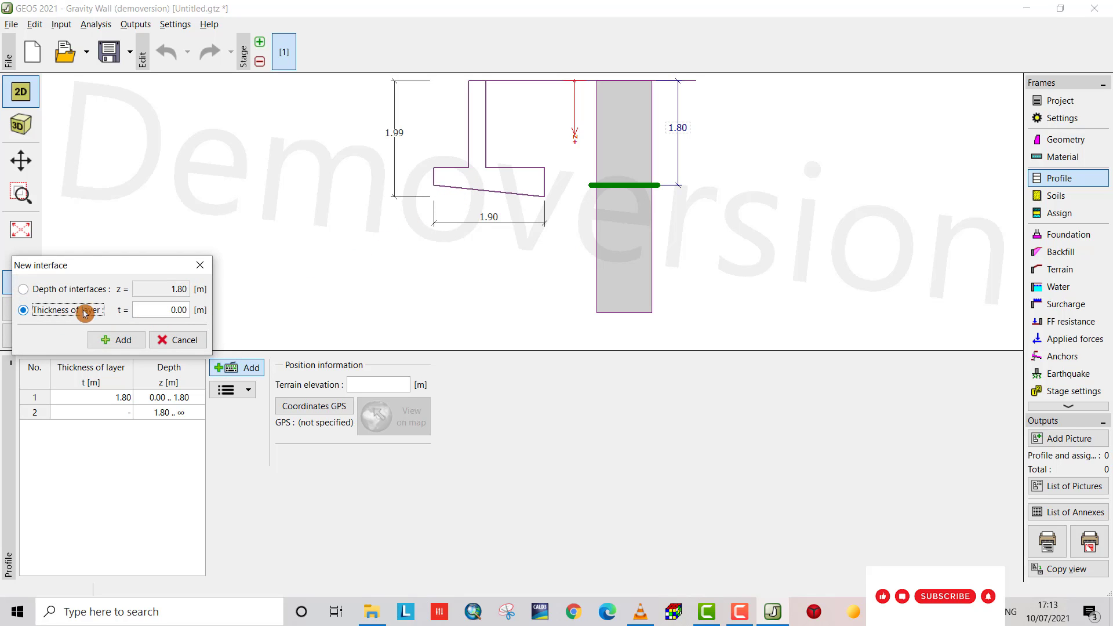
{"action": "type", "text": "0"}
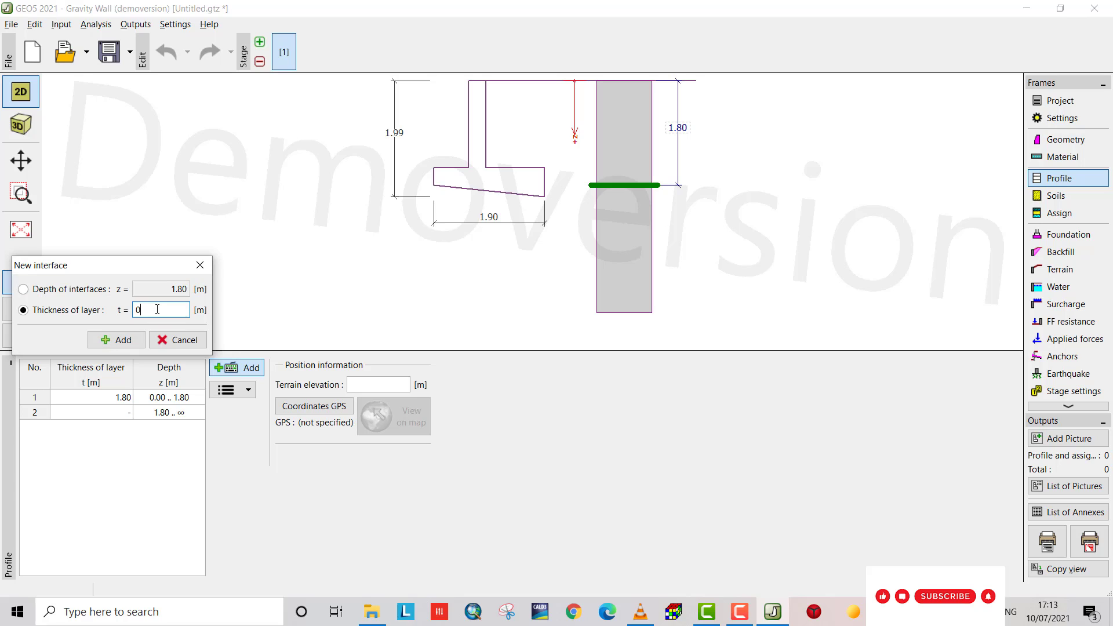
{"action": "left_click", "coordinate": [116, 340]}
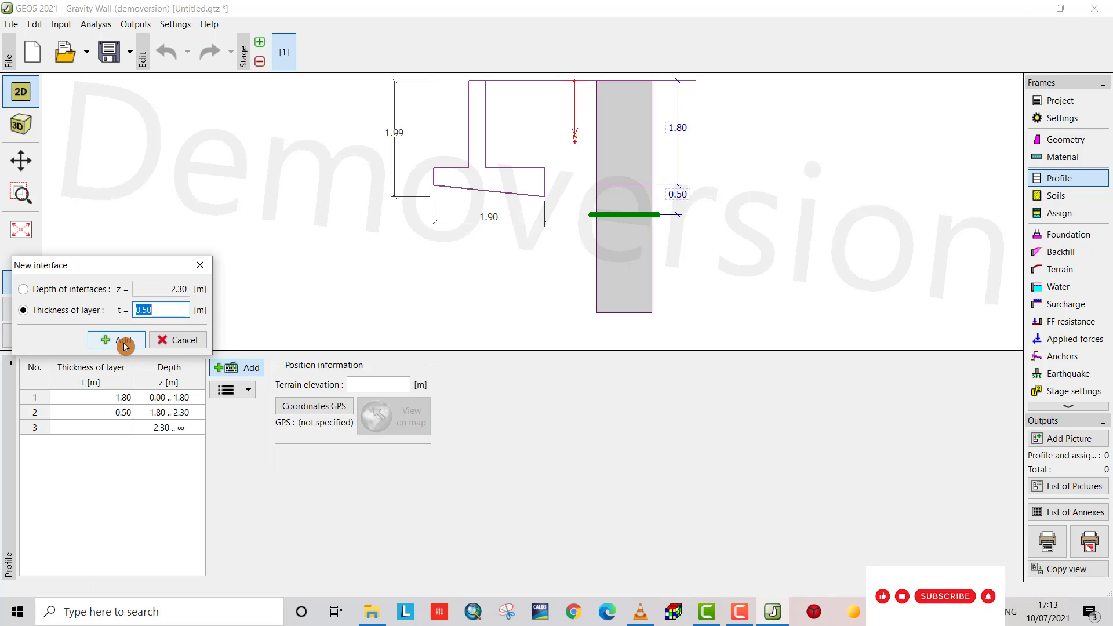
{"action": "left_click", "coordinate": [116, 340]}
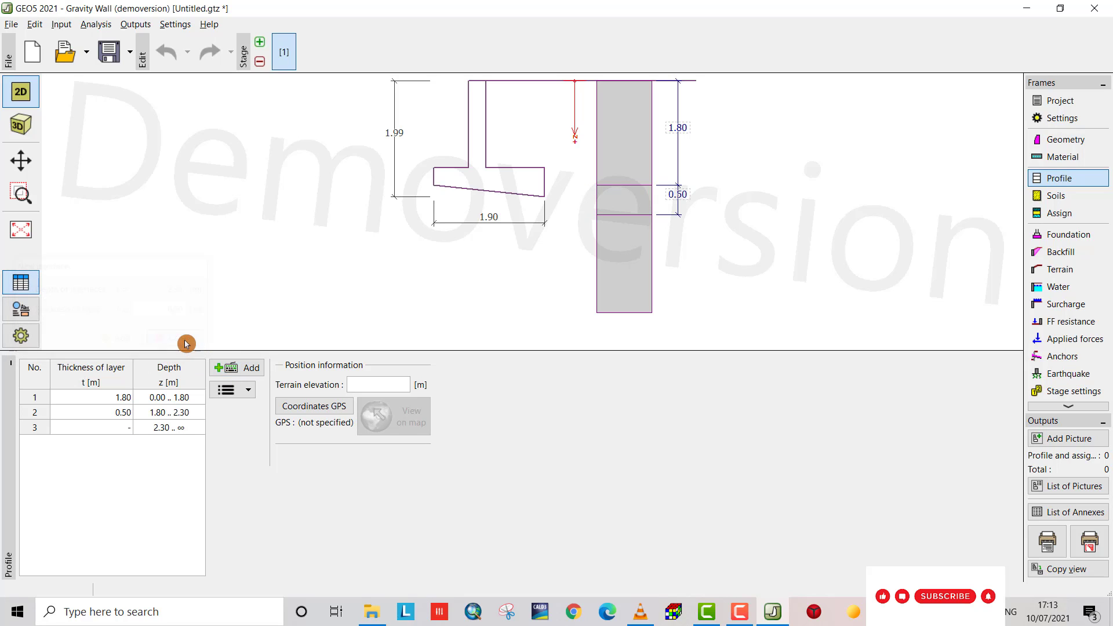
Classify soil 1 as Sandy silt (MS), firm consistency, with structure–soil friction angle 24°.
{"action": "left_click", "coordinate": [1058, 194]}
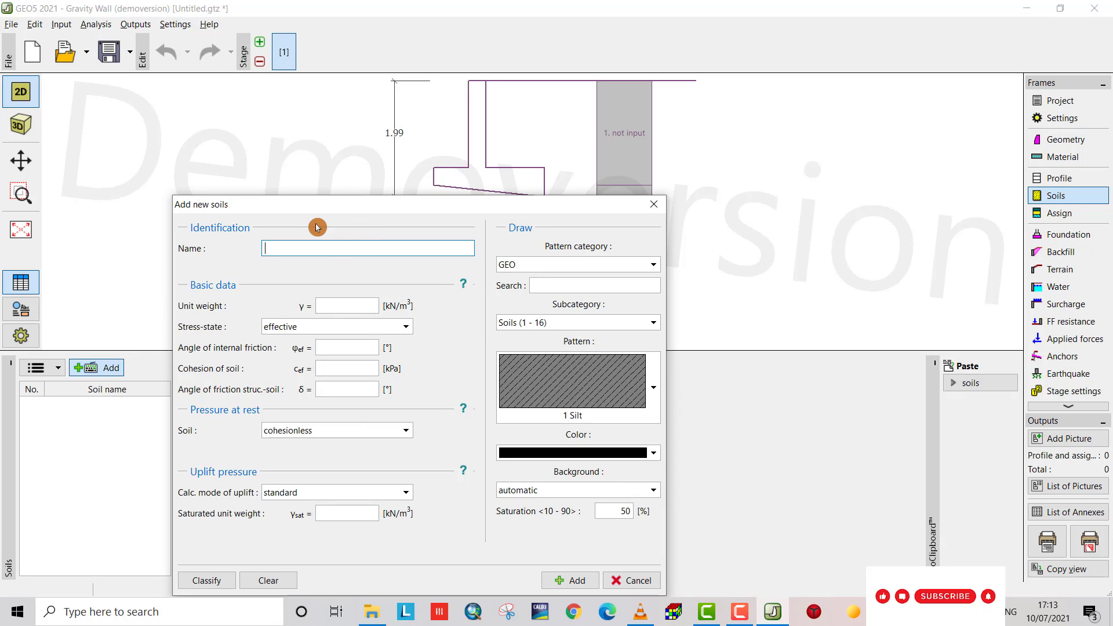
{"action": "left_click", "coordinate": [206, 580]}
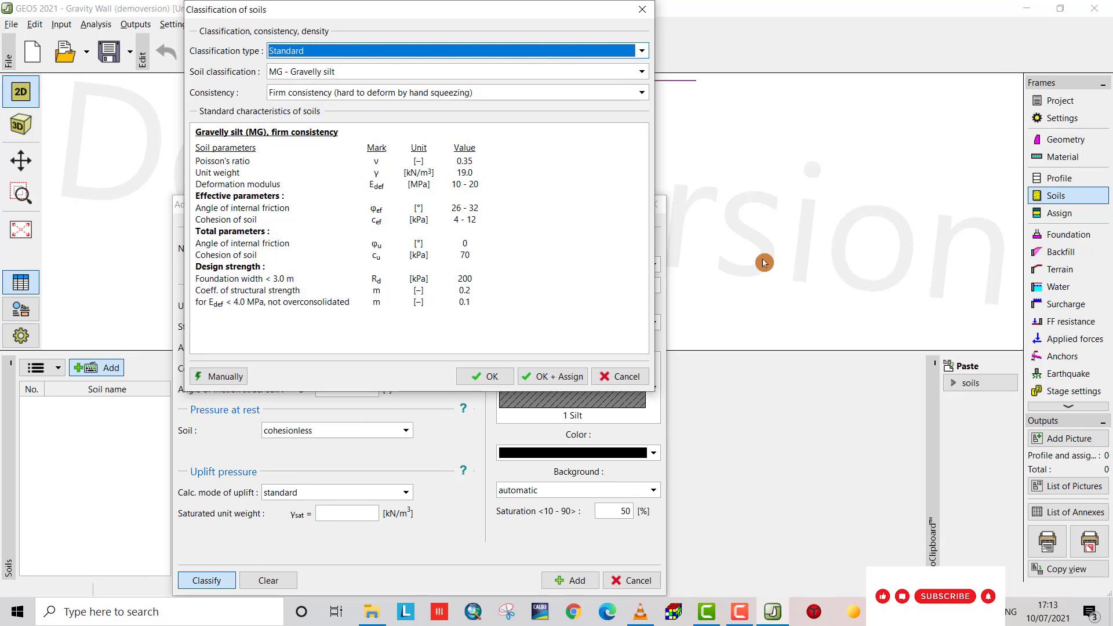
{"action": "left_click", "coordinate": [641, 71]}
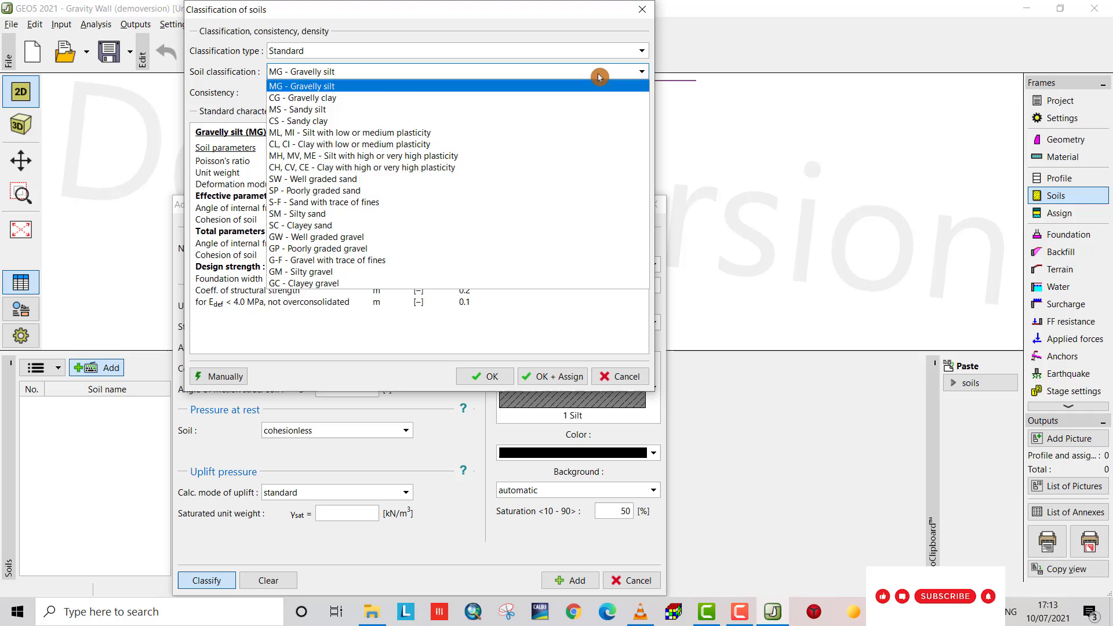
{"action": "left_click", "coordinate": [299, 121]}
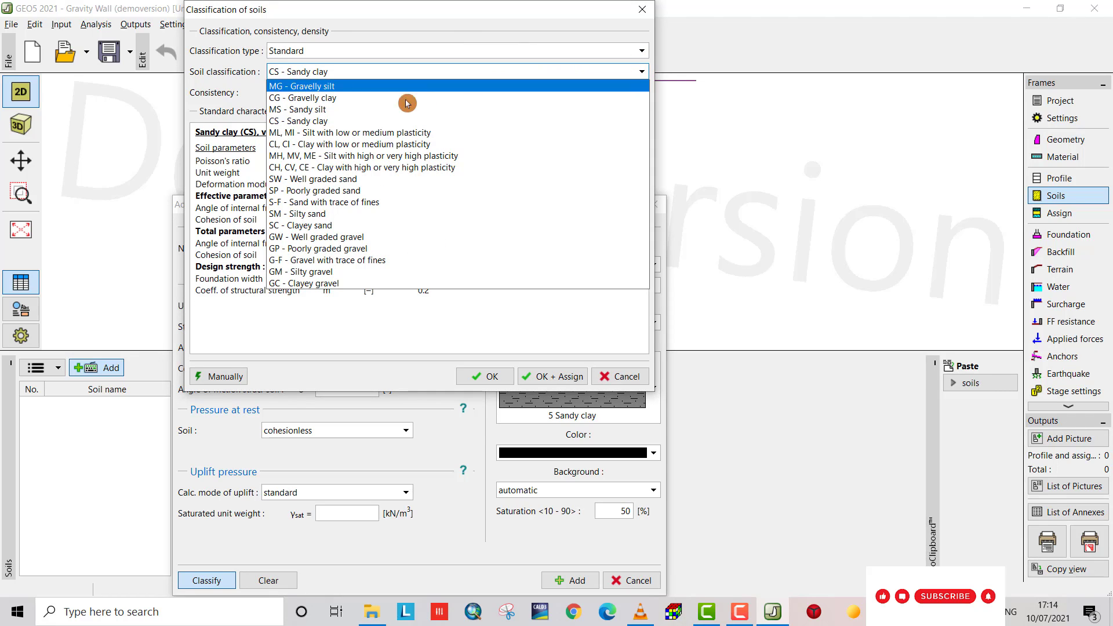
{"action": "mouse_move", "coordinate": [373, 109]}
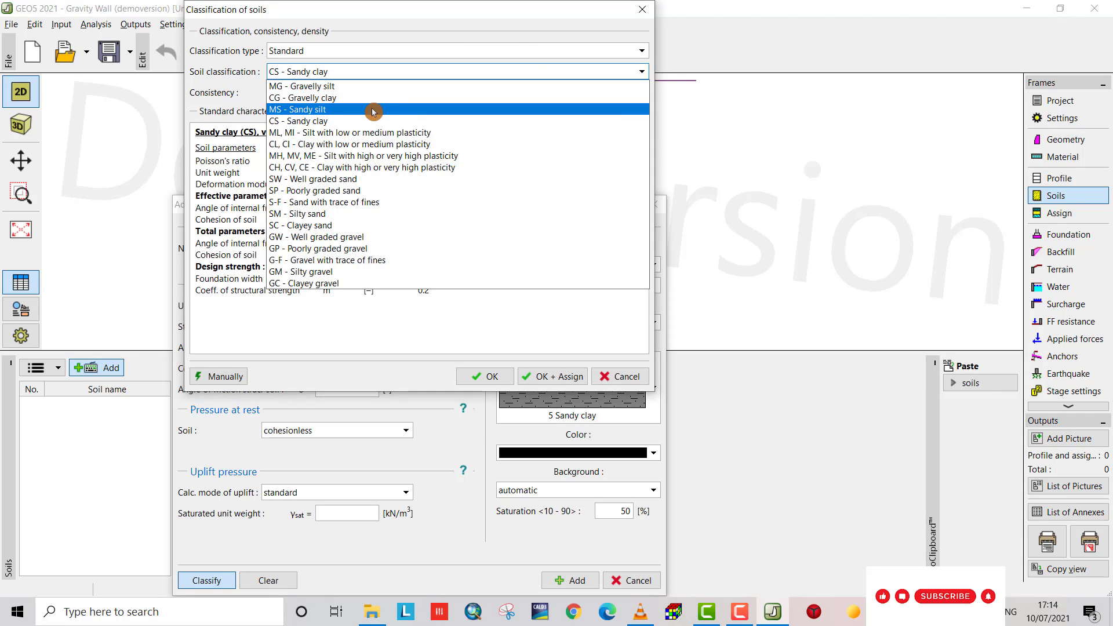
{"action": "mouse_move", "coordinate": [324, 215]}
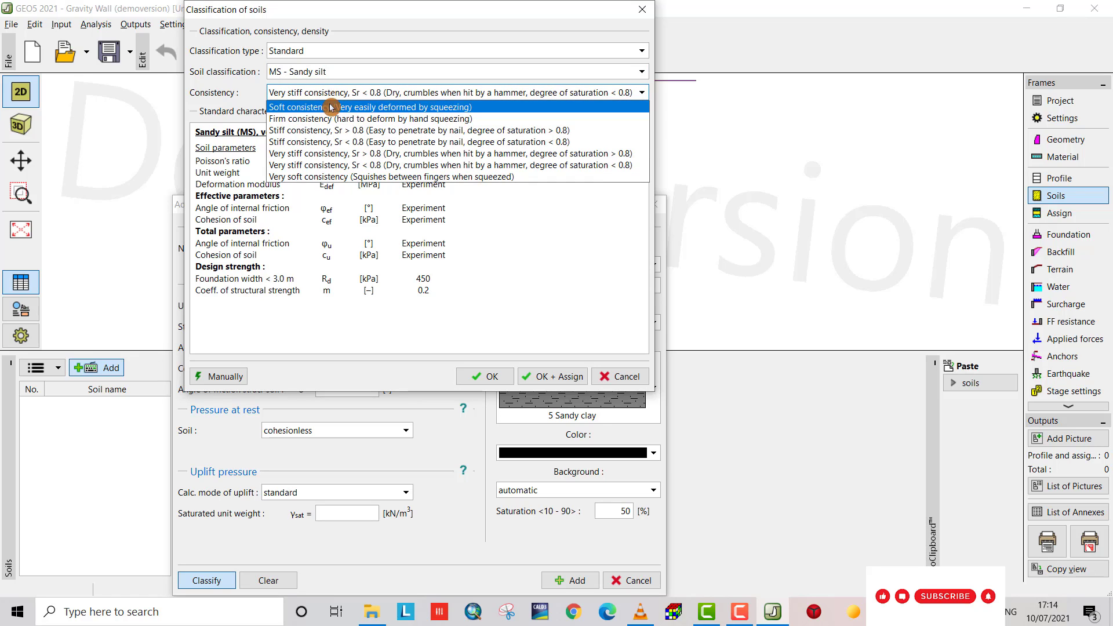
{"action": "left_click", "coordinate": [370, 118]}
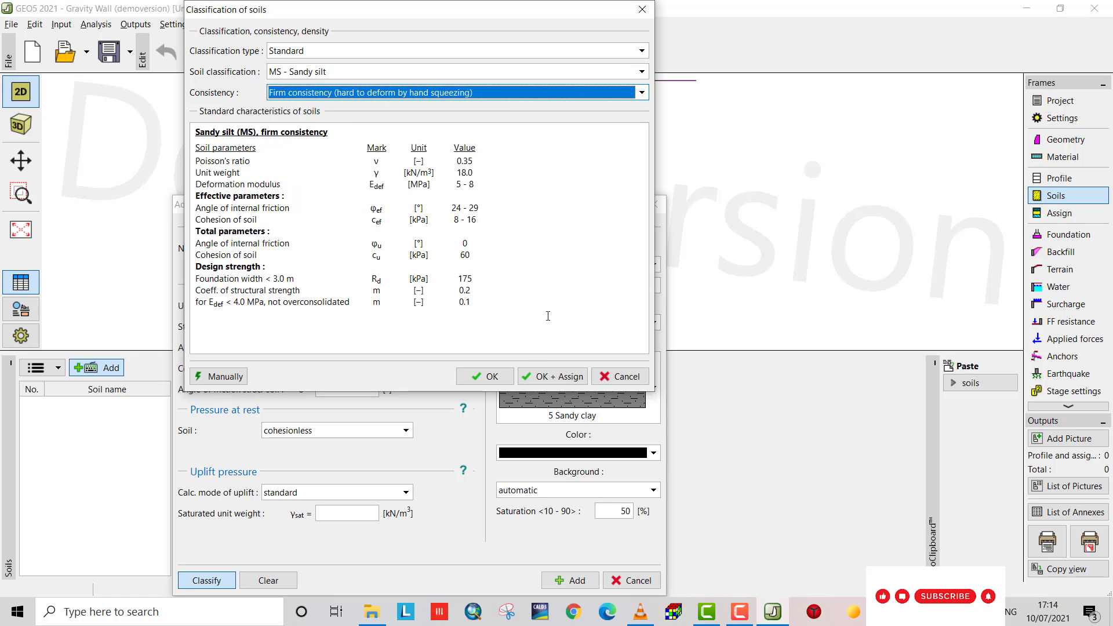
{"action": "left_click", "coordinate": [485, 376]}
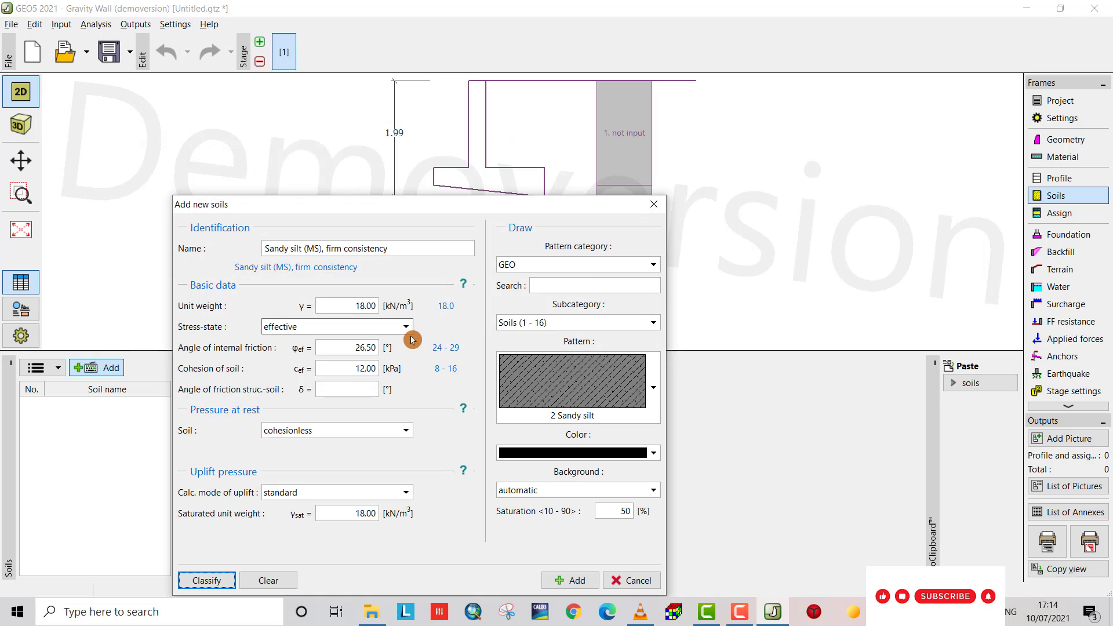
{"action": "left_click", "coordinate": [346, 389]}
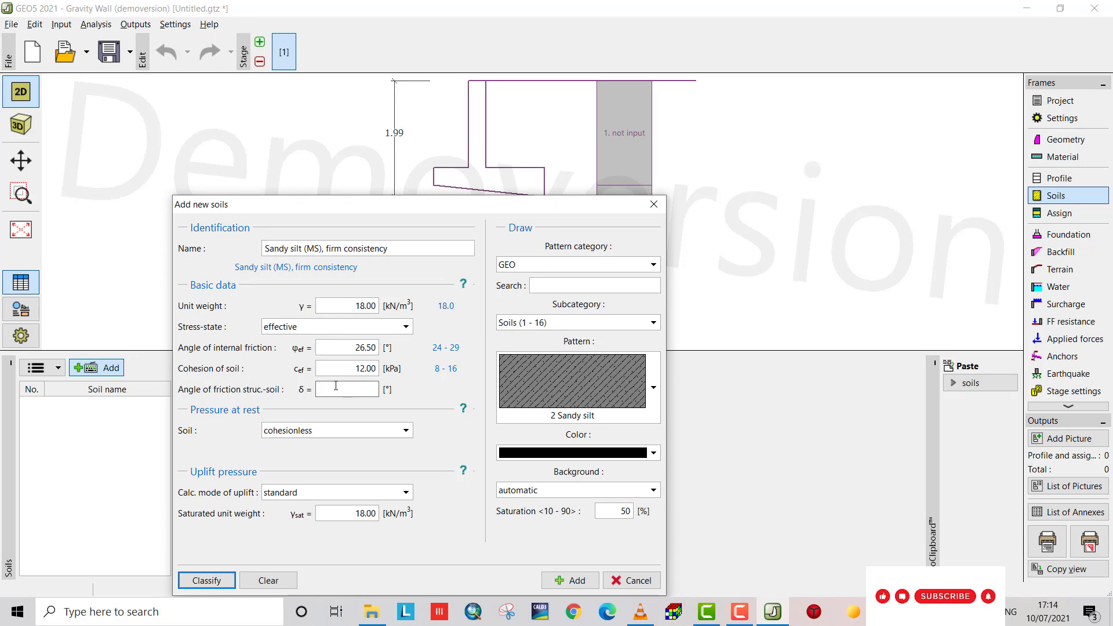
{"action": "mouse_move", "coordinate": [347, 390]}
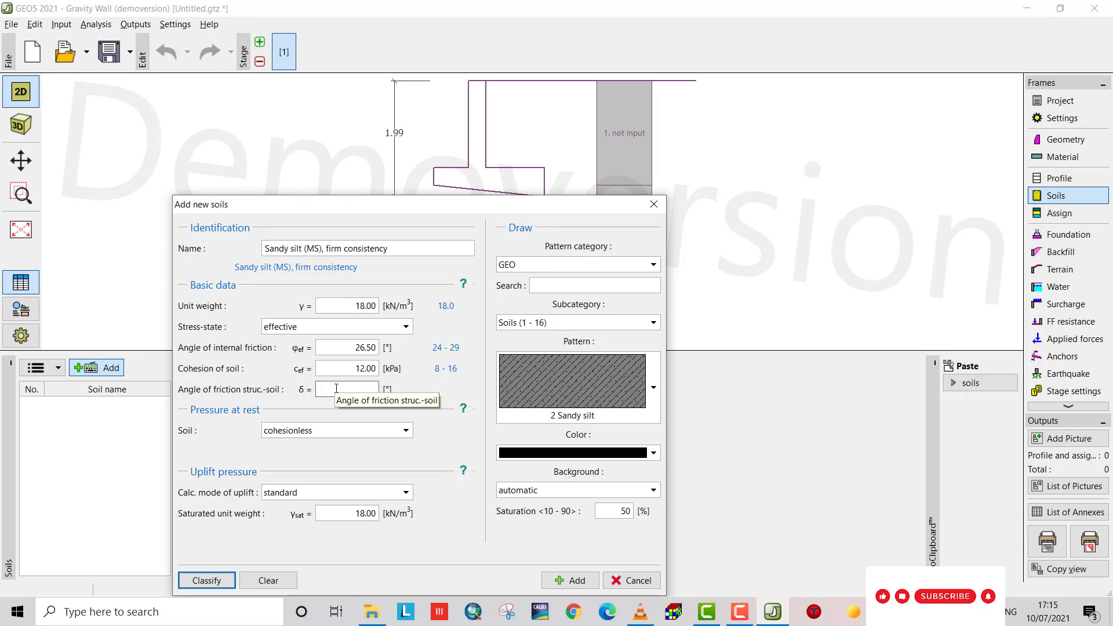
{"action": "type", "text": "24.00"}
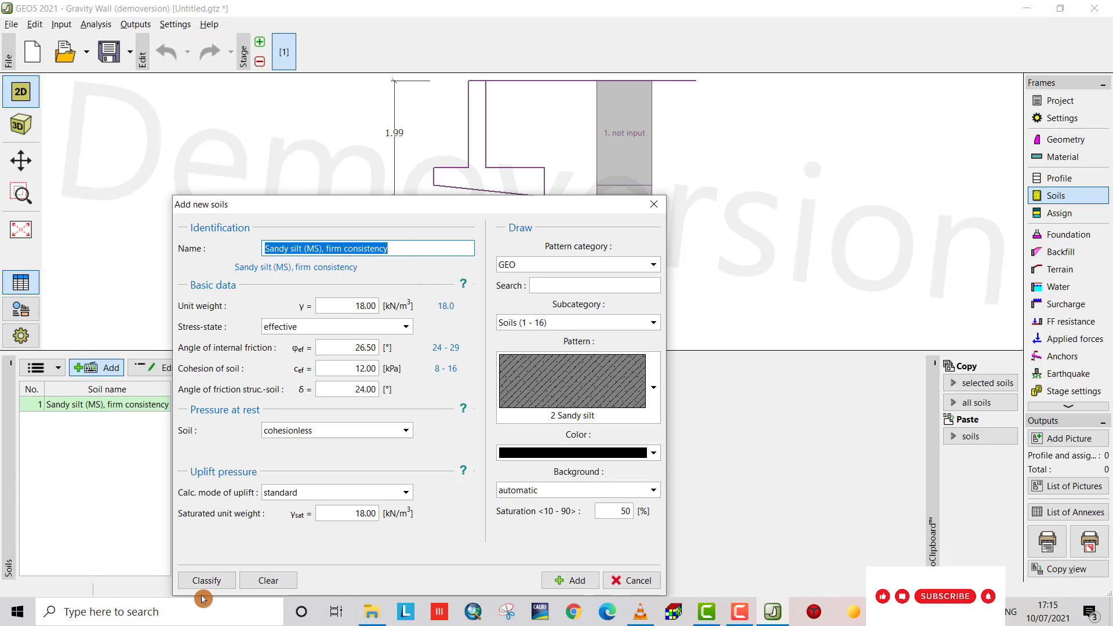
Add soil 2 as Sandy clay (CS), firm consistency, with an orange pattern.
{"action": "left_click", "coordinate": [207, 580]}
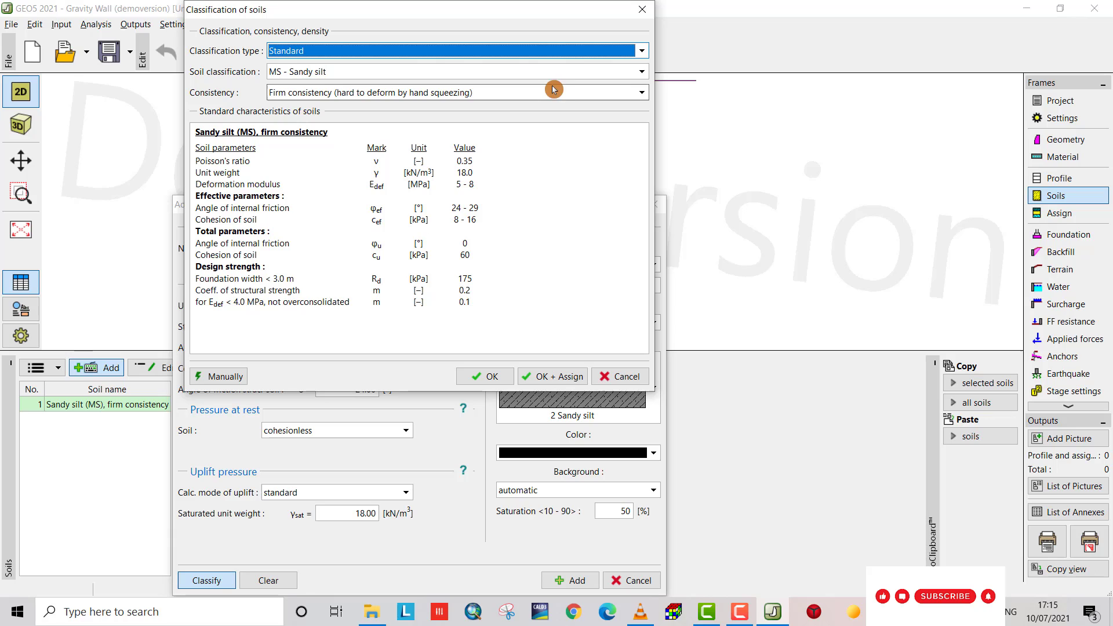
{"action": "left_click", "coordinate": [641, 70]}
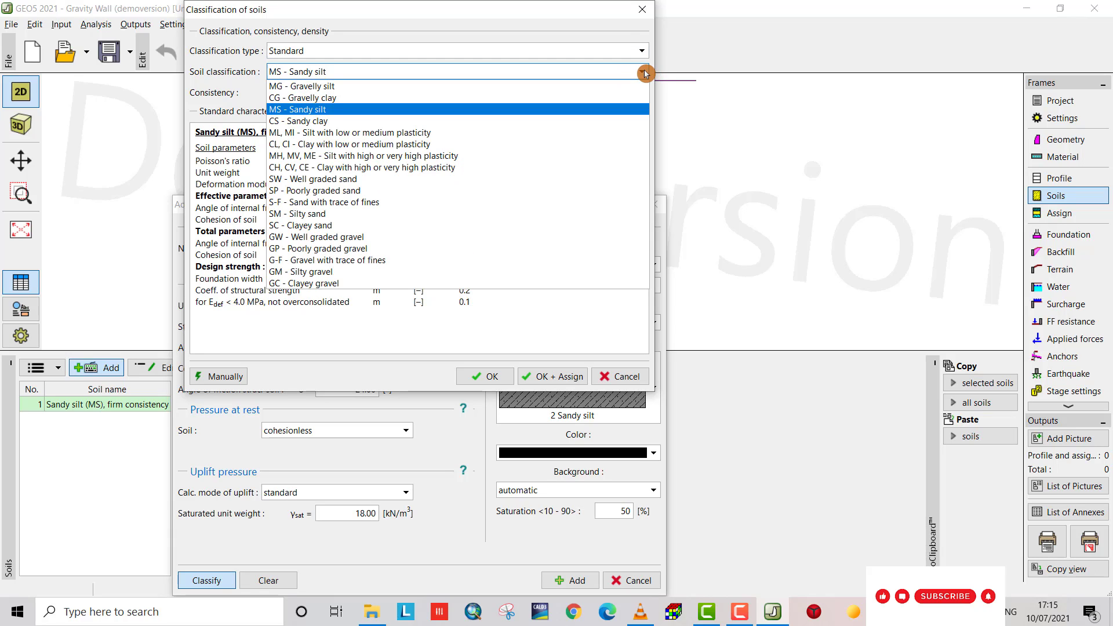
{"action": "mouse_move", "coordinate": [483, 107]}
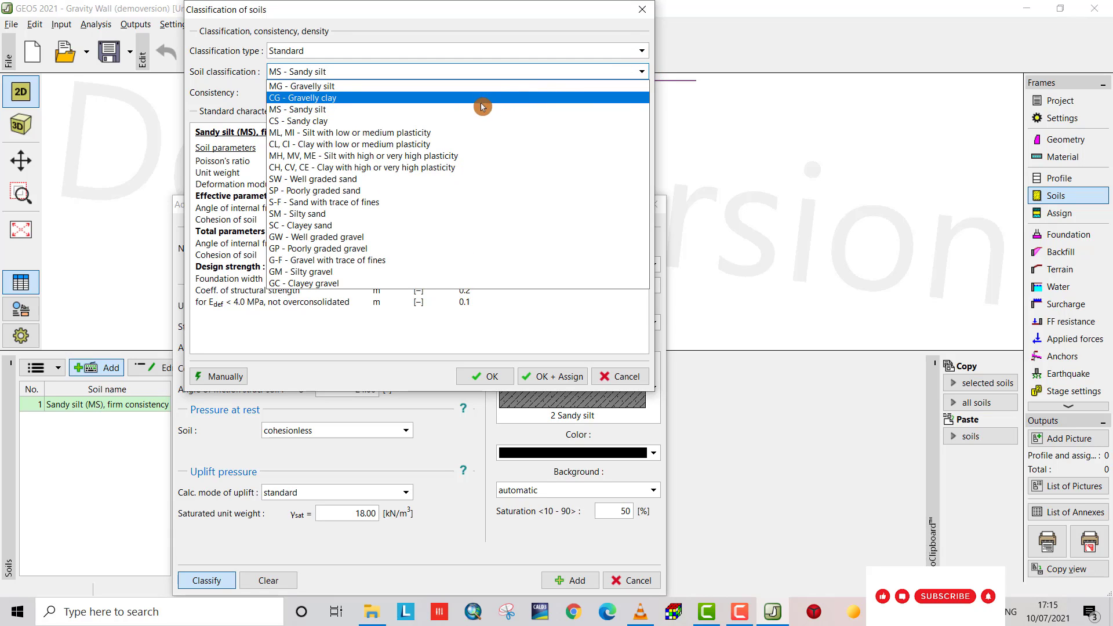
{"action": "left_click", "coordinate": [298, 121]}
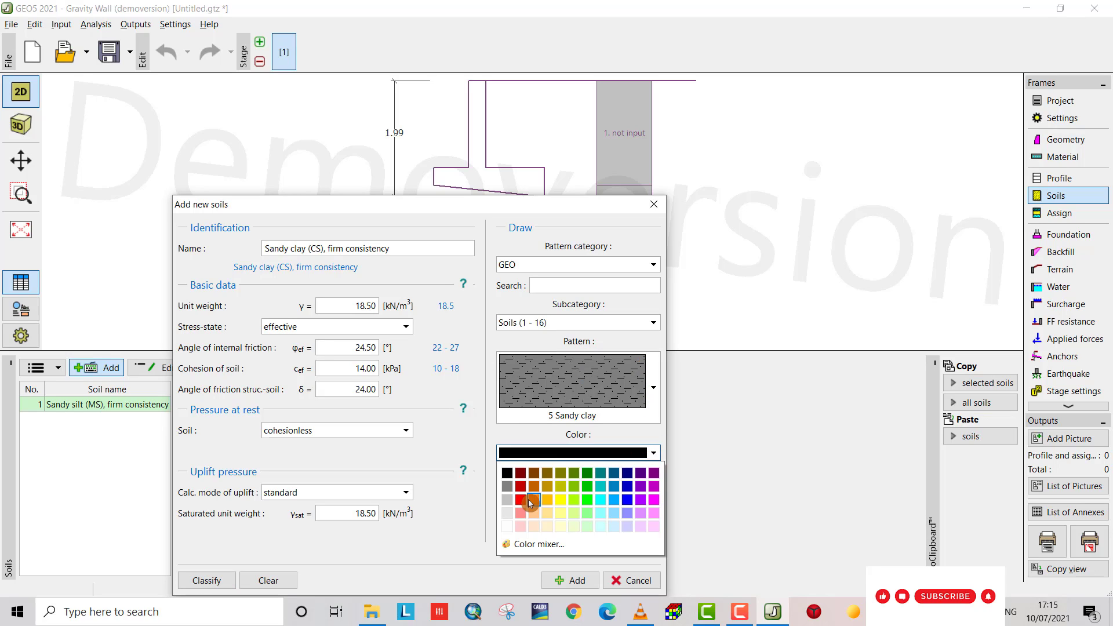
{"action": "left_click", "coordinate": [531, 498]}
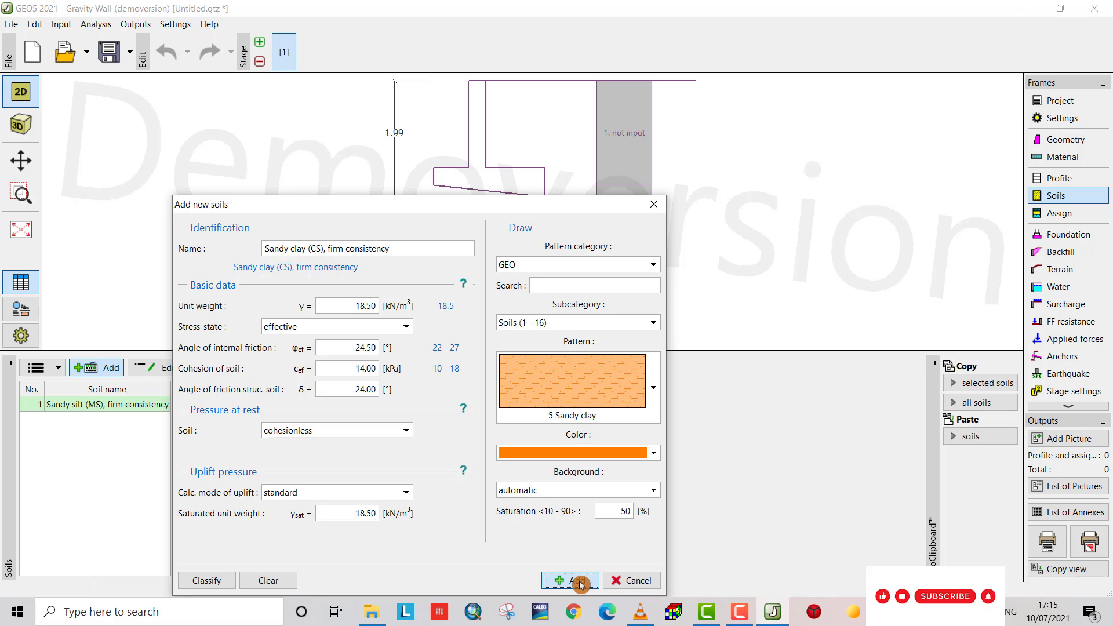
{"action": "left_click", "coordinate": [568, 580]}
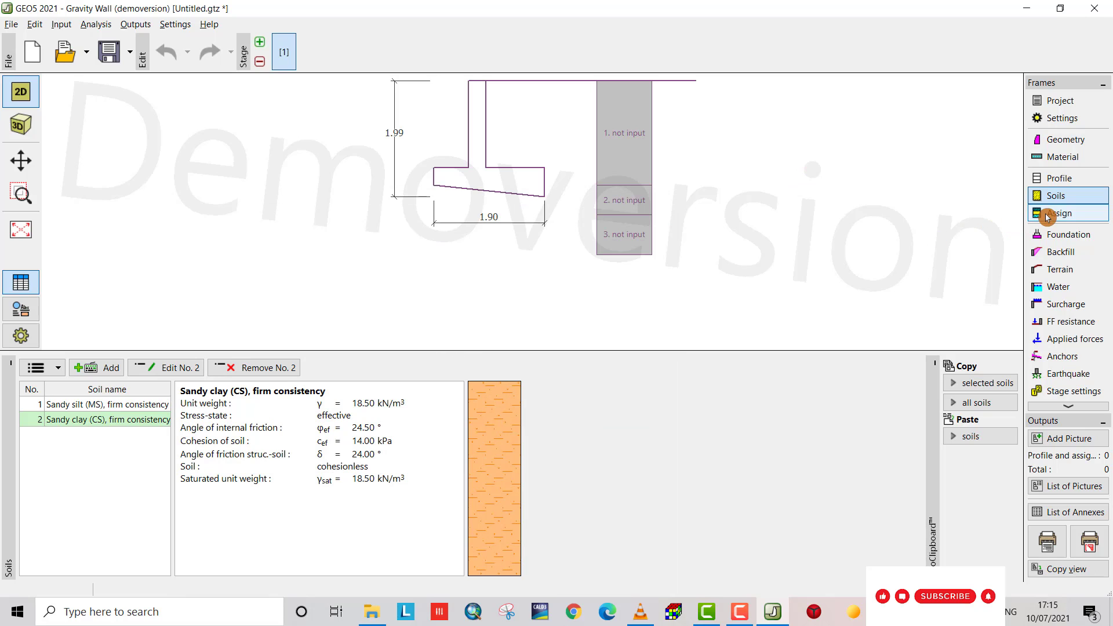
Assign Sandy clay (CS) to the top layer and keep Sandy silt (MS) for the lower layers.
{"action": "left_click", "coordinate": [1064, 213]}
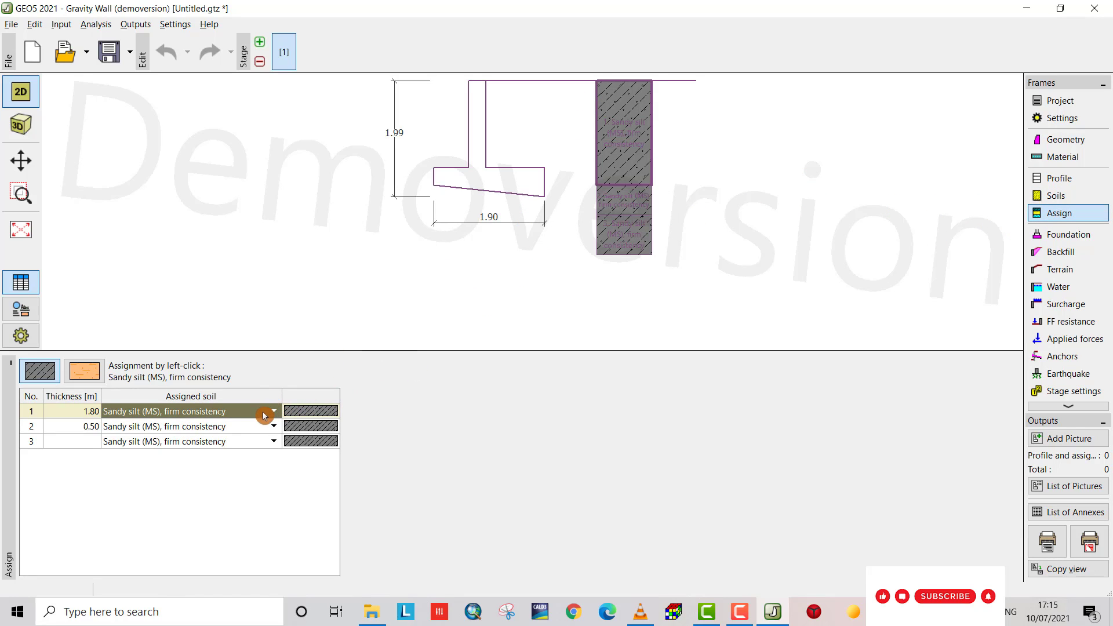
{"action": "left_click", "coordinate": [274, 411]}
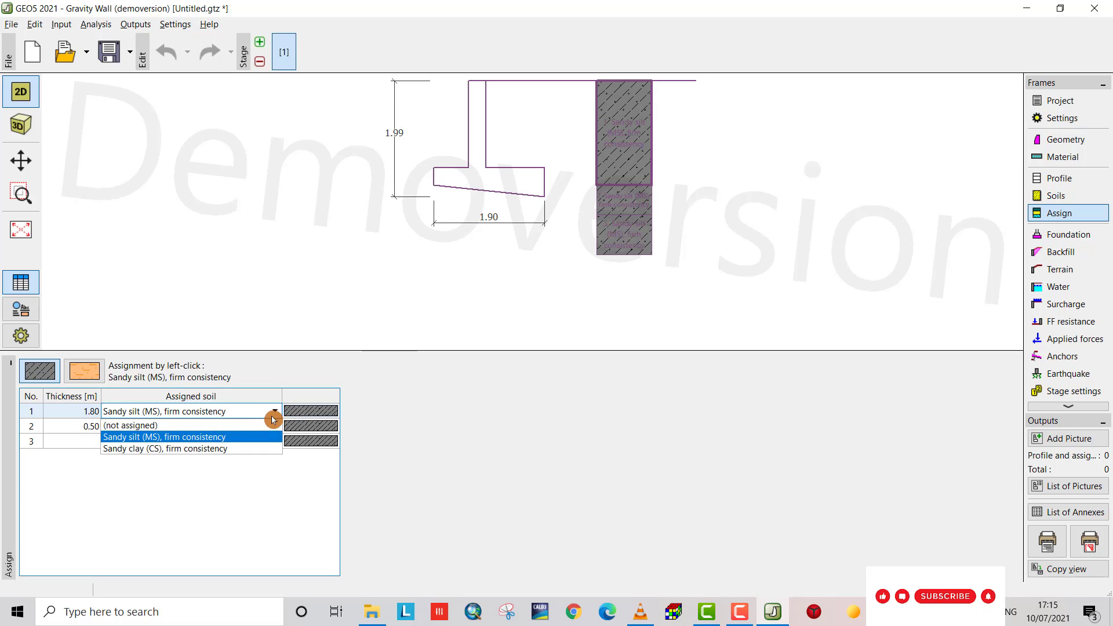
{"action": "left_click", "coordinate": [166, 449]}
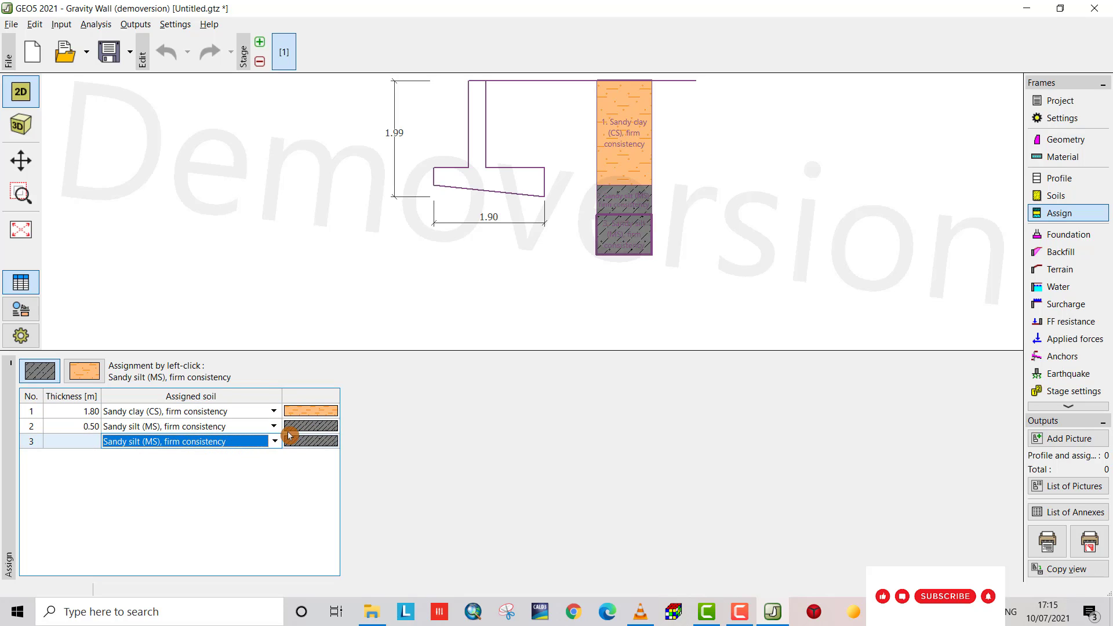
{"action": "left_click", "coordinate": [274, 440]}
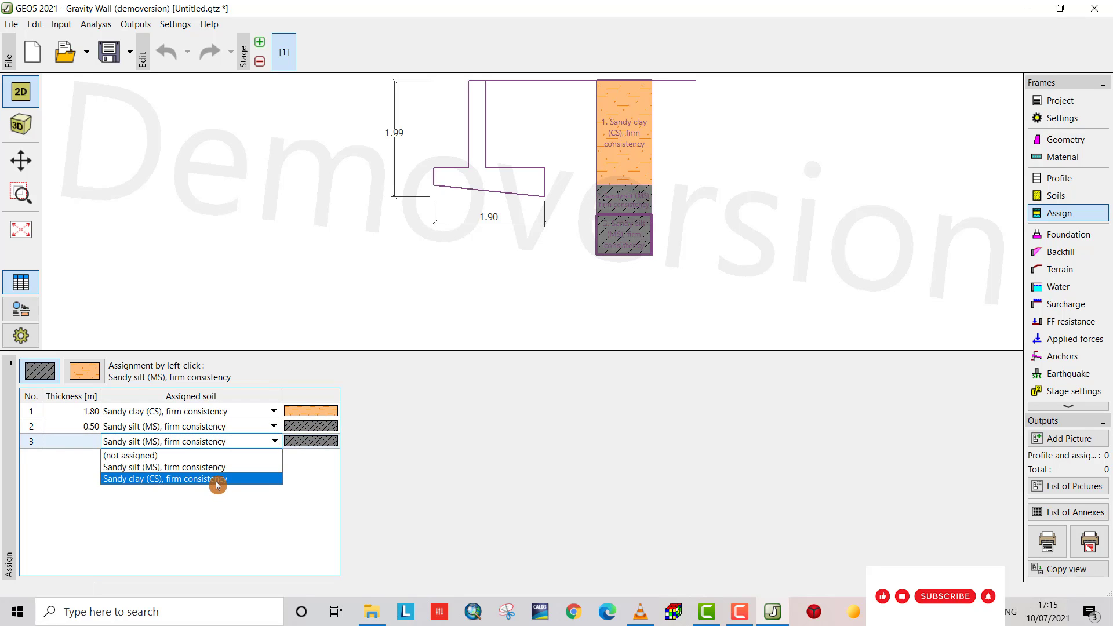
{"action": "left_click", "coordinate": [165, 479]}
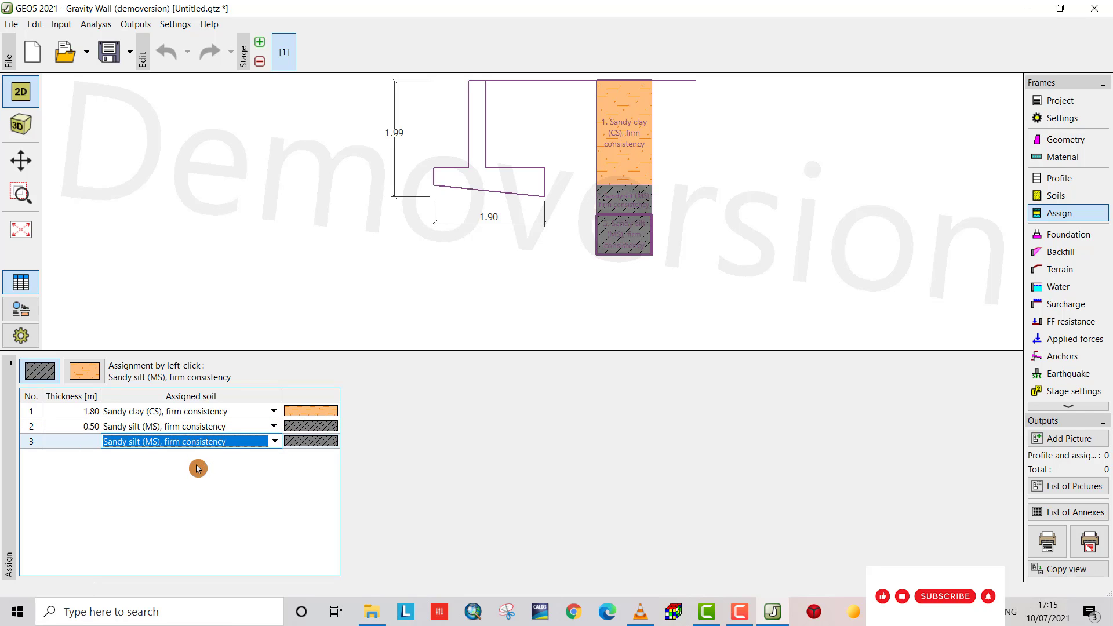
{"action": "left_click", "coordinate": [1068, 235]}
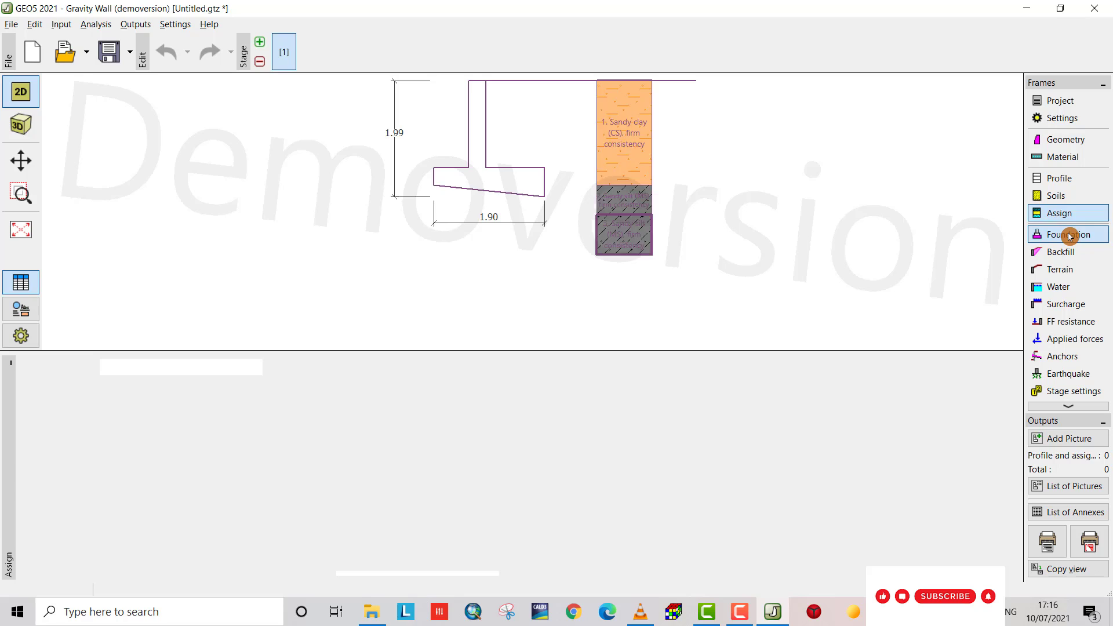
Set Type of foundation to 'soil from geological profile' in the Foundation frame.
{"action": "left_click", "coordinate": [1067, 234]}
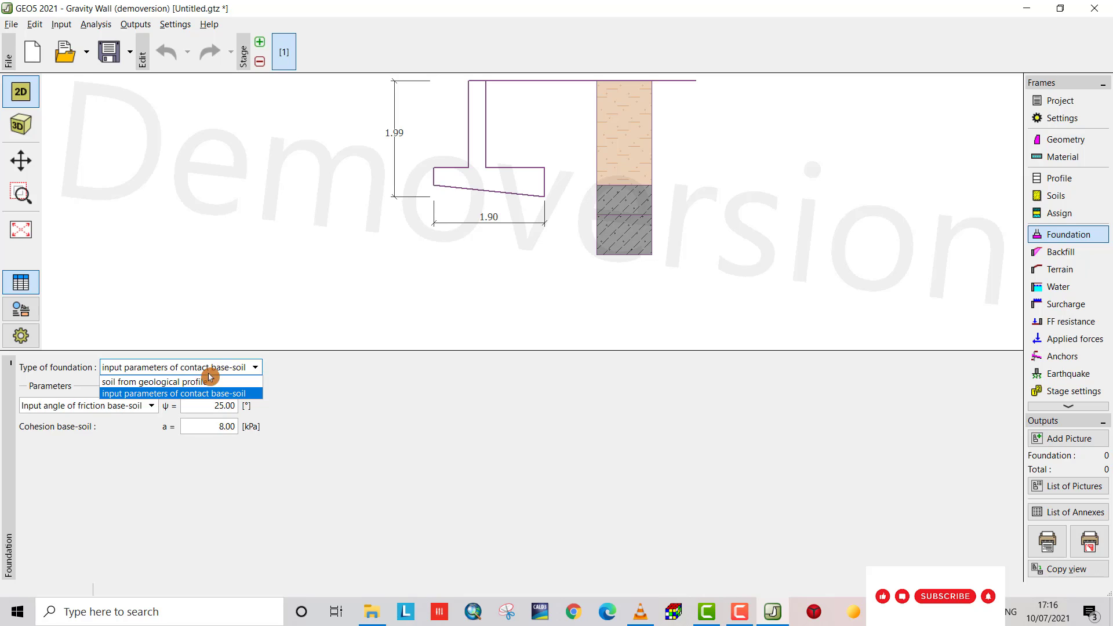
{"action": "left_click", "coordinate": [175, 381]}
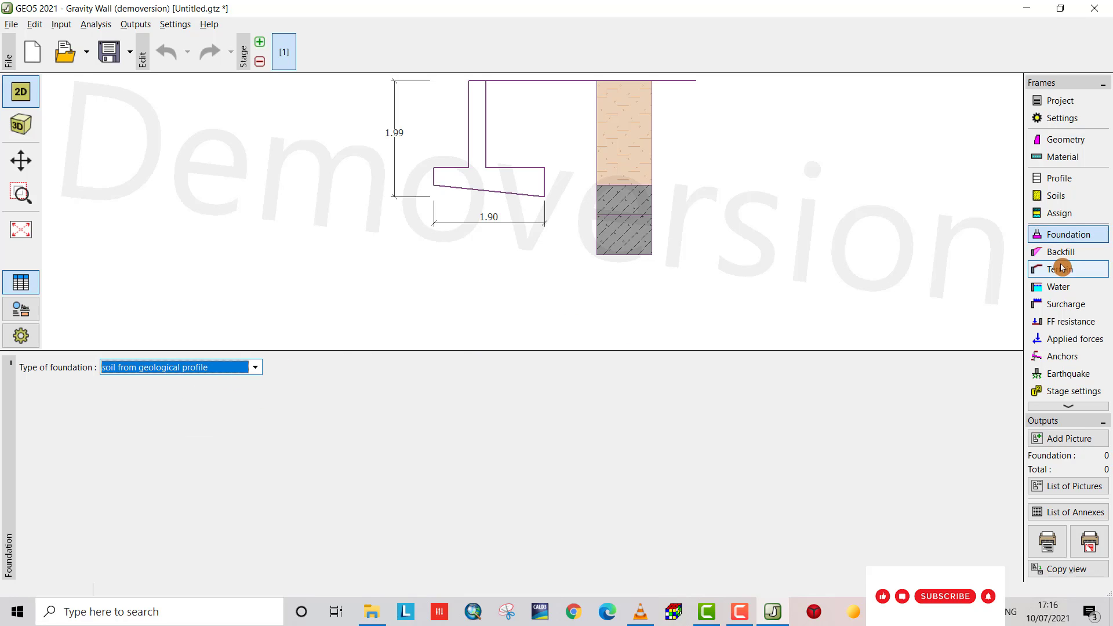
{"action": "left_click", "coordinate": [1063, 252]}
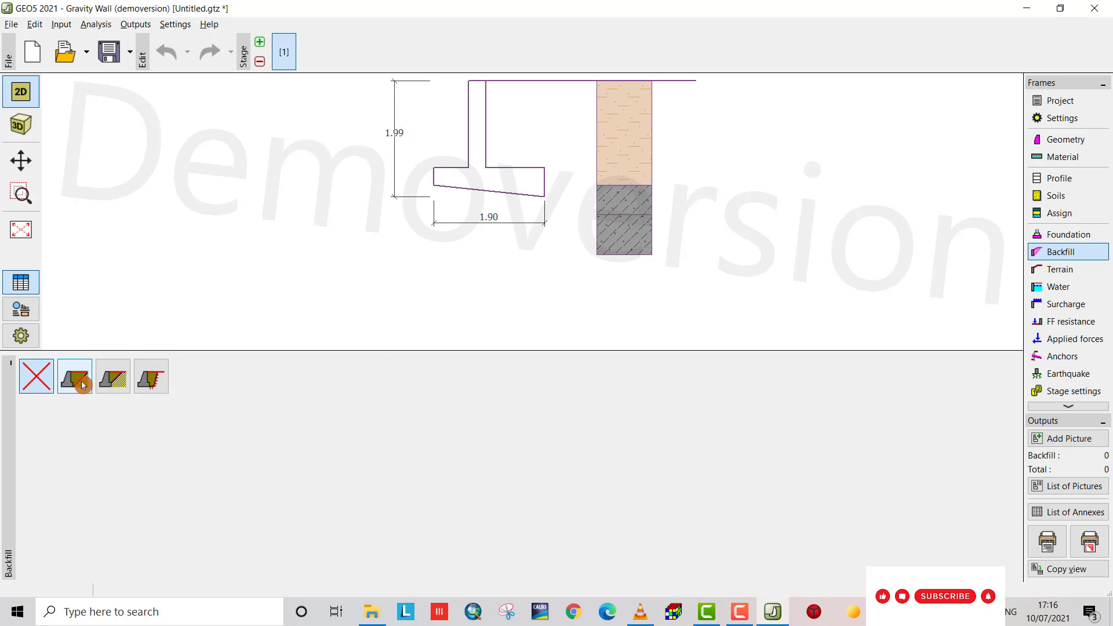
Define a sloped backfill behind the wall with Sandy silt (MS) as assigned soil.
{"action": "left_click", "coordinate": [74, 376]}
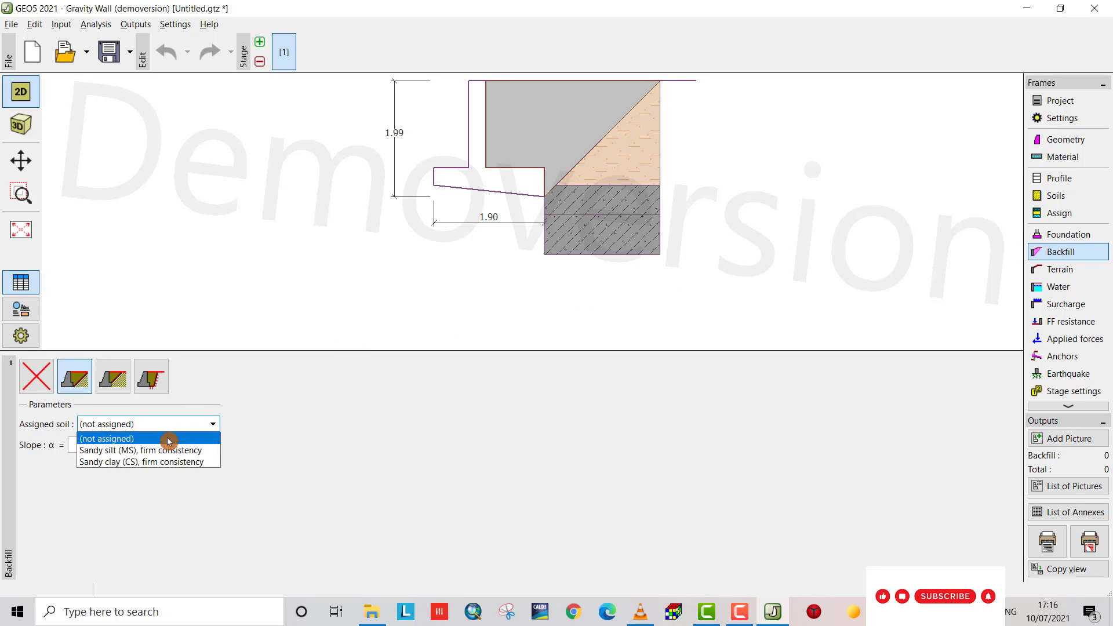
{"action": "mouse_move", "coordinate": [154, 455]}
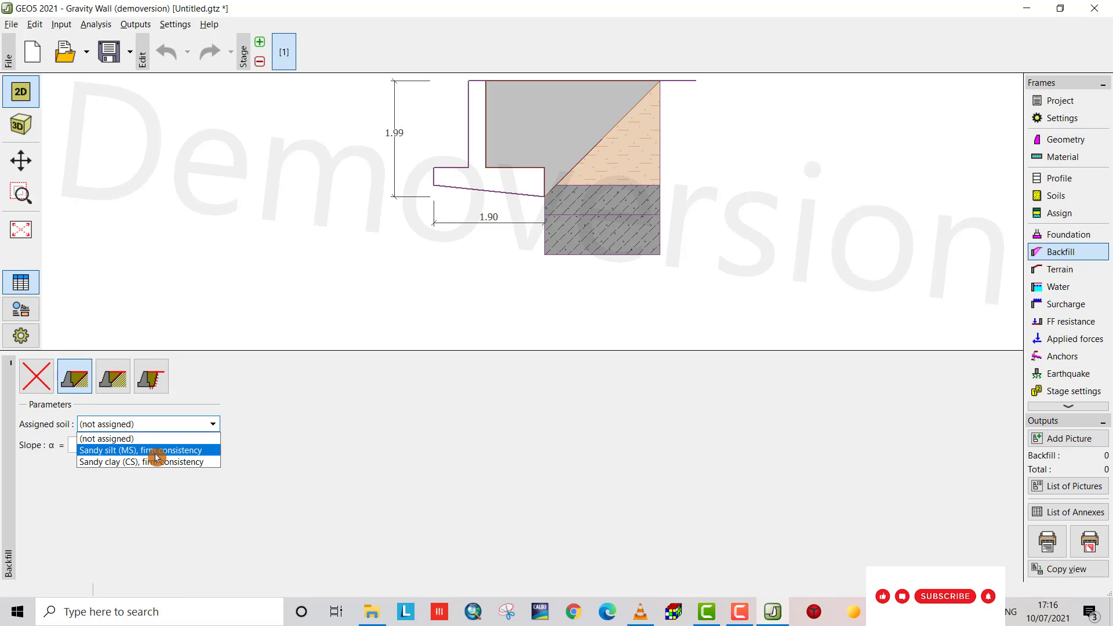
{"action": "left_click", "coordinate": [141, 450]}
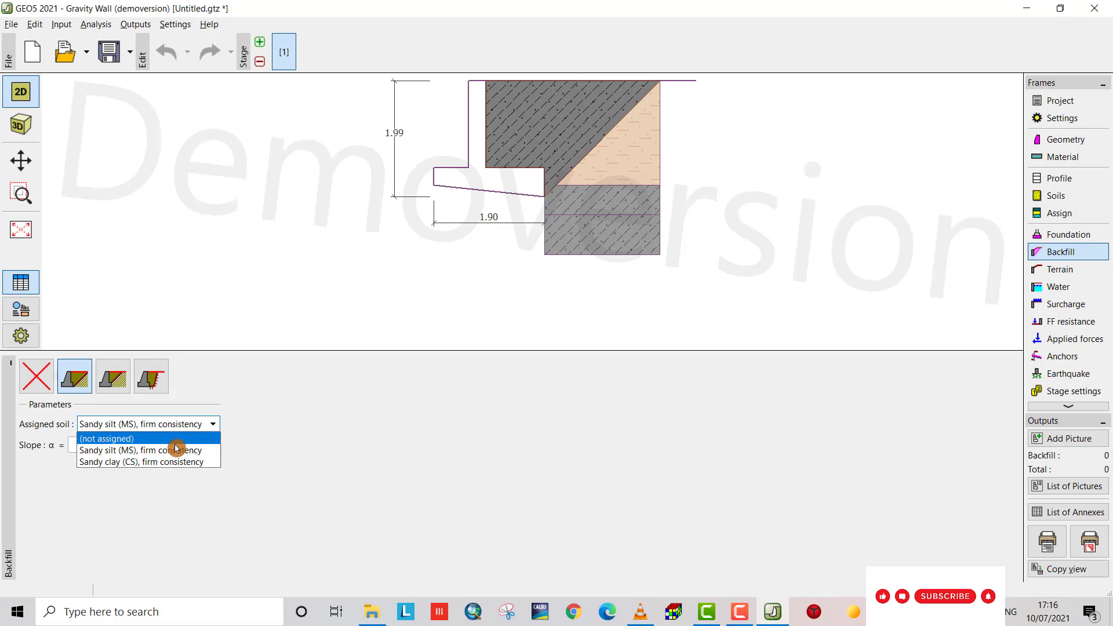
Change the backfill soil to Sandy clay (CS) and keep the terrain flat.
{"action": "left_click", "coordinate": [142, 462]}
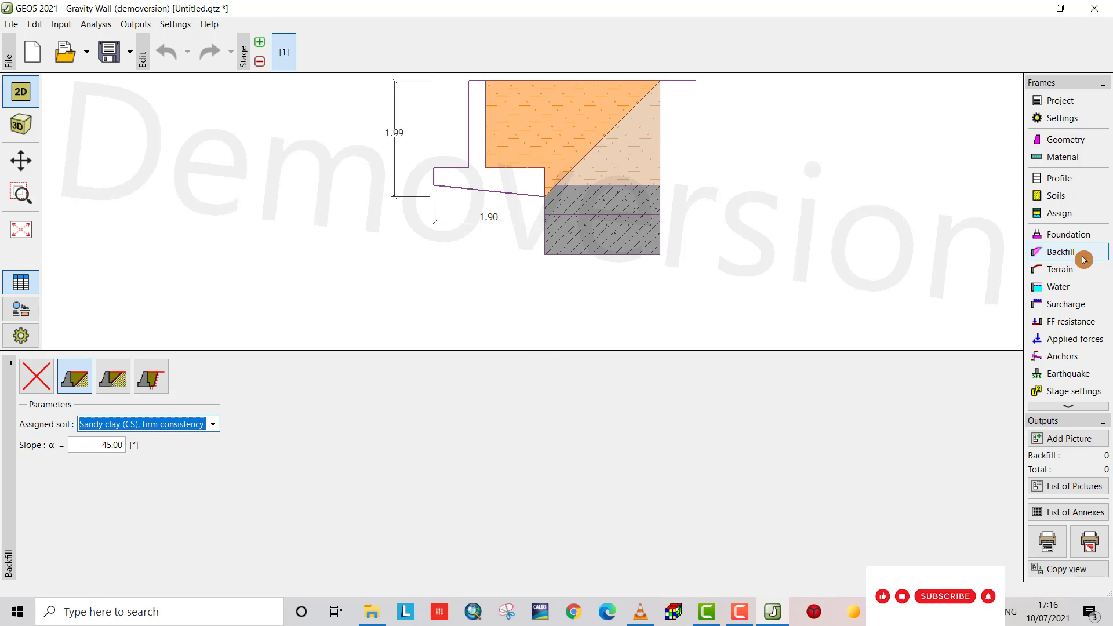
{"action": "left_click", "coordinate": [1061, 269]}
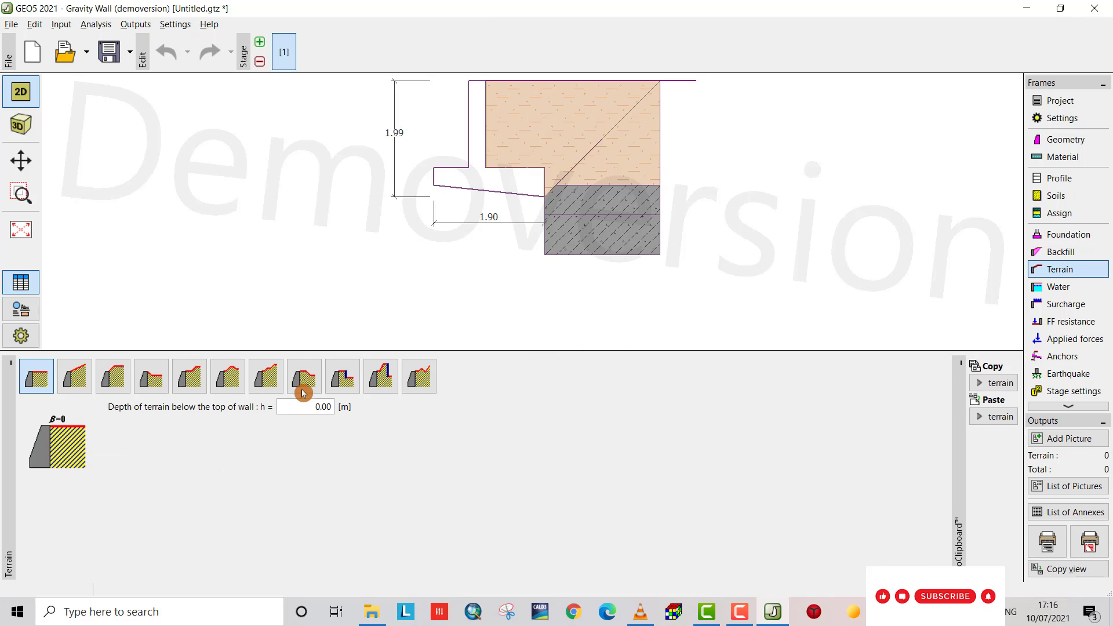
{"action": "left_click", "coordinate": [265, 376]}
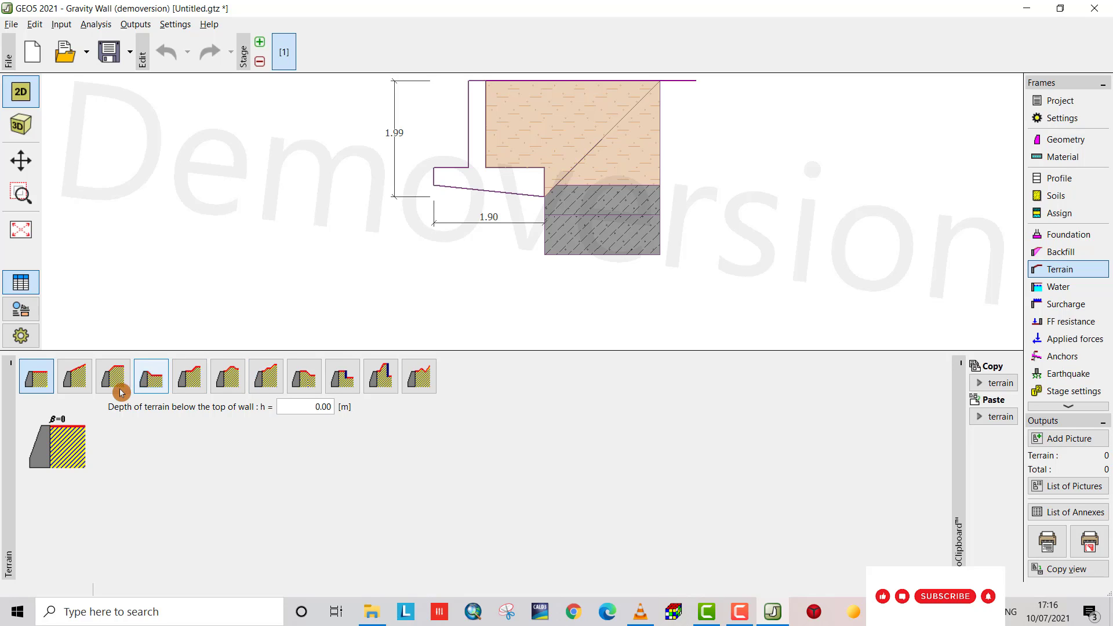
{"action": "left_click", "coordinate": [113, 376]}
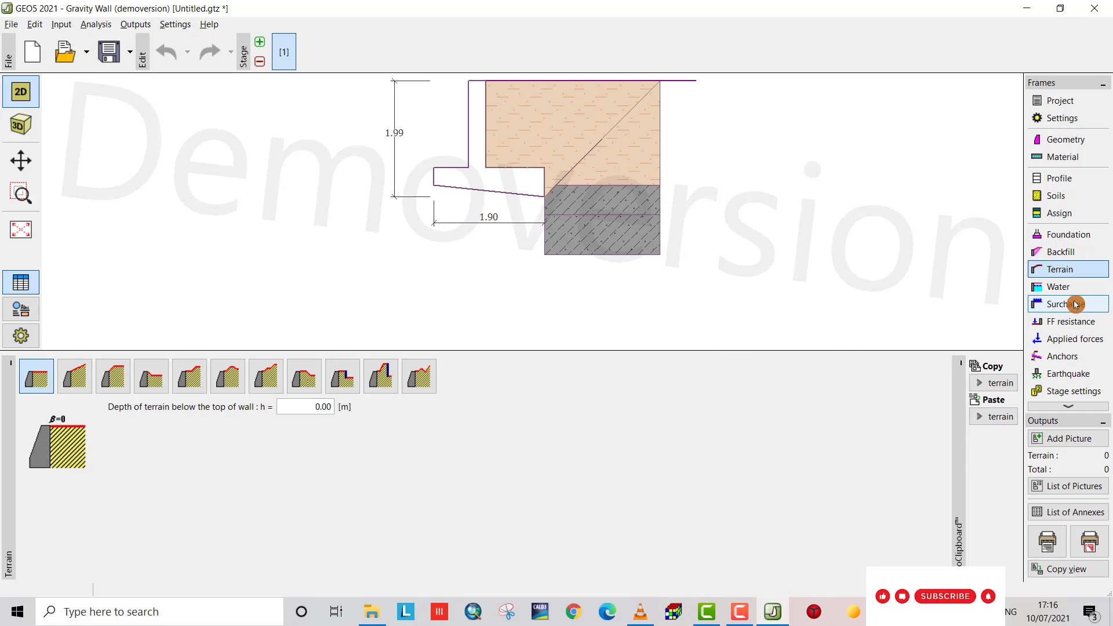
Try a groundwater table behind the wall, then leave the model with no water.
{"action": "left_click", "coordinate": [1059, 287]}
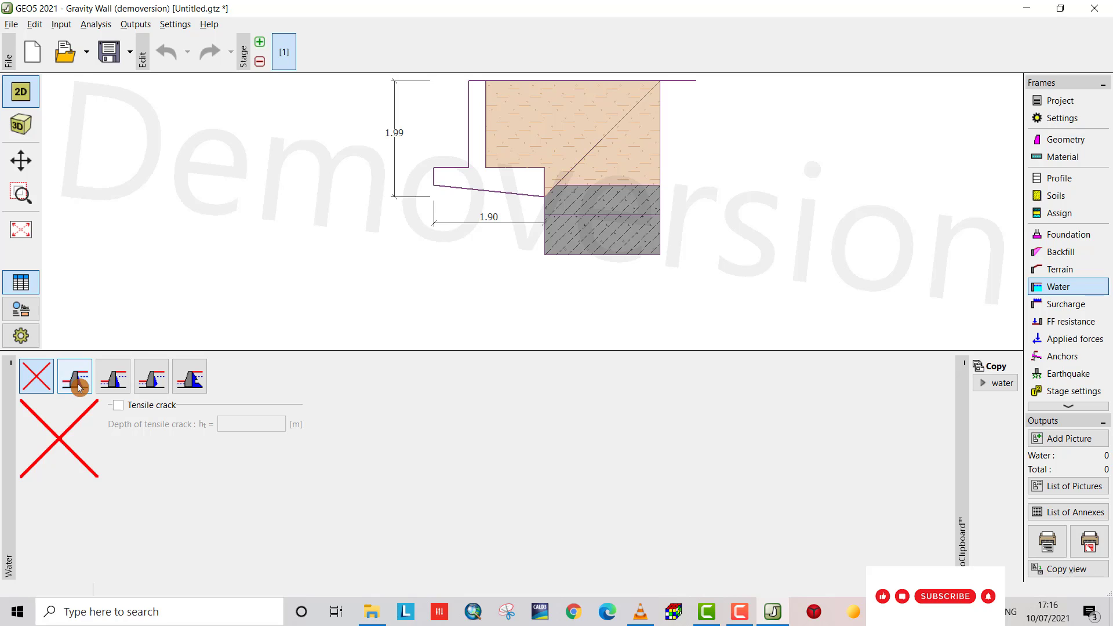
{"action": "left_click", "coordinate": [74, 375]}
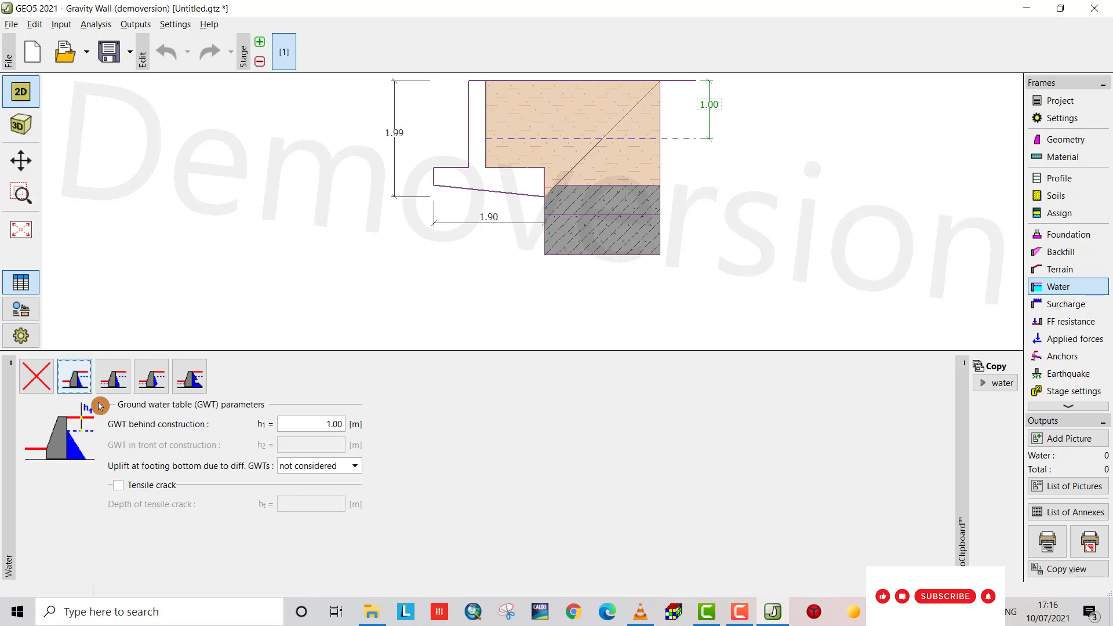
{"action": "left_click", "coordinate": [311, 424]}
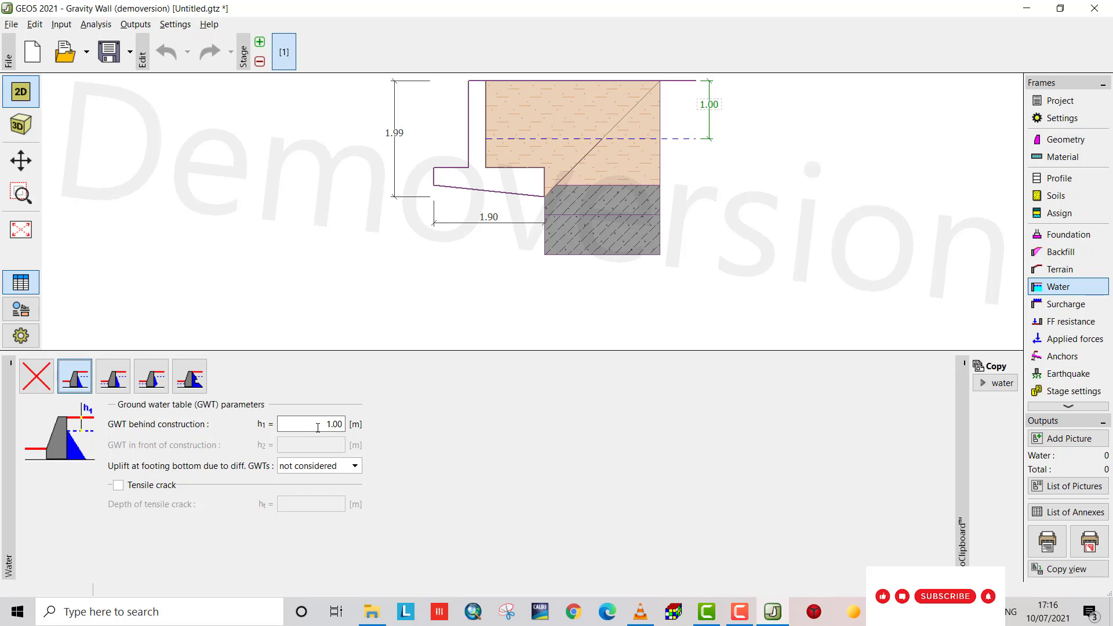
{"action": "left_click", "coordinate": [36, 376]}
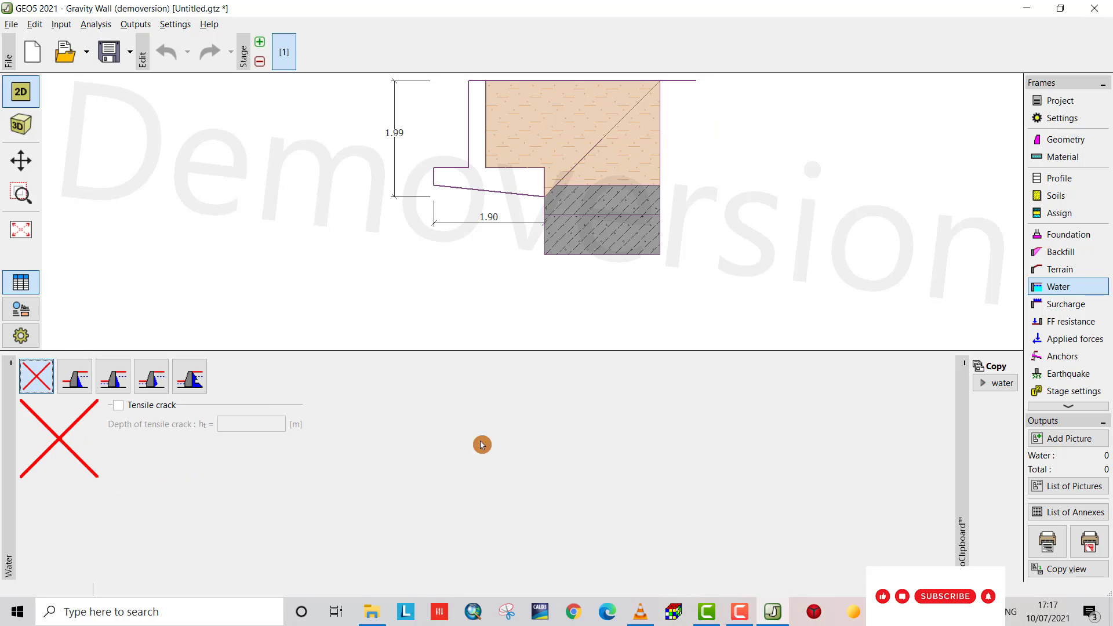
Start a new strip surcharge named house with origin x = 2 m.
{"action": "left_click", "coordinate": [1065, 304]}
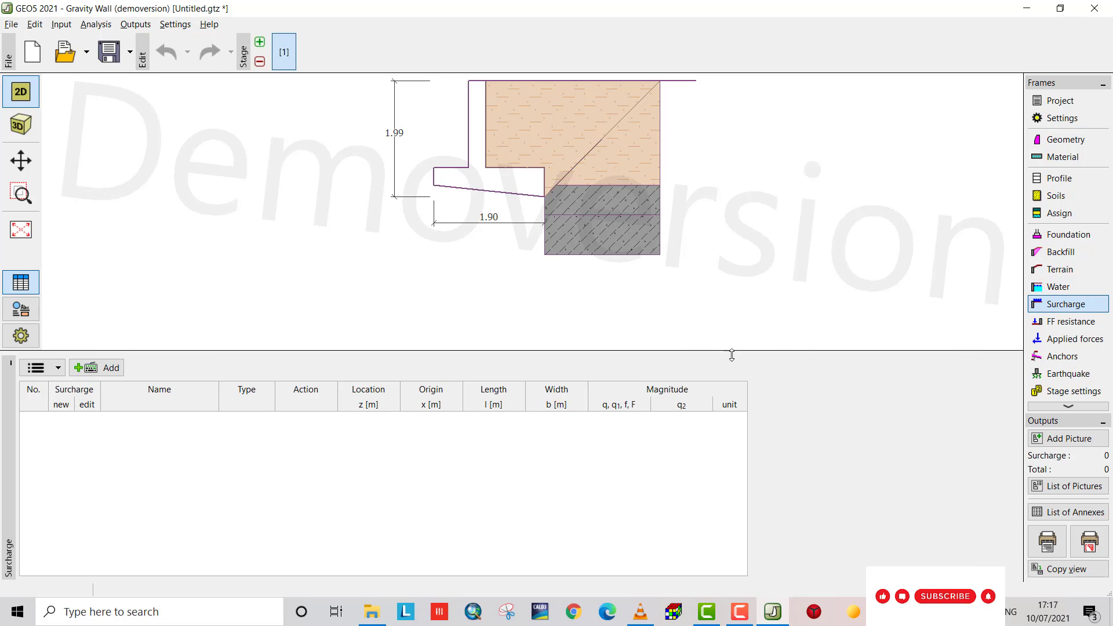
{"action": "left_click", "coordinate": [102, 367]}
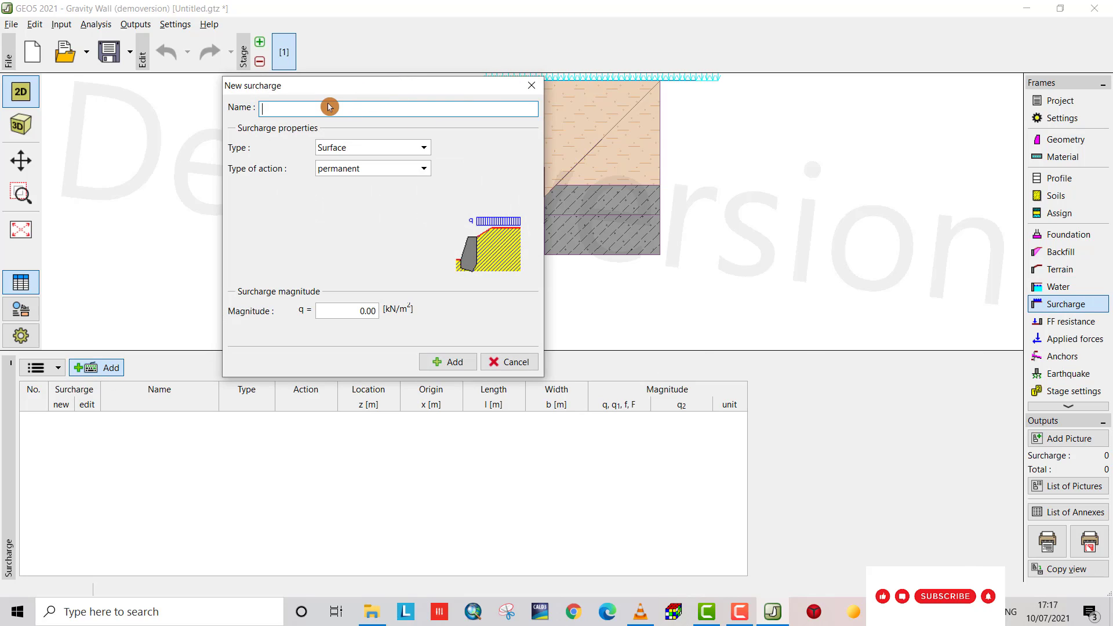
{"action": "type", "text": "house"}
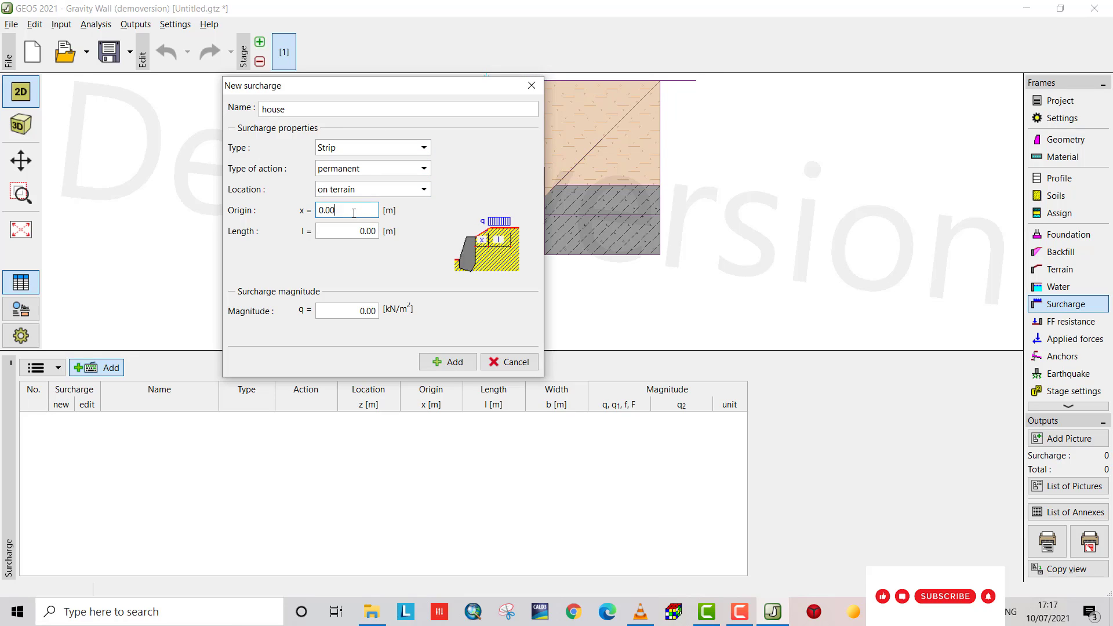
{"action": "type", "text": "2"}
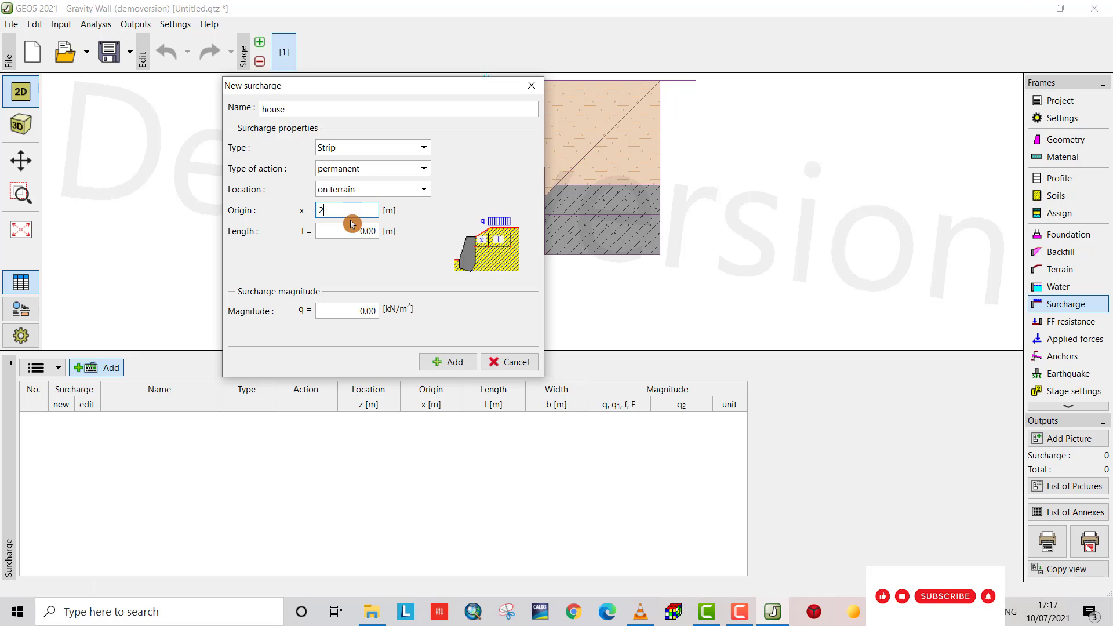
Give the house surcharge length 8 m and magnitude 100 kN/m² and add it.
{"action": "left_click", "coordinate": [346, 231]}
{"action": "type", "text": "6"}
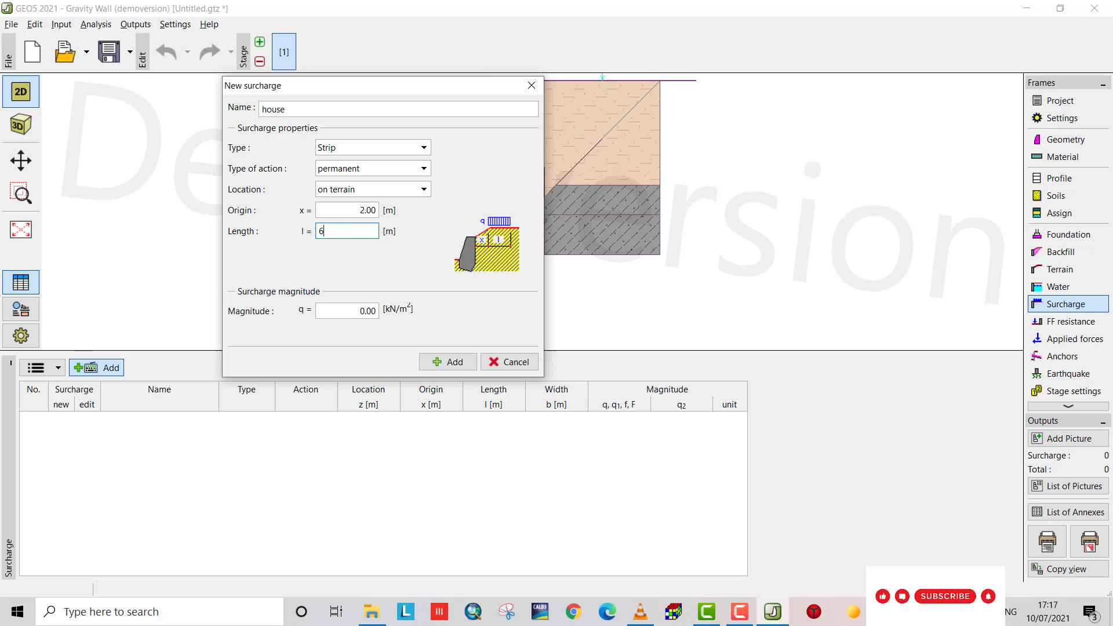
{"action": "key", "text": "BackSpace"}
{"action": "type", "text": "8"}
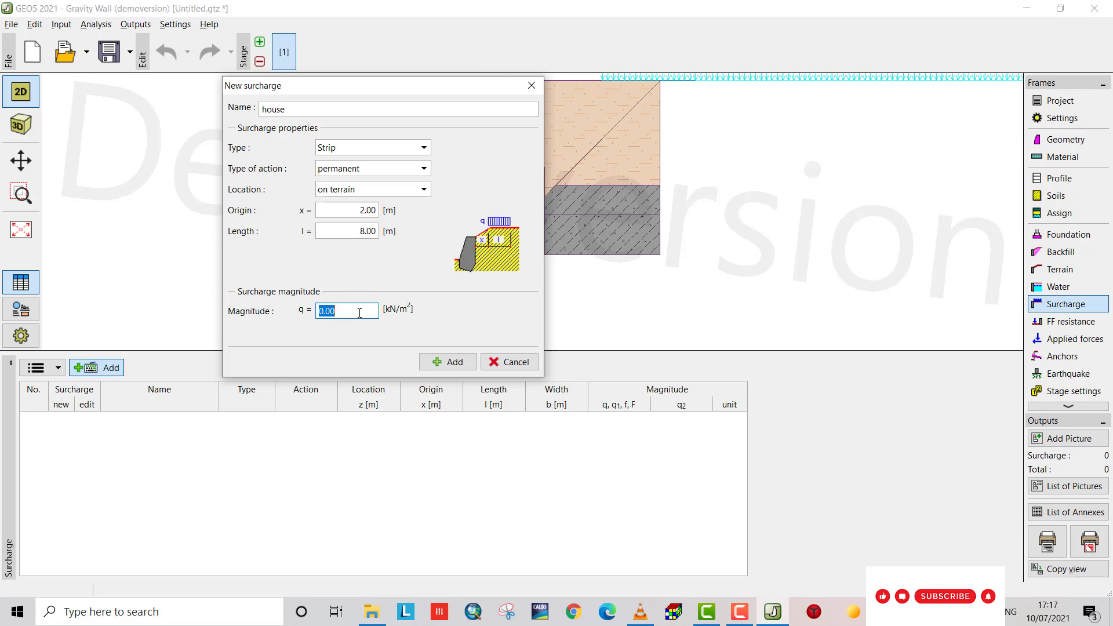
{"action": "type", "text": "100"}
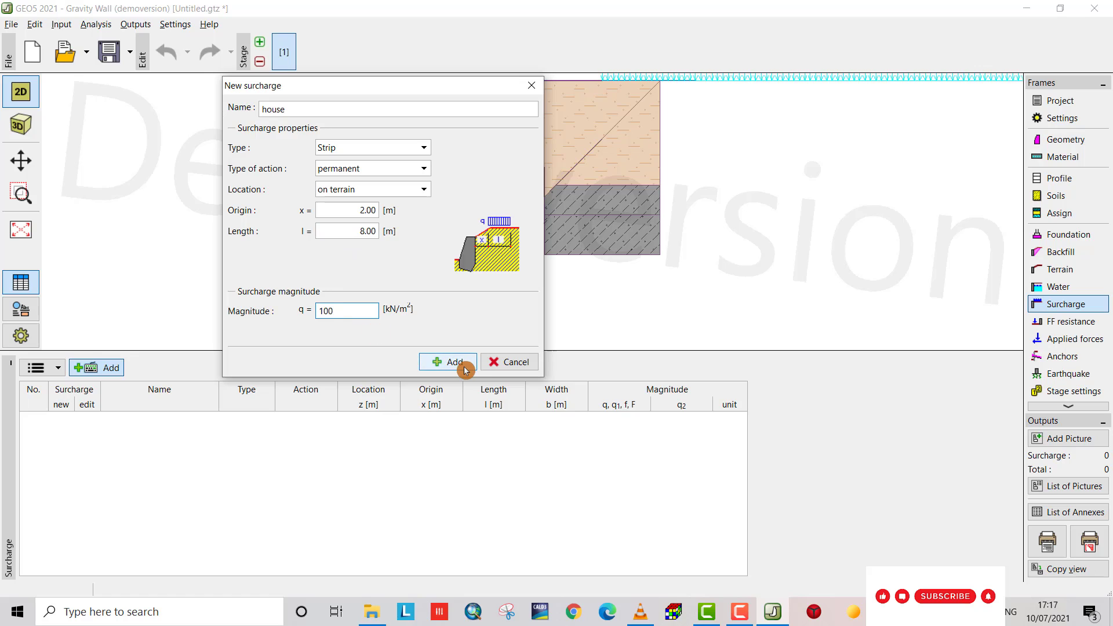
{"action": "left_click", "coordinate": [448, 362]}
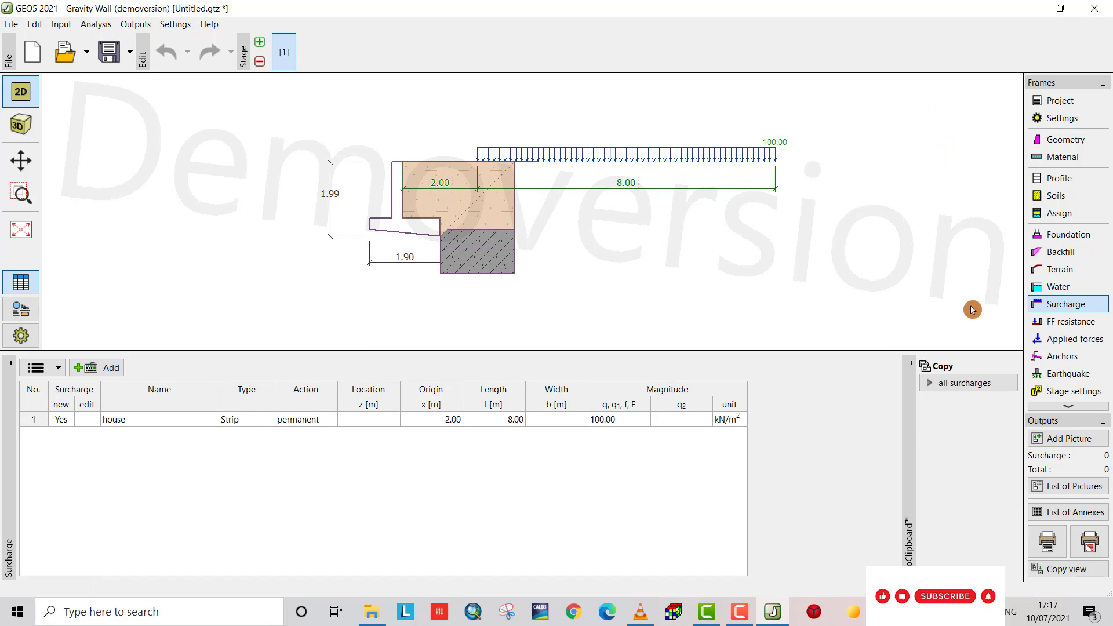
Define front-face resistance at rest with level terrain and Sandy silt (MS), 0.50 m thick.
{"action": "left_click", "coordinate": [1066, 322]}
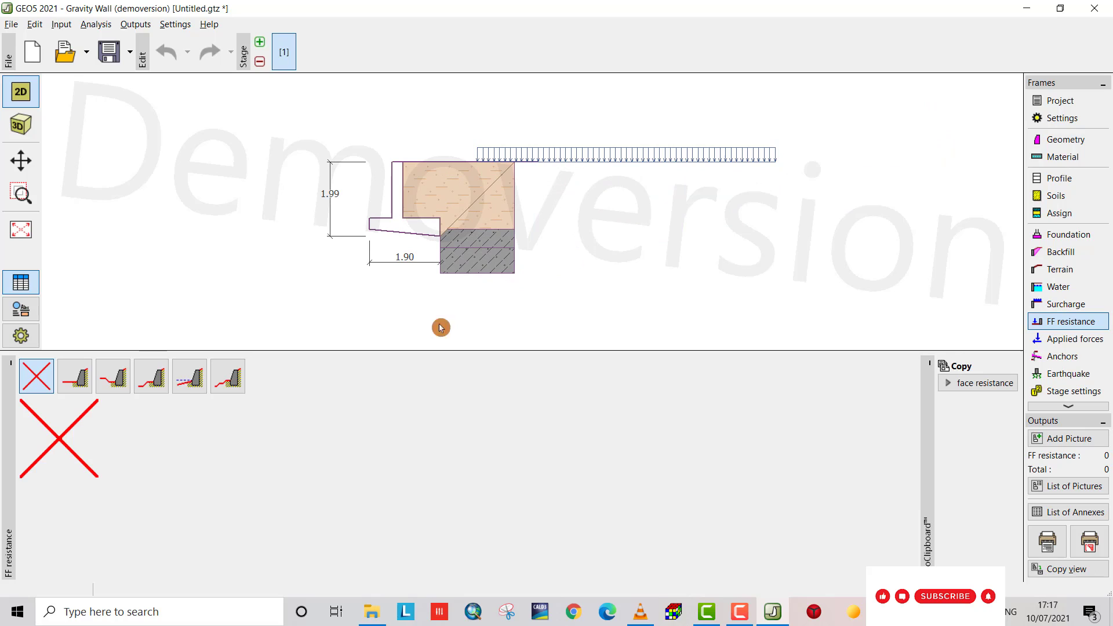
{"action": "left_click", "coordinate": [74, 376]}
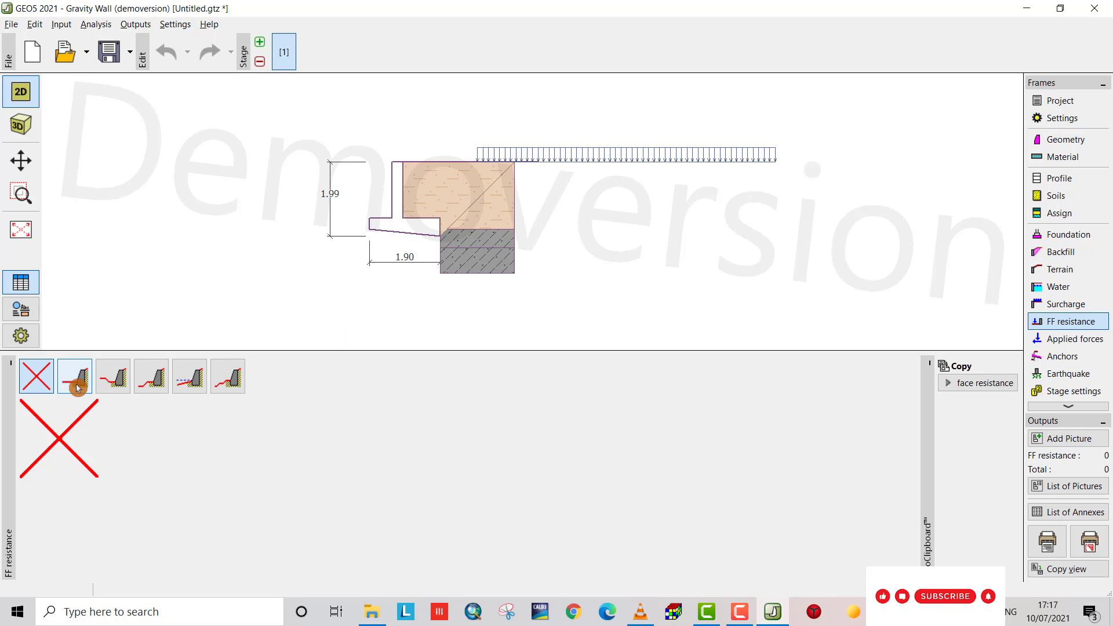
{"action": "left_click", "coordinate": [75, 376]}
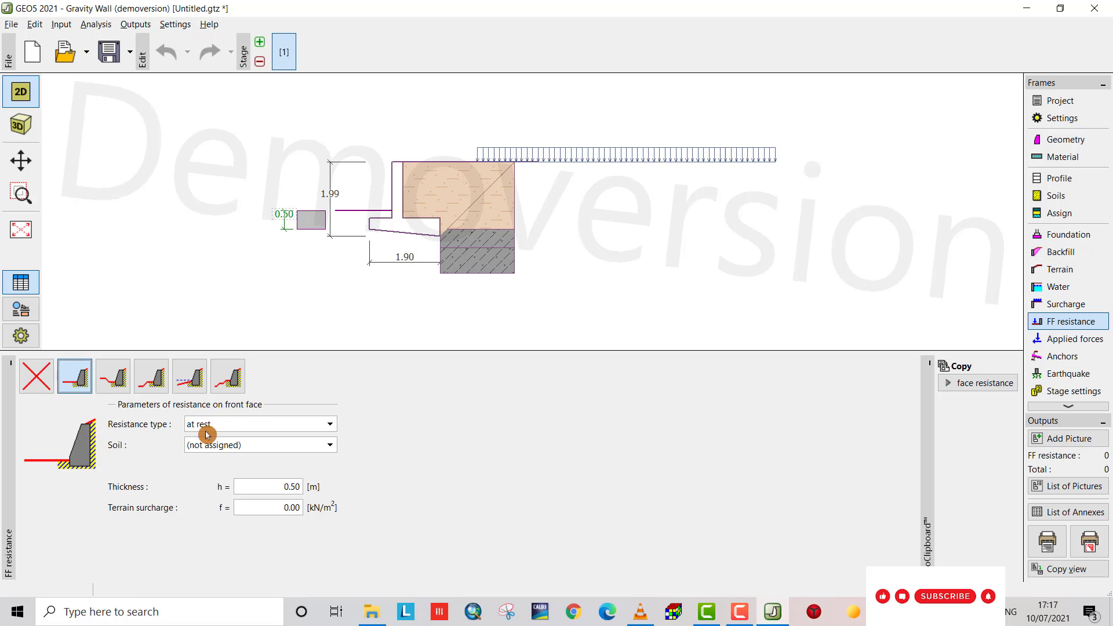
{"action": "left_click", "coordinate": [328, 445]}
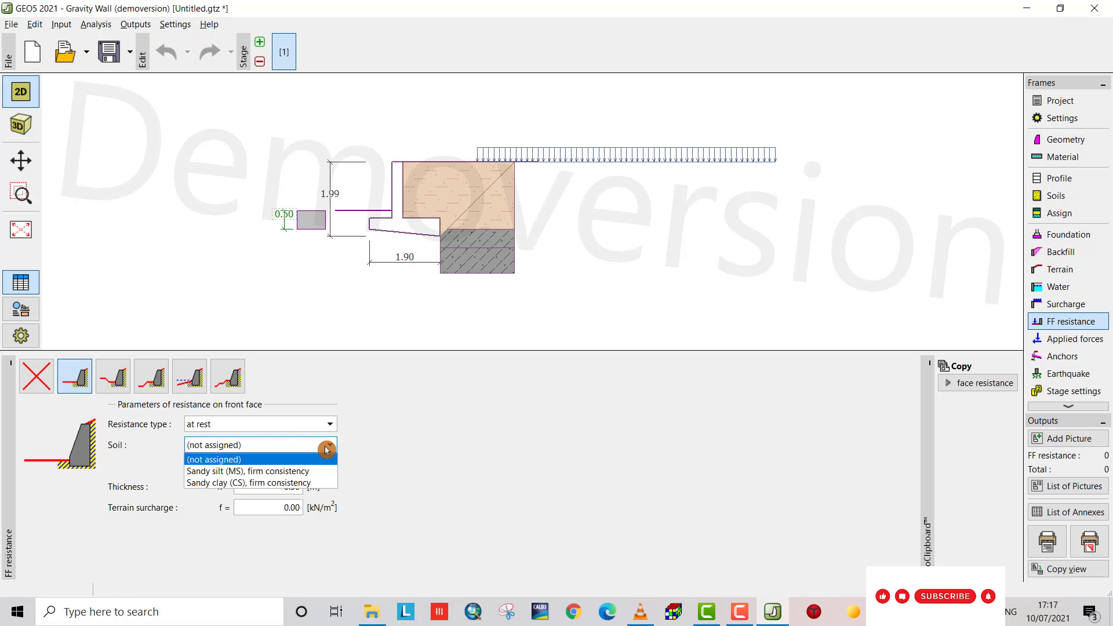
{"action": "left_click", "coordinate": [248, 471]}
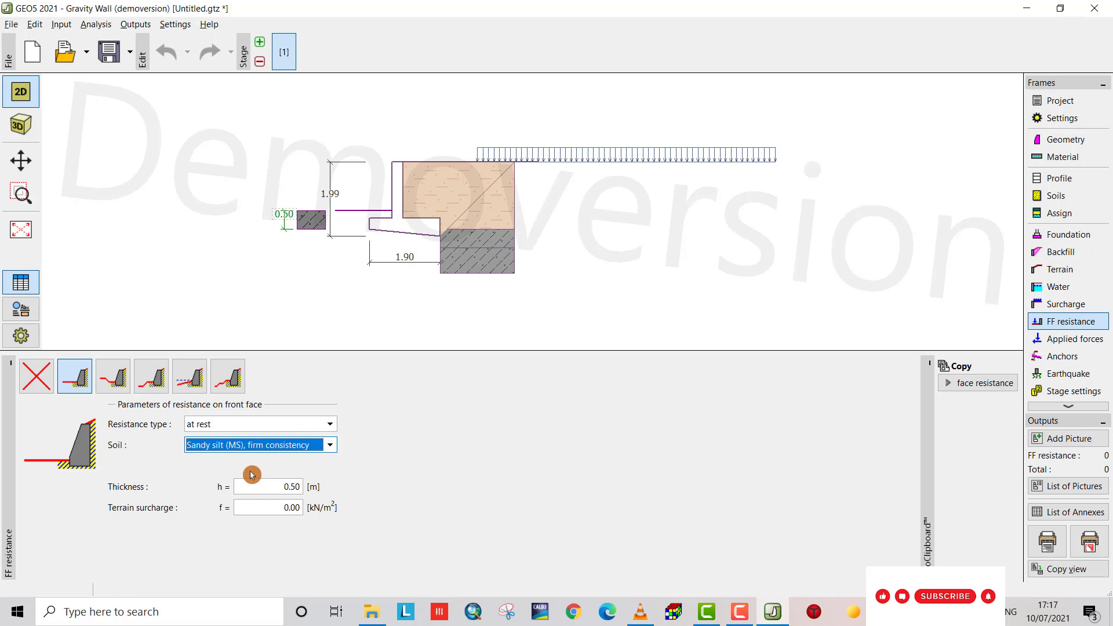
{"action": "mouse_move", "coordinate": [626, 349]}
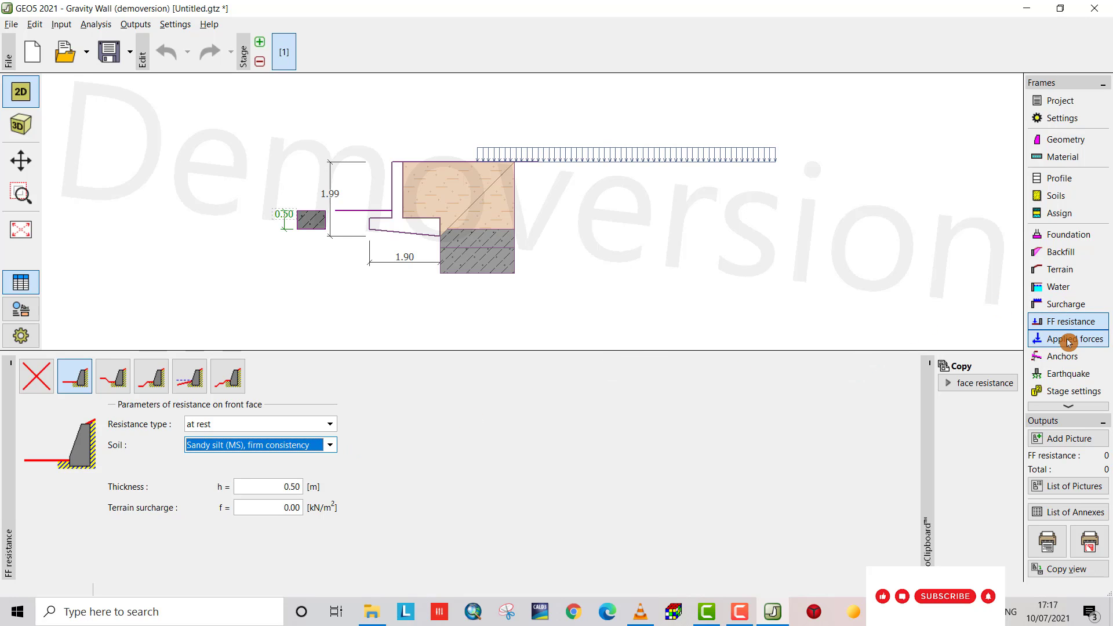
{"action": "left_click", "coordinate": [1067, 338]}
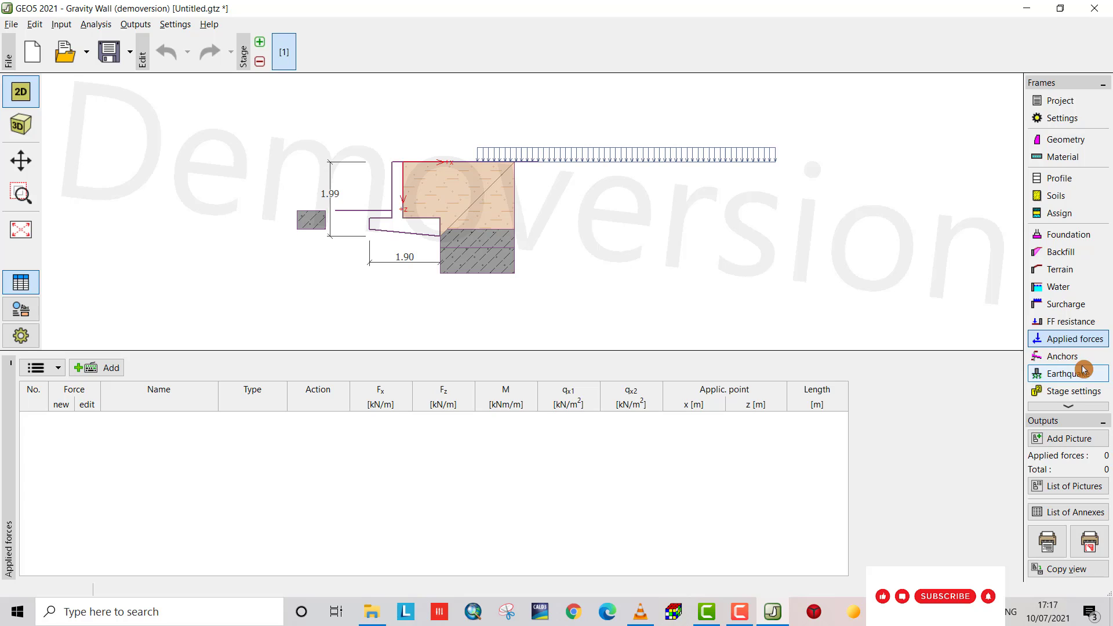
Verify overturning and slip, then set bearing capacity to analysis by program Spread Footing.
{"action": "left_click", "coordinate": [1067, 377]}
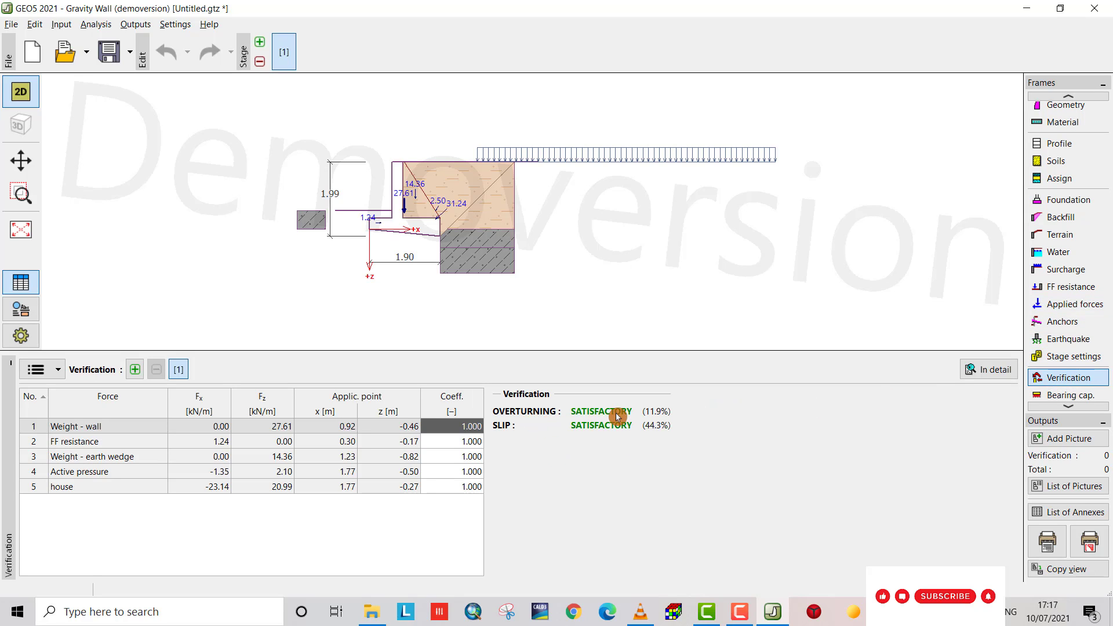
{"action": "mouse_move", "coordinate": [616, 425]}
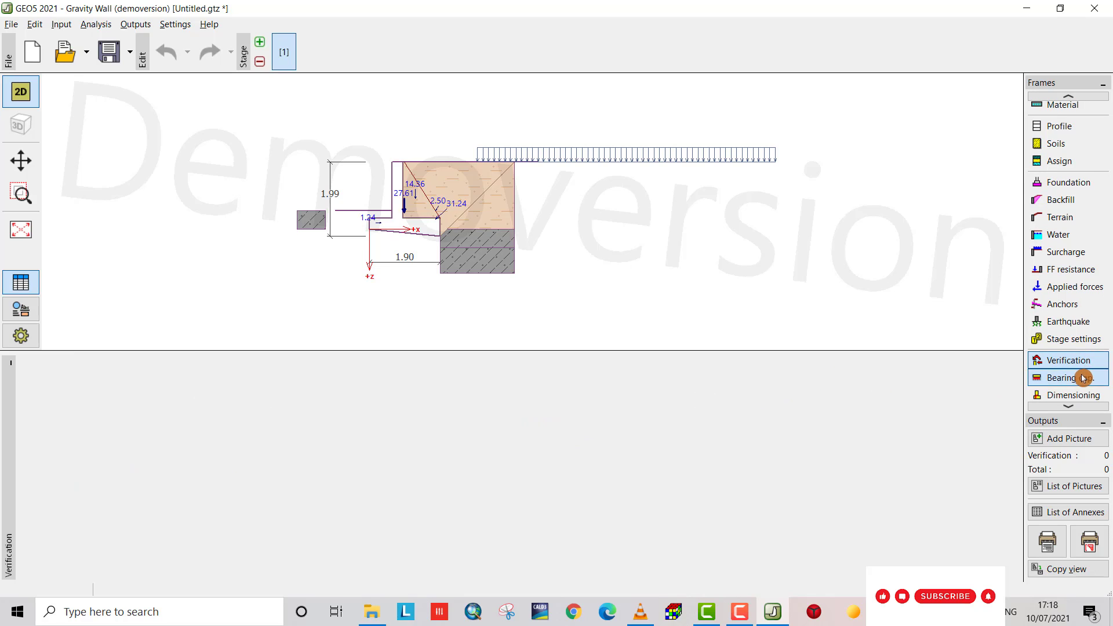
{"action": "left_click", "coordinate": [1067, 377]}
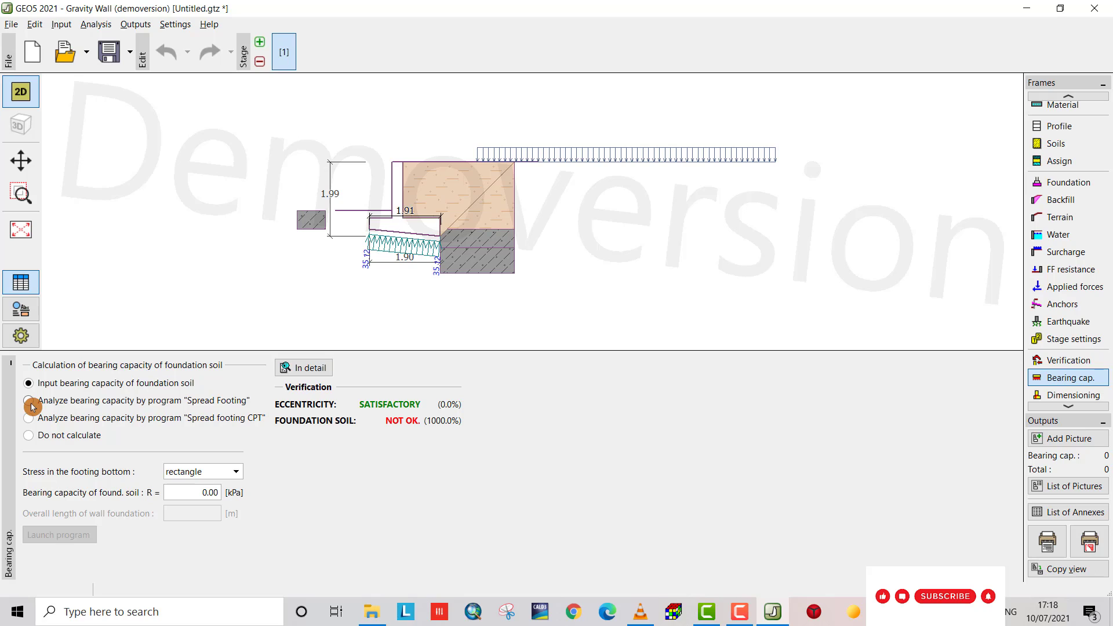
{"action": "left_click", "coordinate": [28, 400]}
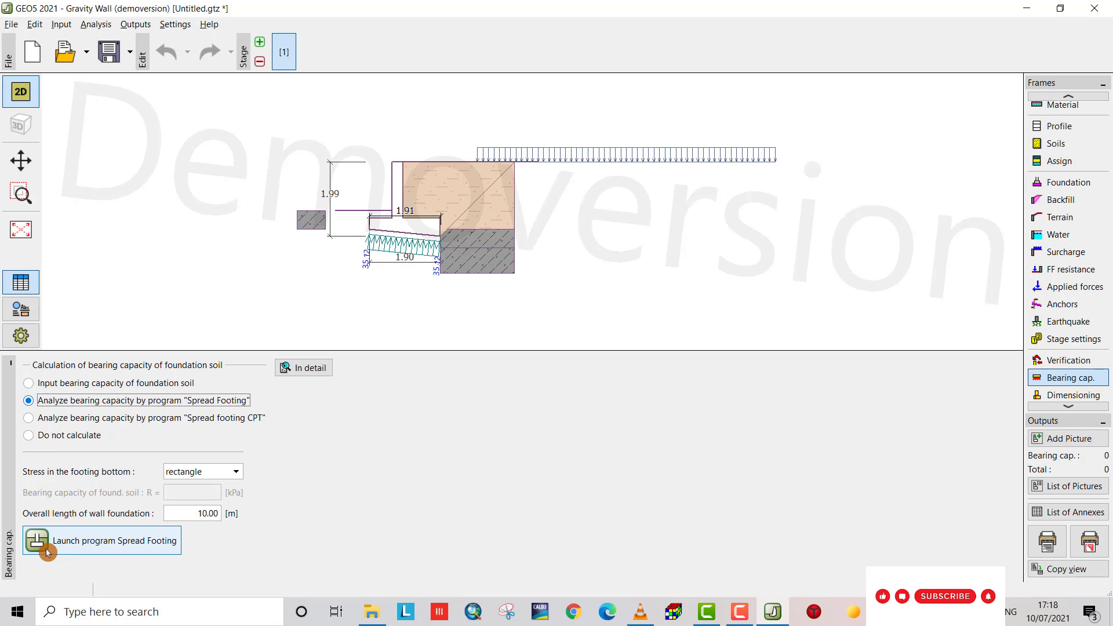
Run Spread Footing bearing capacity check (satisfactory) and exit without returning data.
{"action": "left_click", "coordinate": [115, 541]}
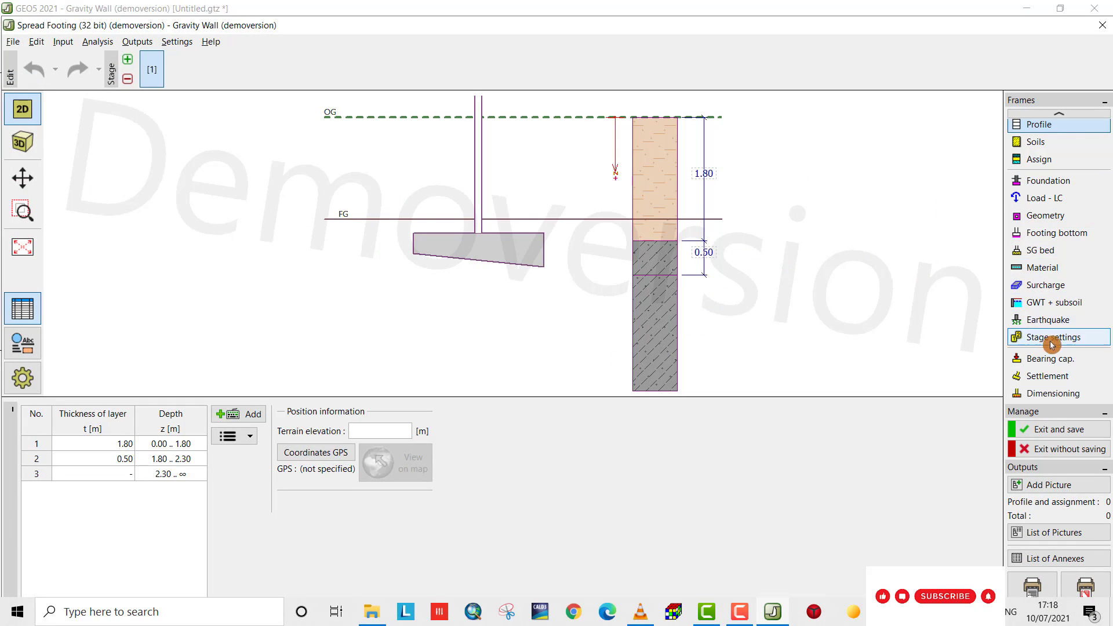
{"action": "left_click", "coordinate": [1052, 358]}
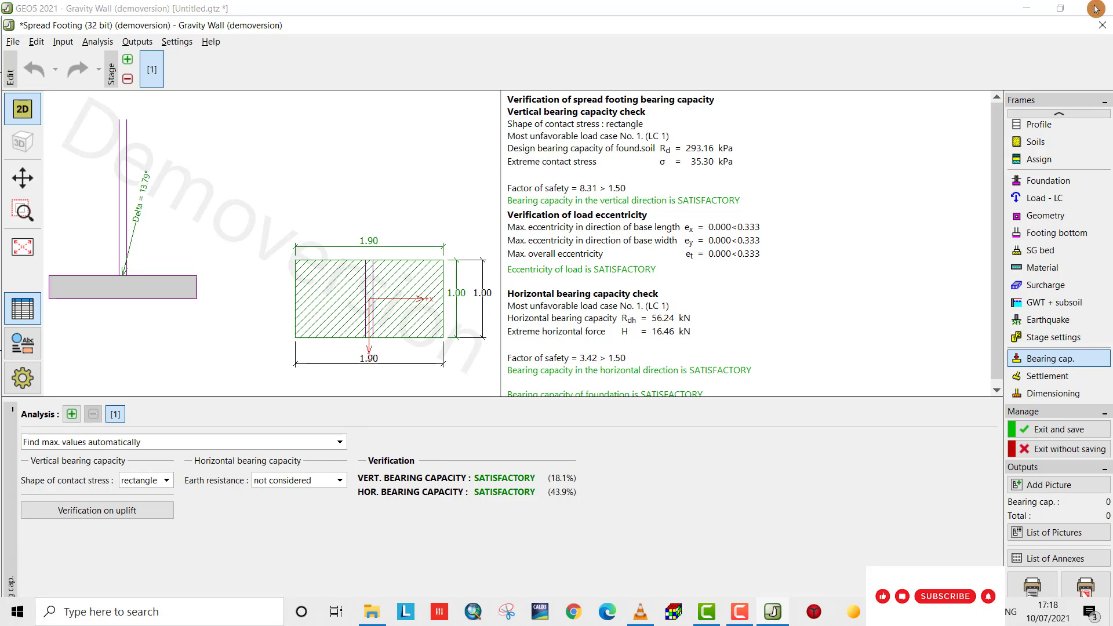
{"action": "left_click", "coordinate": [1064, 449]}
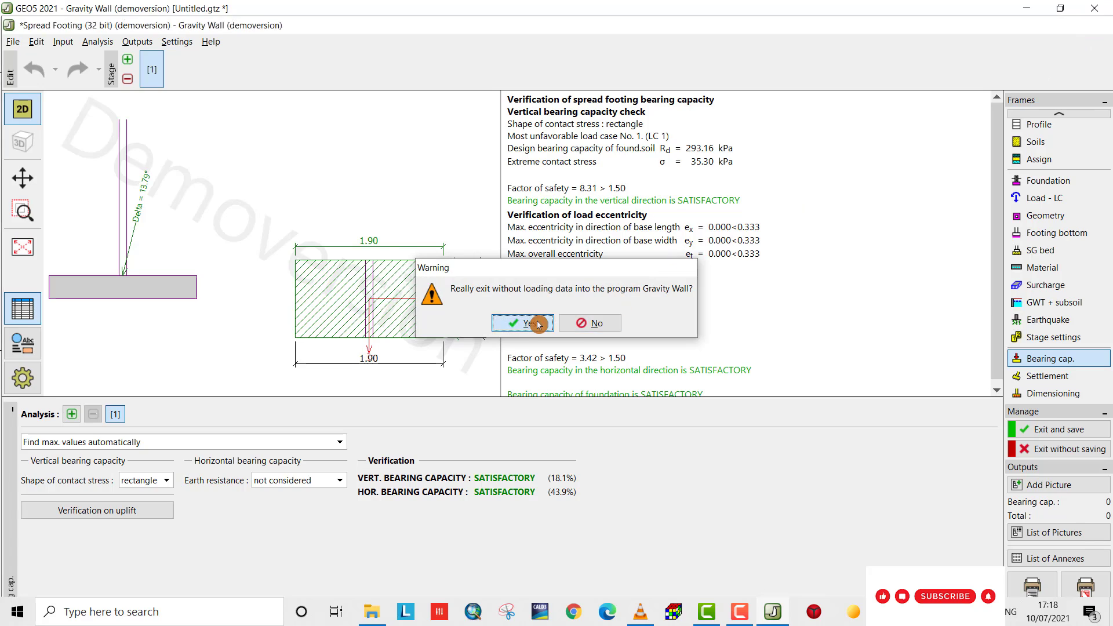
{"action": "left_click", "coordinate": [522, 324]}
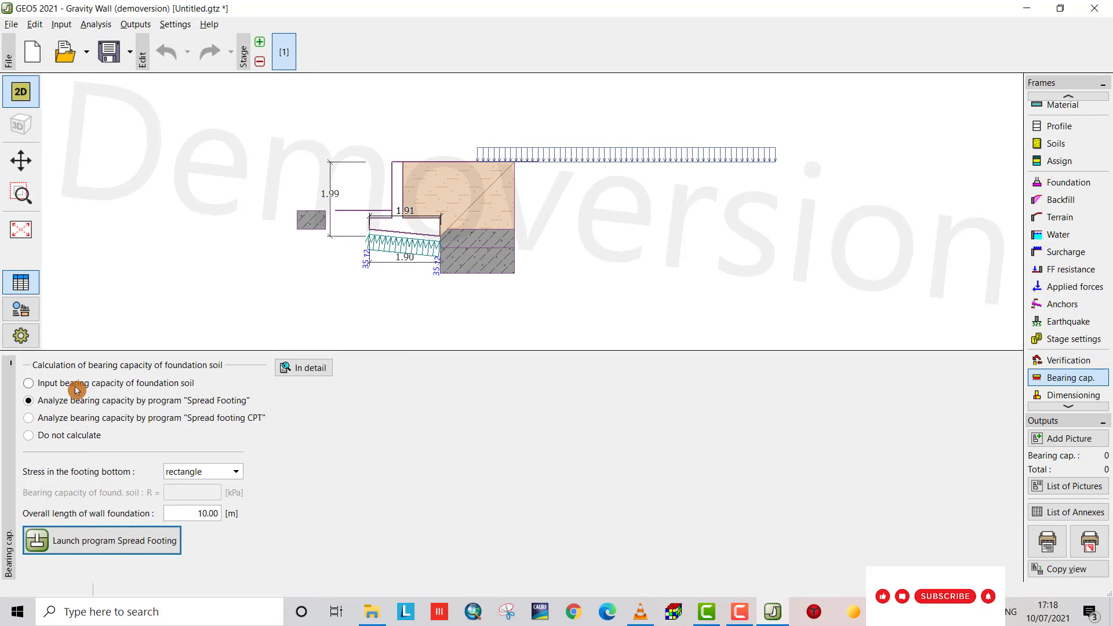
Input foundation soil bearing capacity R = 290 kPa, then verify wall dimensioning.
{"action": "left_click", "coordinate": [27, 383]}
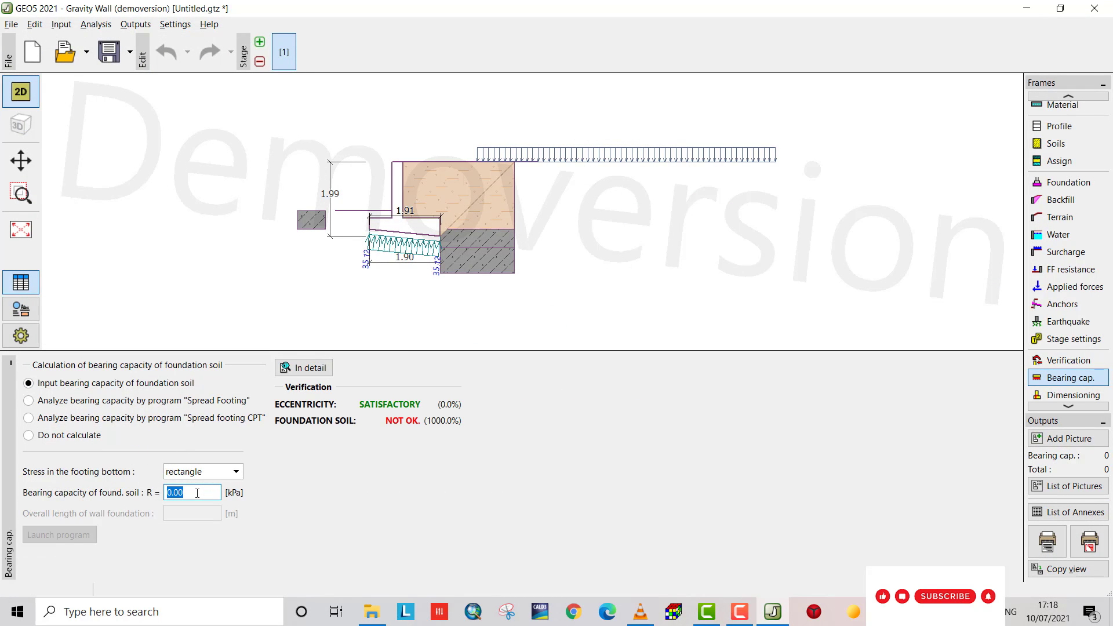
{"action": "type", "text": "290"}
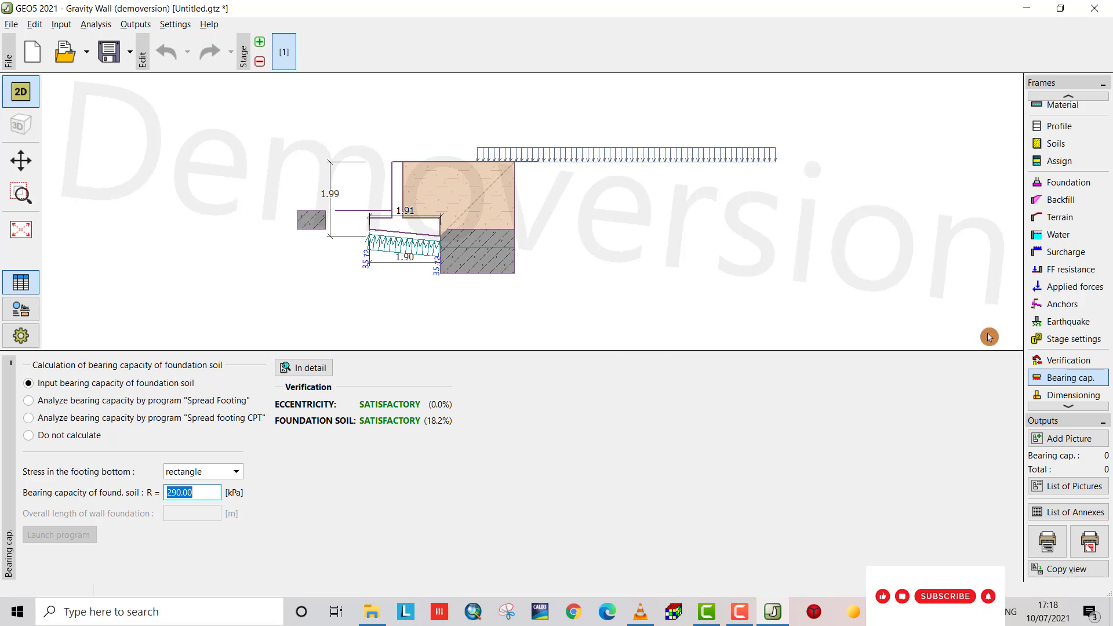
{"action": "left_click", "coordinate": [1067, 385]}
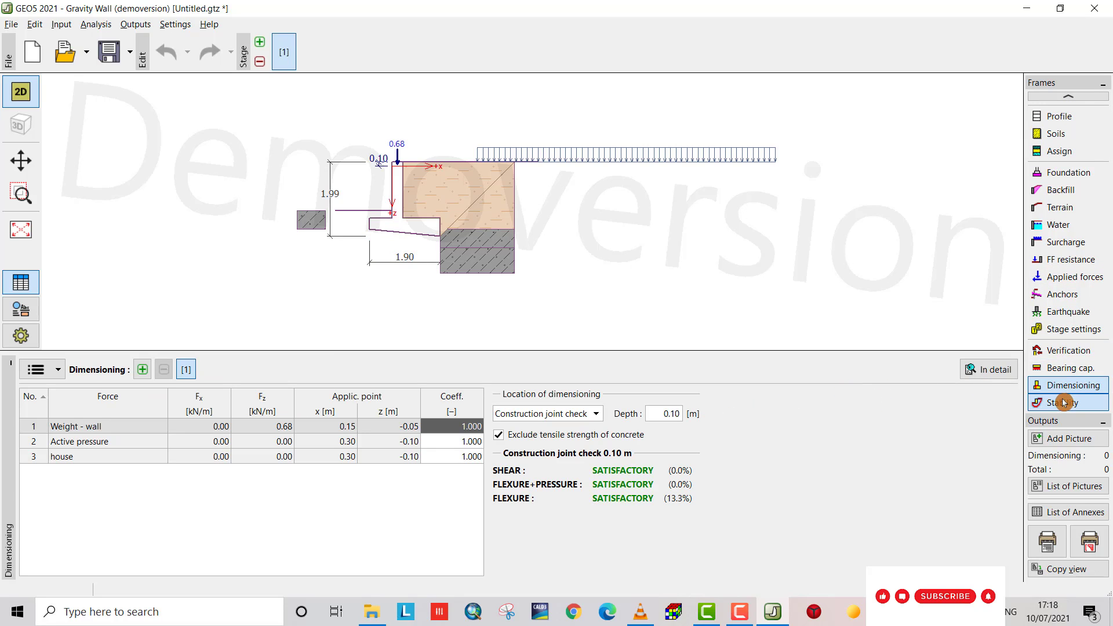
Launch Slope Stability and run the optimized Bishop analysis, FS 1.67 > 1.50.
{"action": "left_click", "coordinate": [1068, 402]}
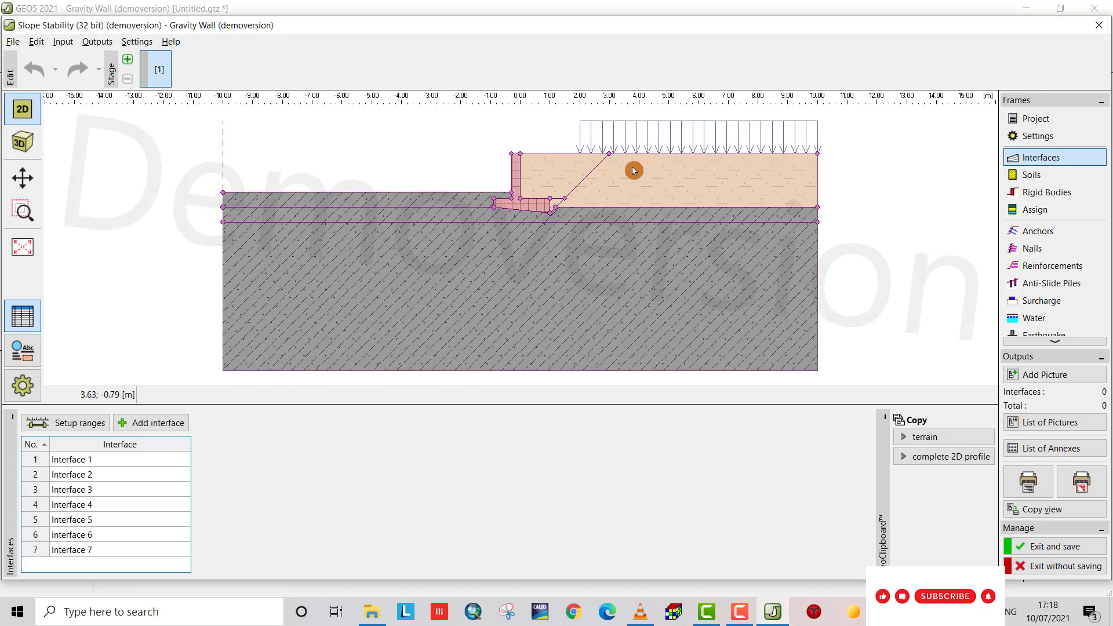
{"action": "mouse_move", "coordinate": [603, 205]}
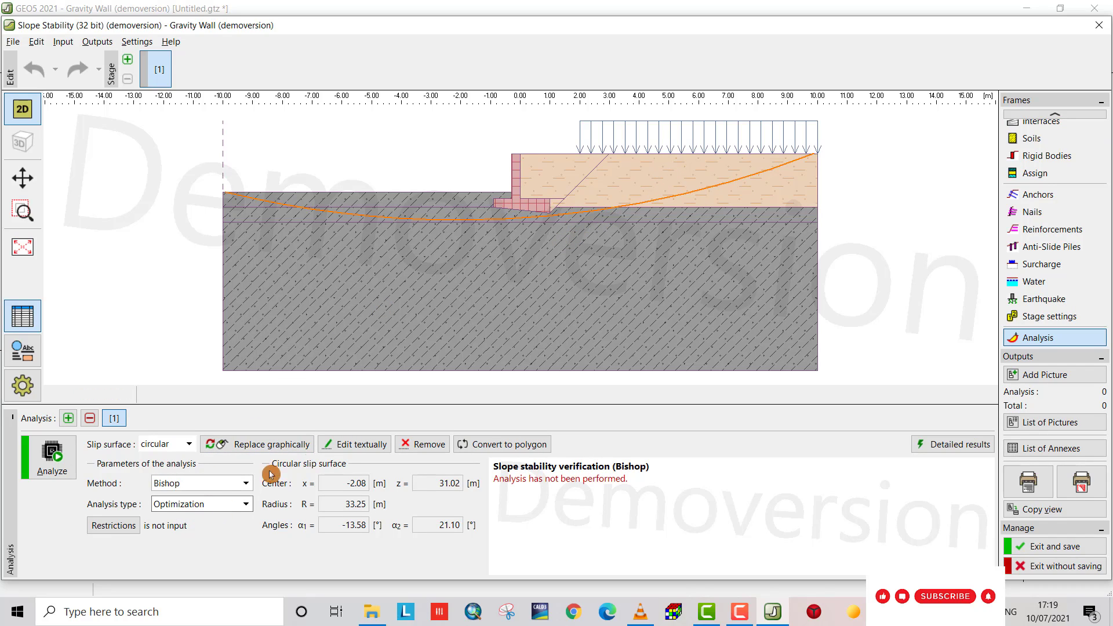
{"action": "mouse_move", "coordinate": [509, 226]}
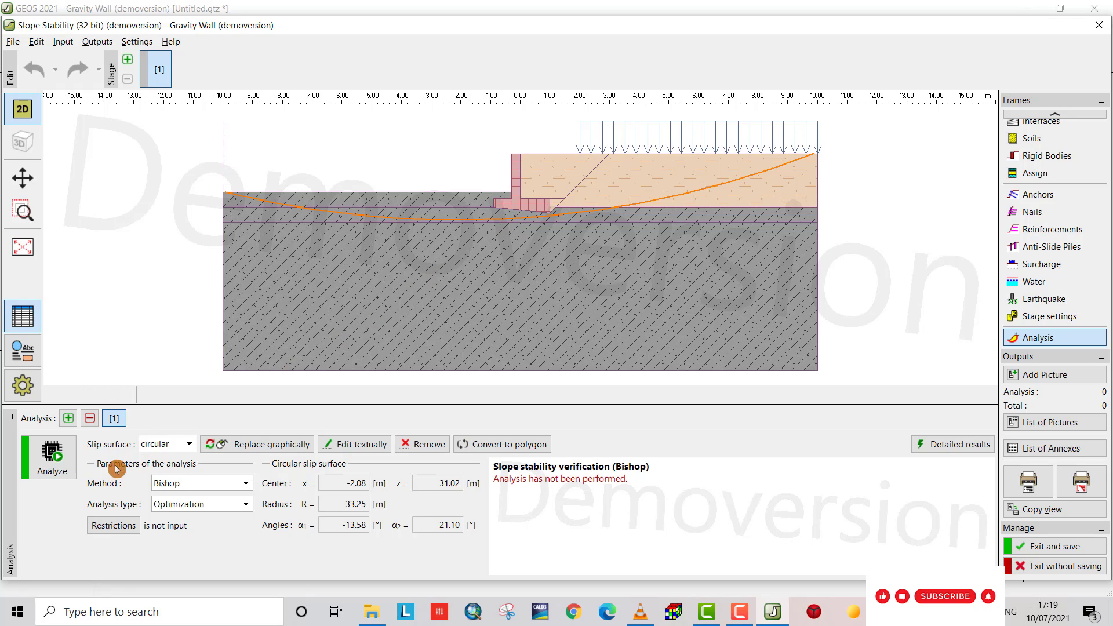
{"action": "left_click", "coordinate": [48, 457]}
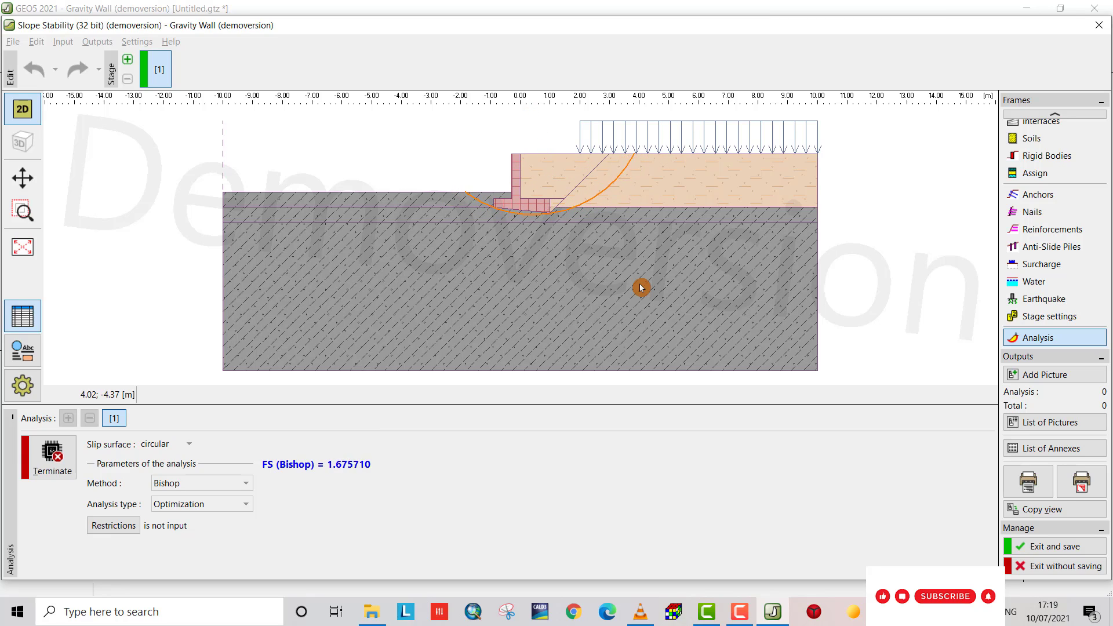
{"action": "left_click", "coordinate": [48, 457]}
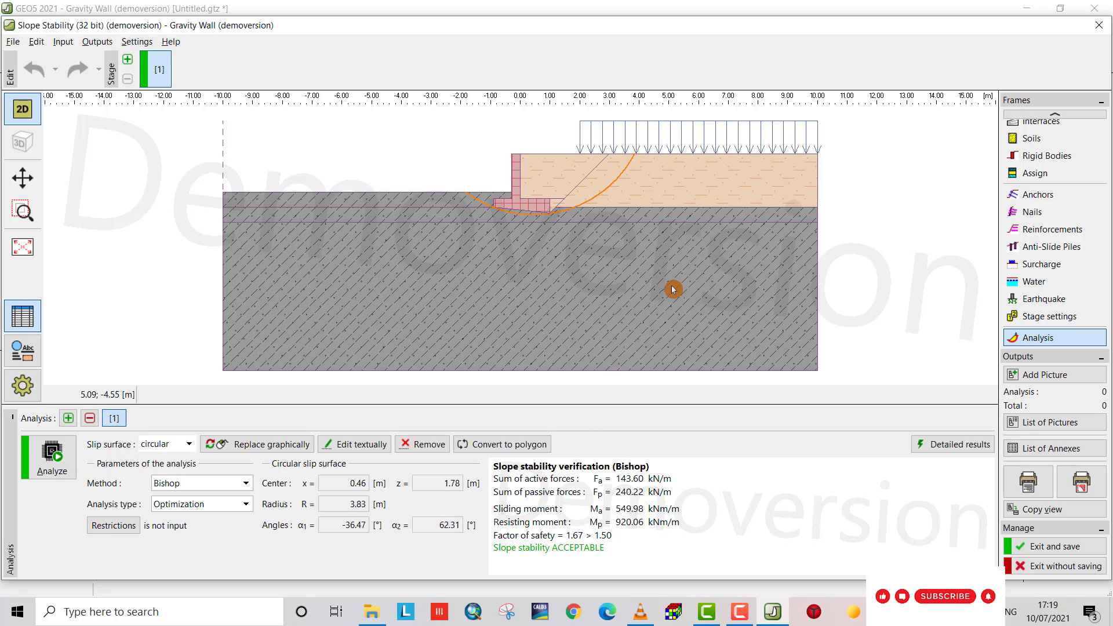
{"action": "mouse_move", "coordinate": [655, 204]}
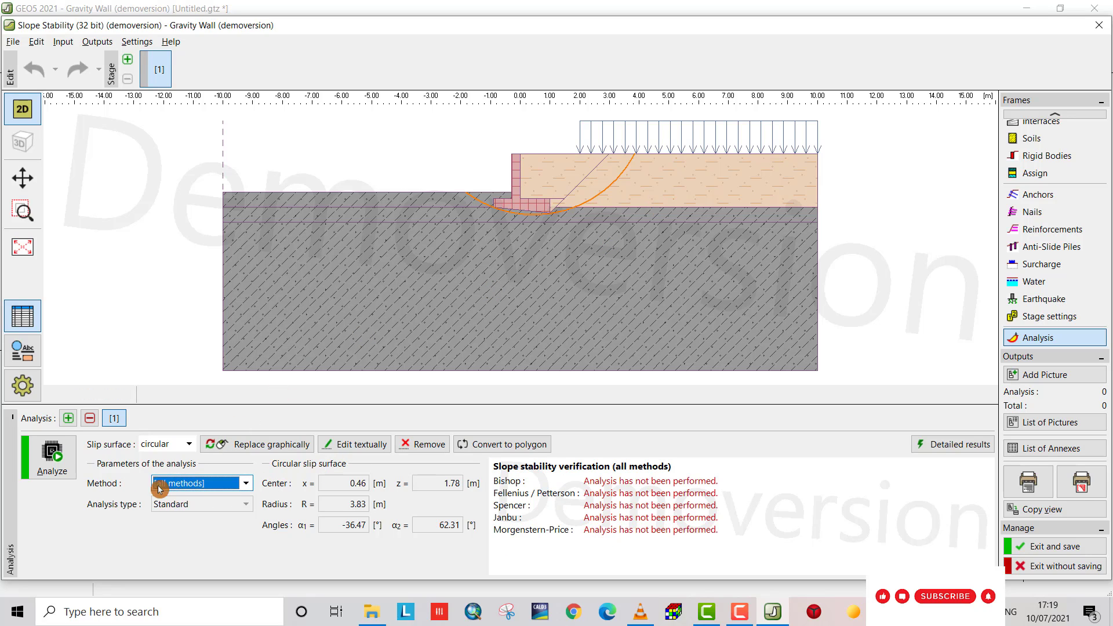
Analyse with all methods: Bishop, Spencer, Janbu, Morgenstern-Price pass; Fellenius/Petterson 1.45 fails.
{"action": "left_click", "coordinate": [48, 454]}
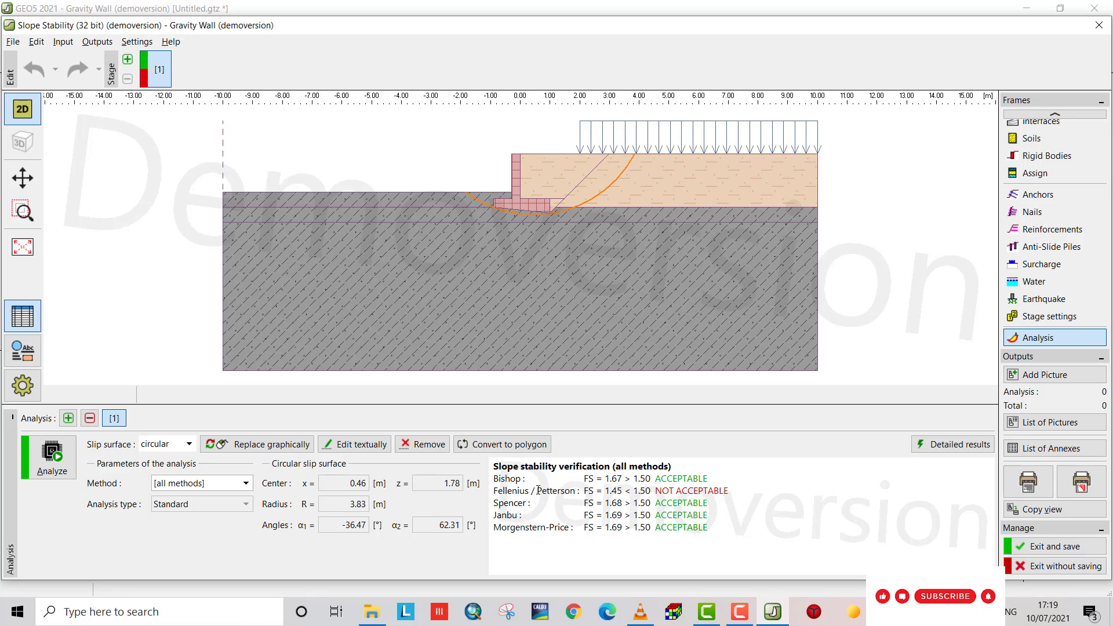
{"action": "left_click", "coordinate": [739, 611]}
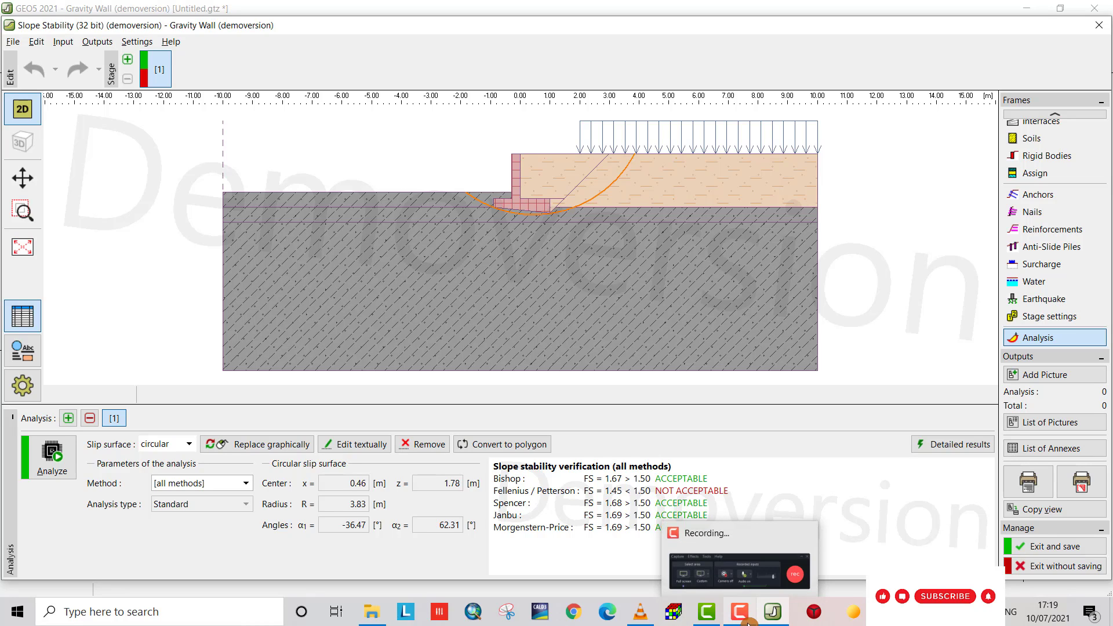